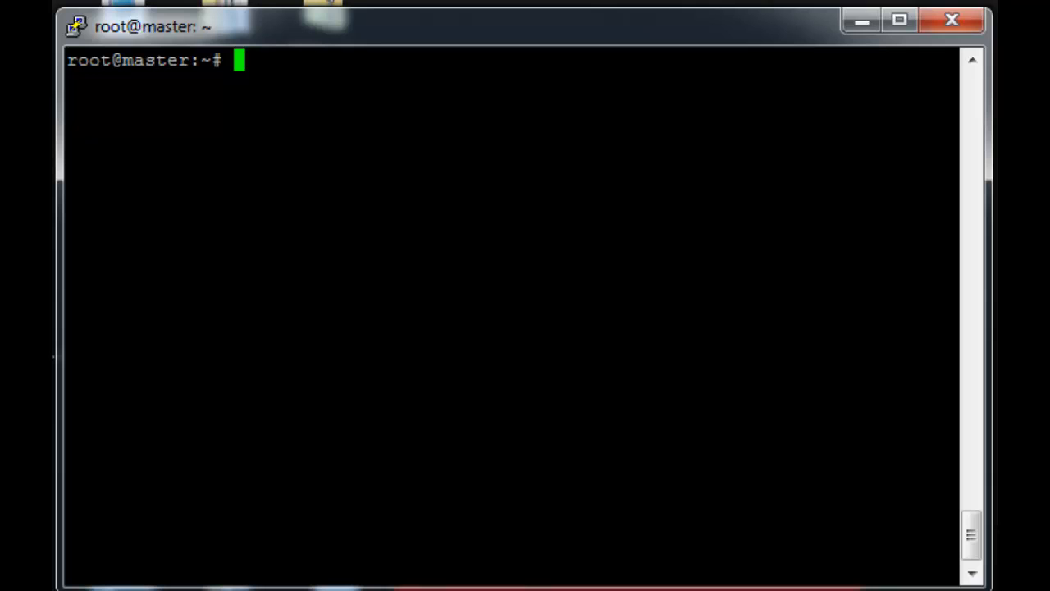
mouse_move(754, 41)
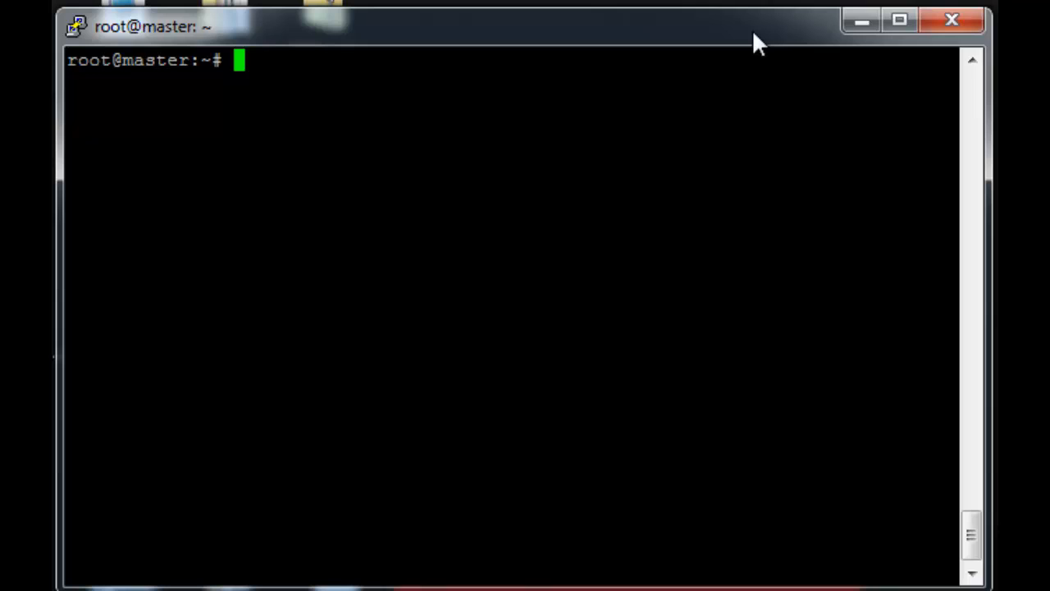
SSH from master into node01.
type("ssh node01")
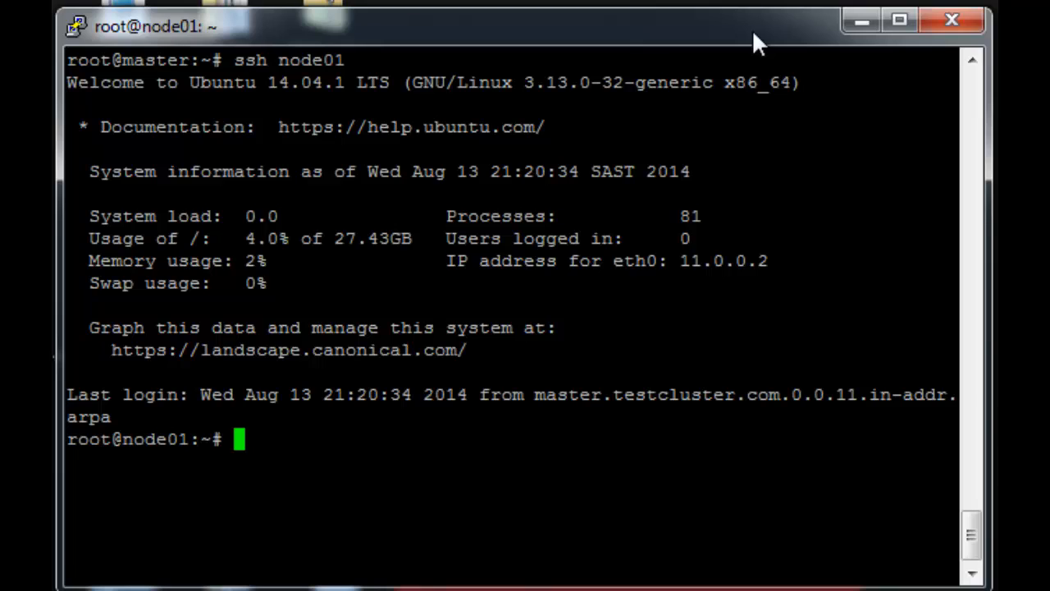
In node01's /etc/fstab, add master:/home /home nfs nfsvers=3,nolock 0 0.
type("vim /")
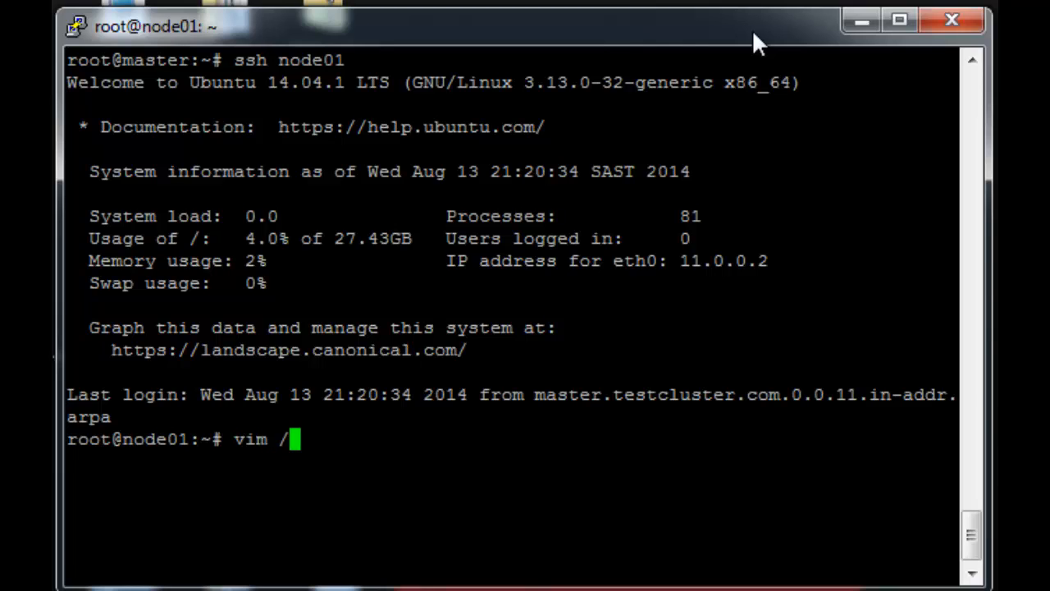
type("etc/")
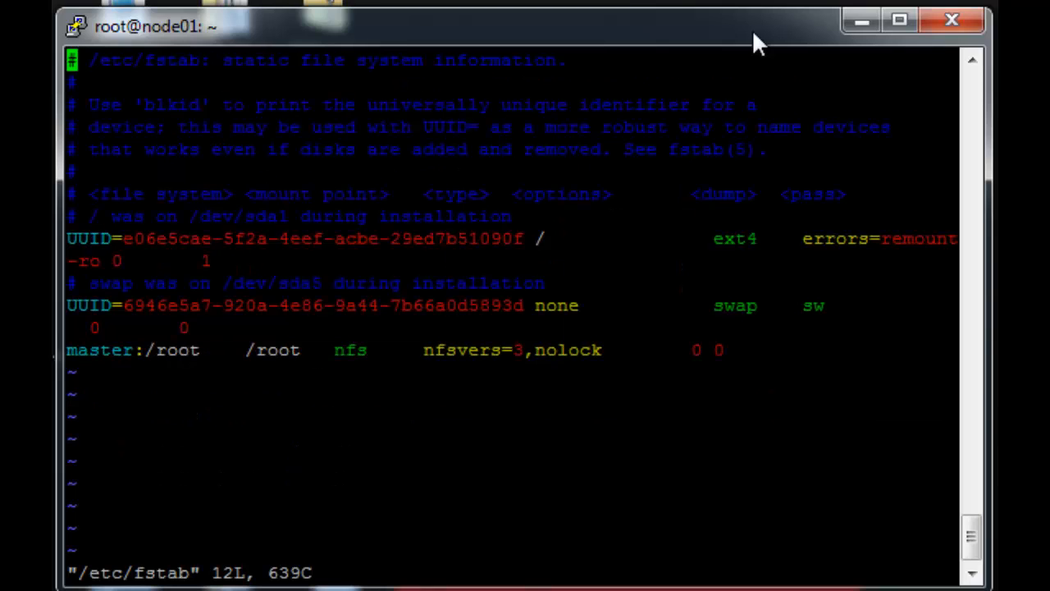
key("G")
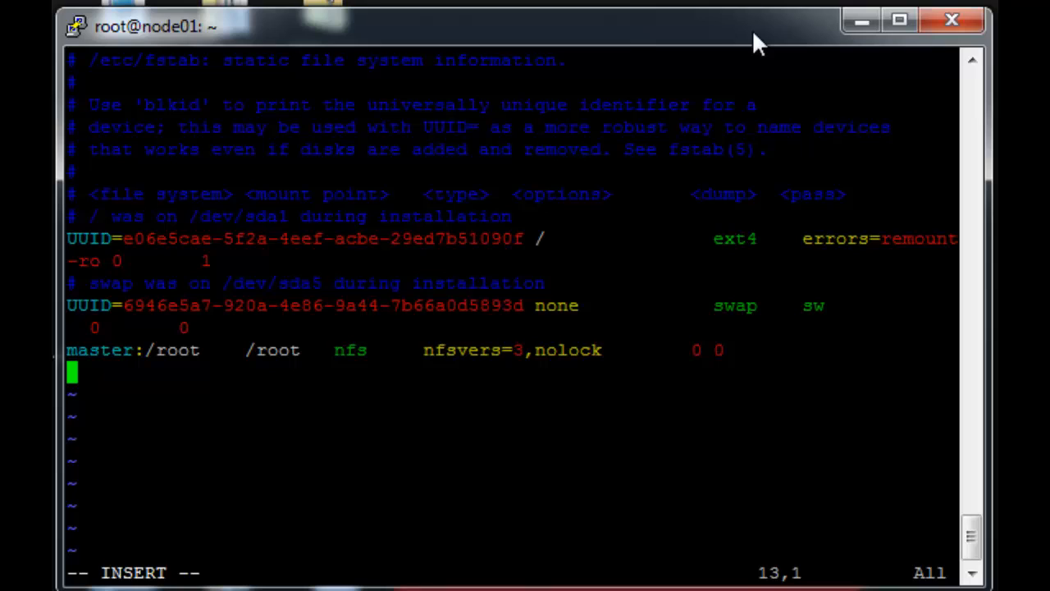
type("master:")
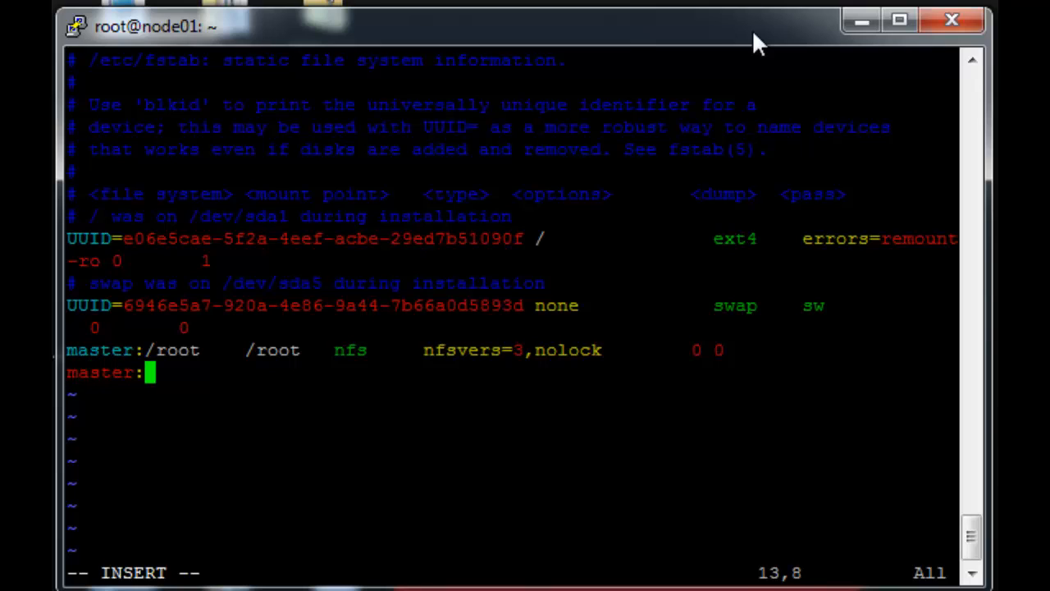
type("/")
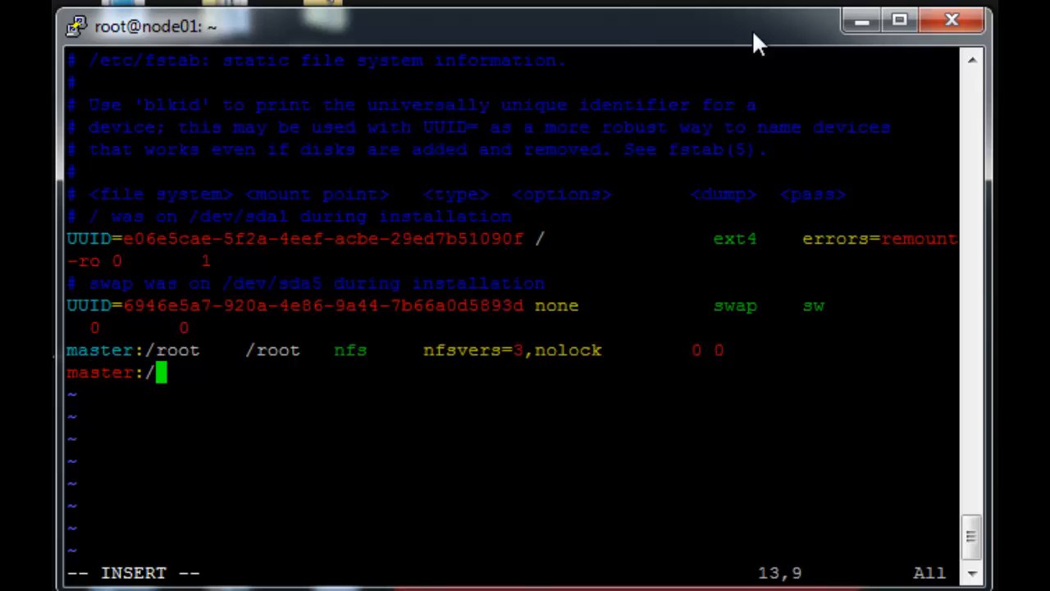
type("h")
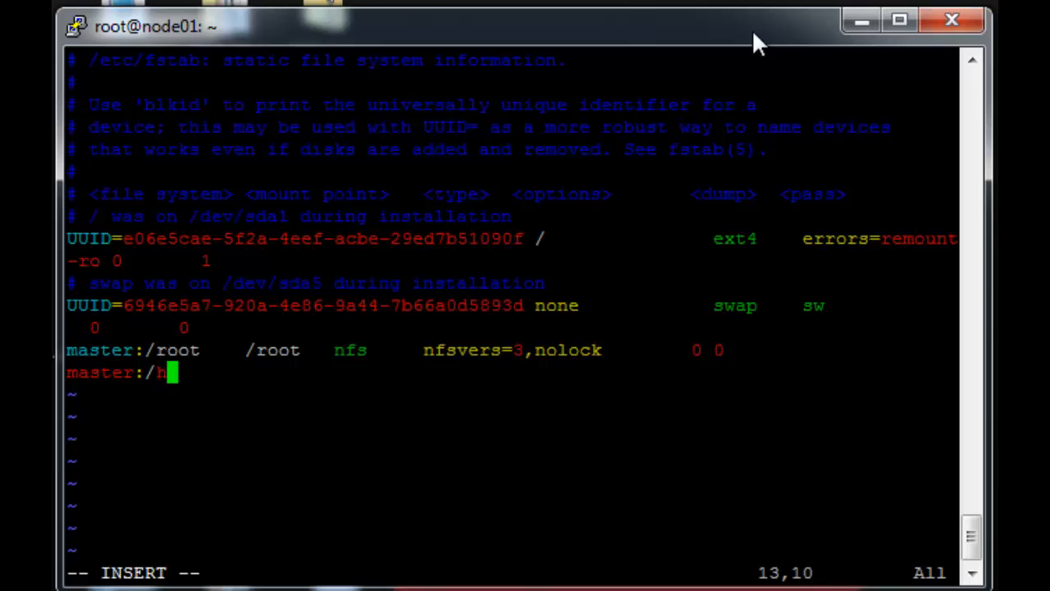
type("ome")
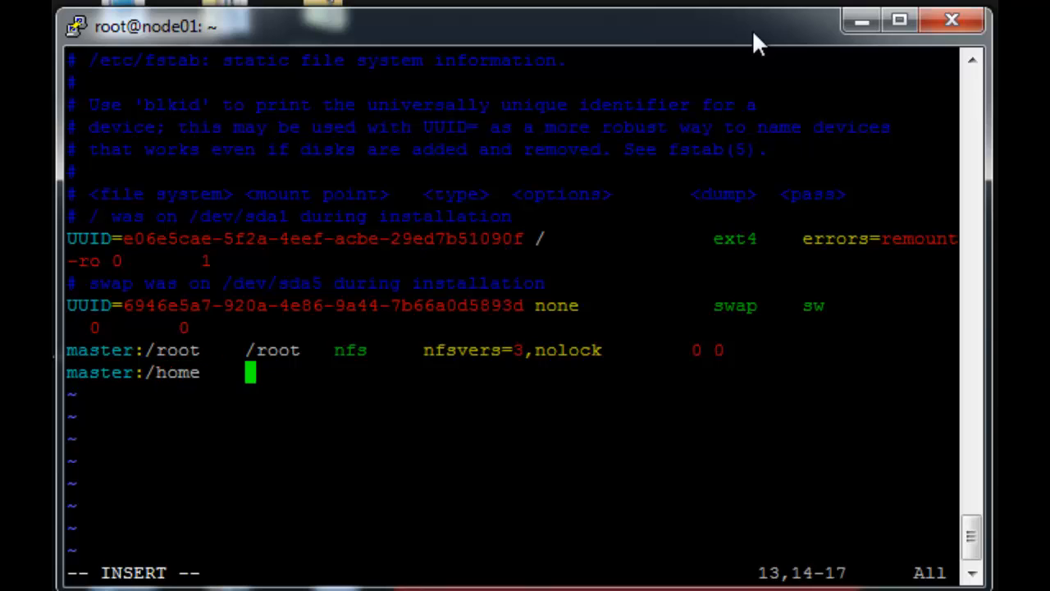
type("/home")
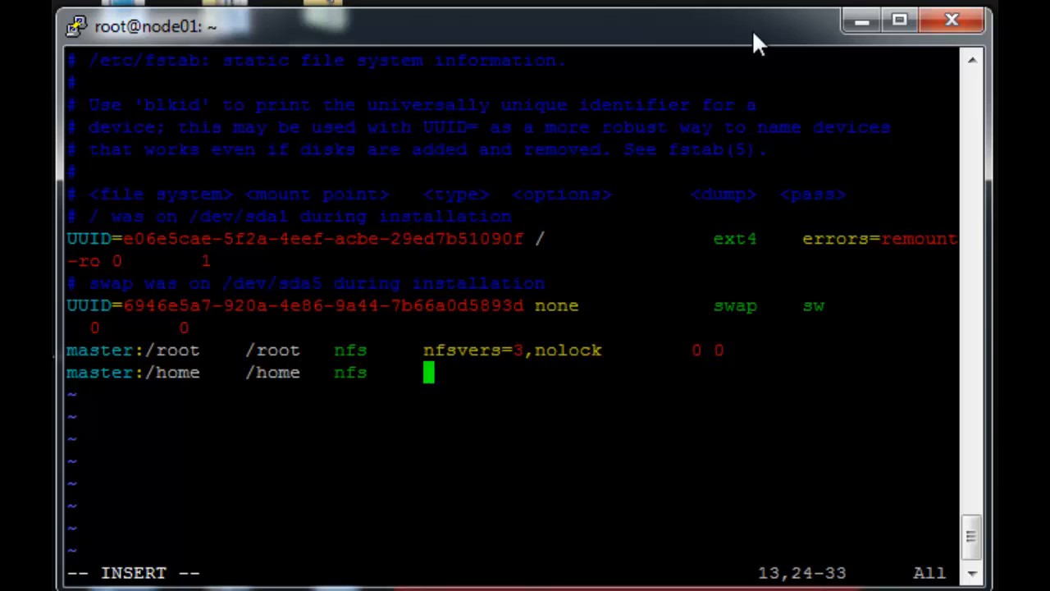
type("nfsvers=3,nolock")
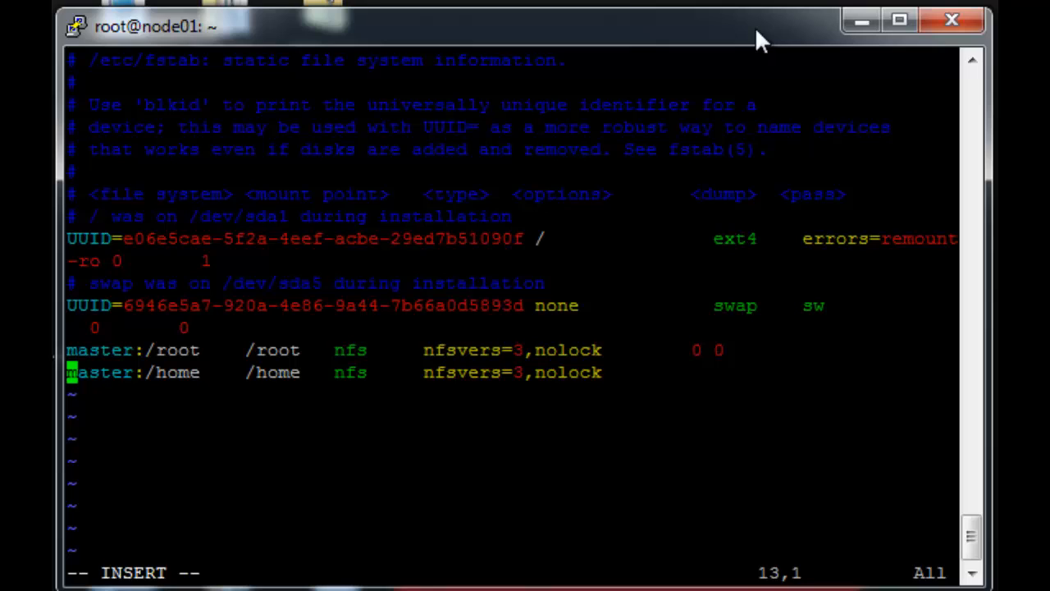
type("0 0")
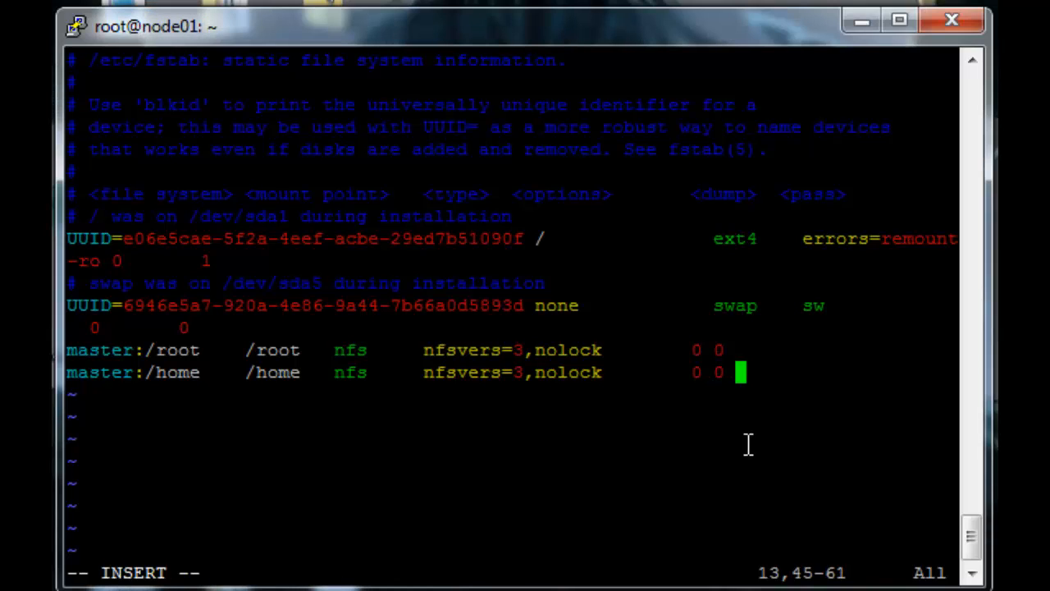
Add the master:/export /export nfs nfsvers=3,nolock 0 0 entry.
type("master")
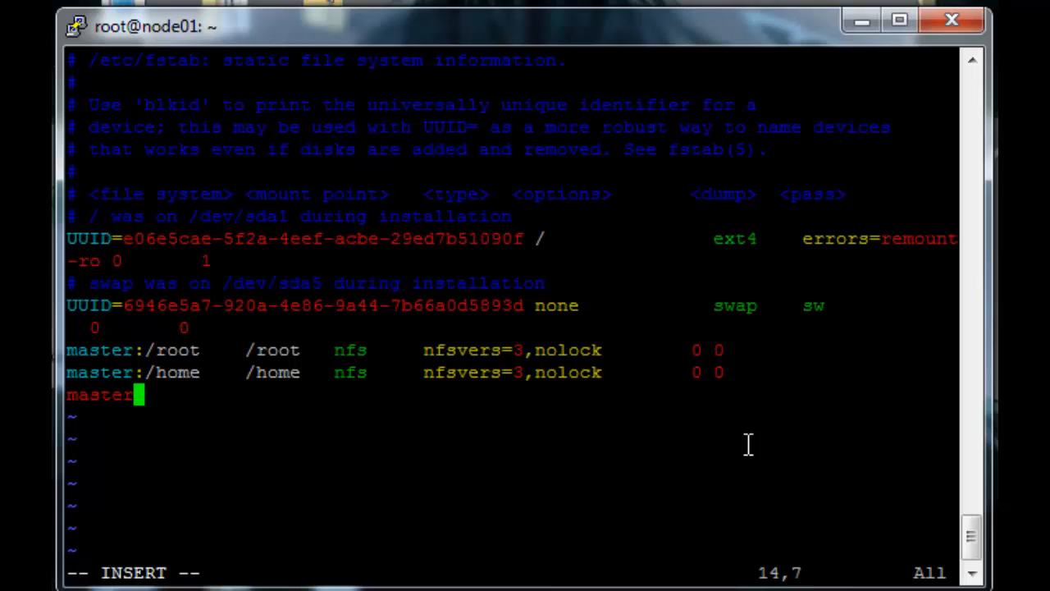
type("/export")
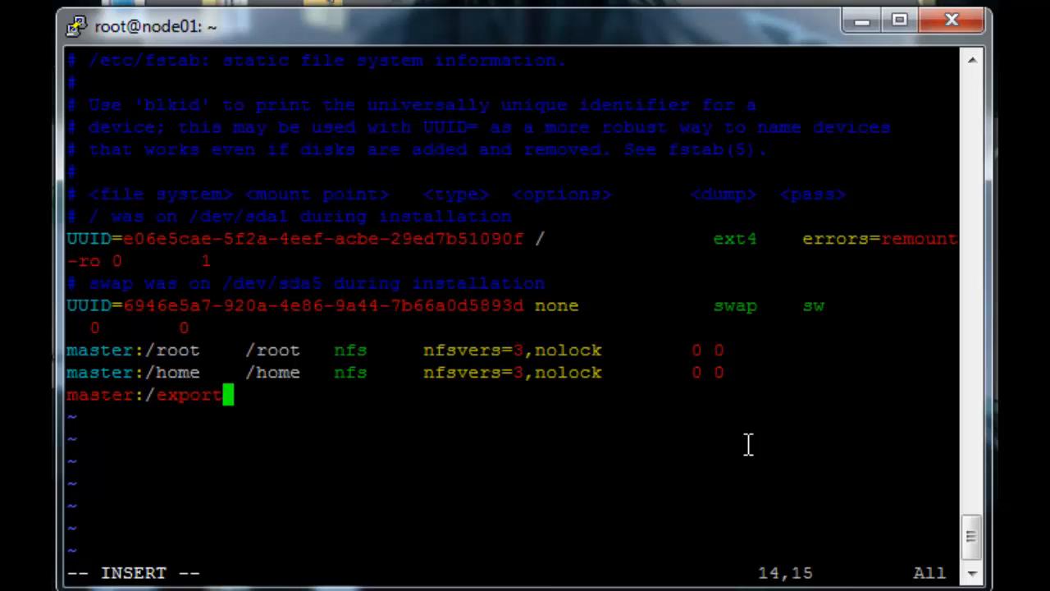
type("/e")
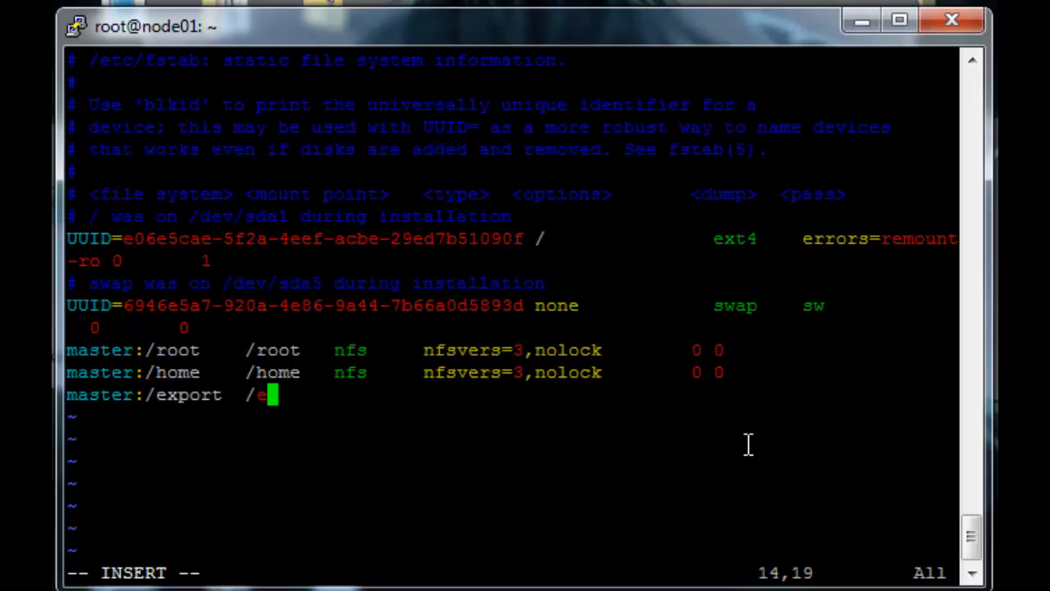
type("xport\tnfs")
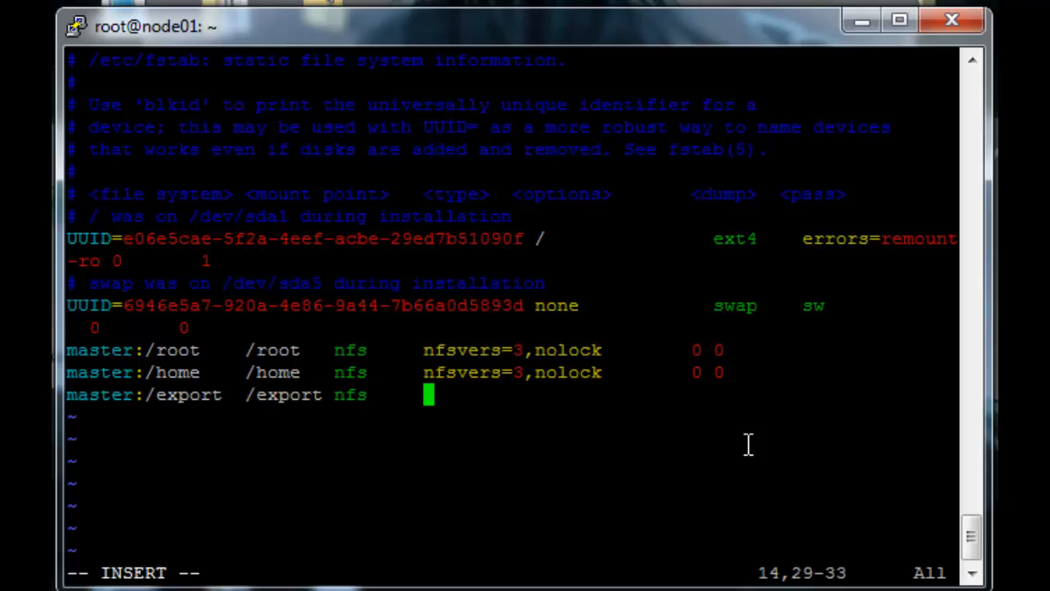
type("nfsver=")
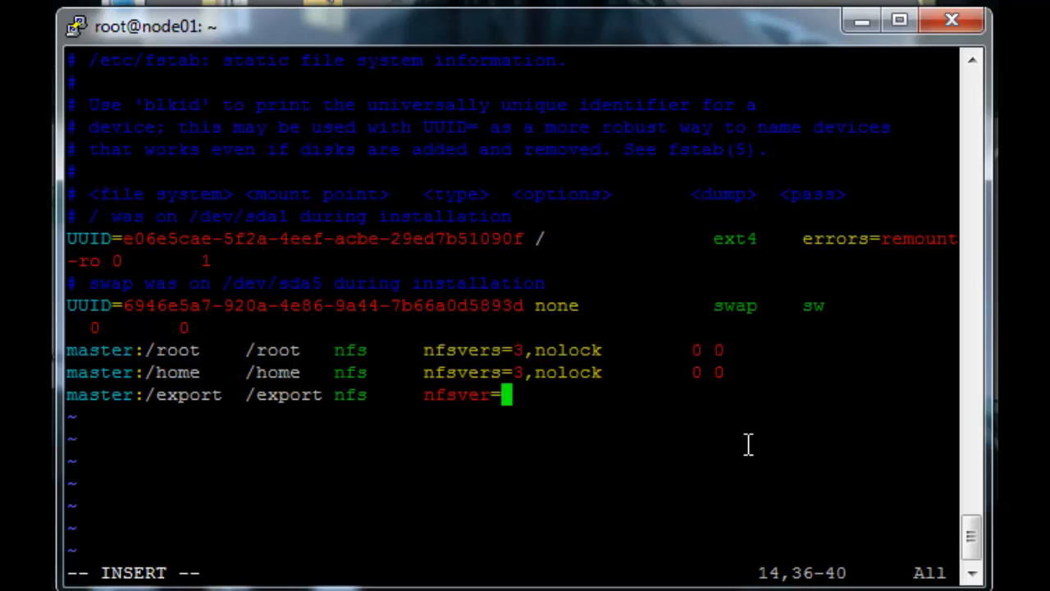
type("3,")
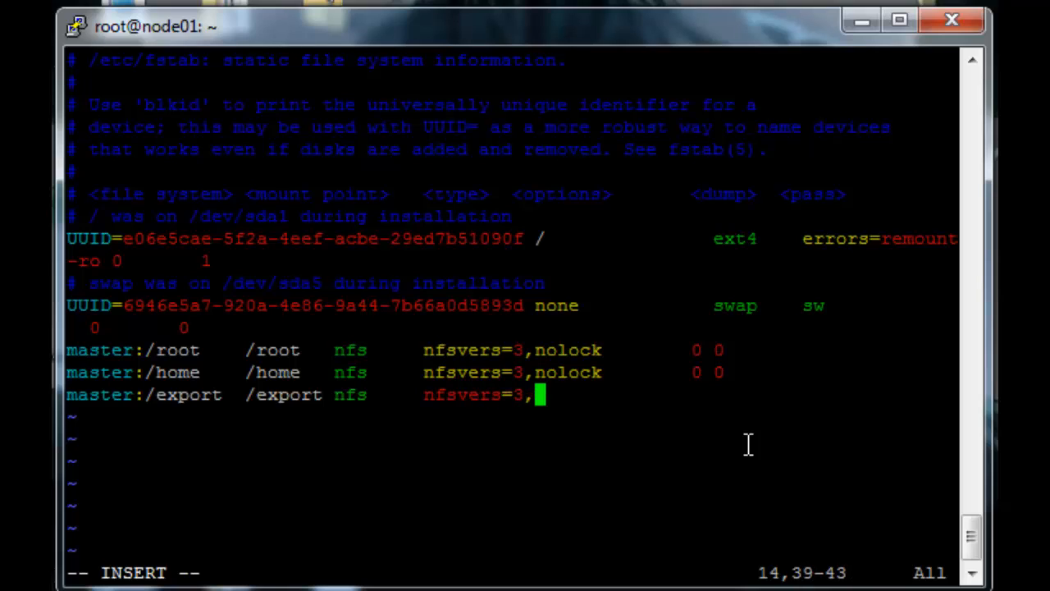
type("nolock")
type("mount")
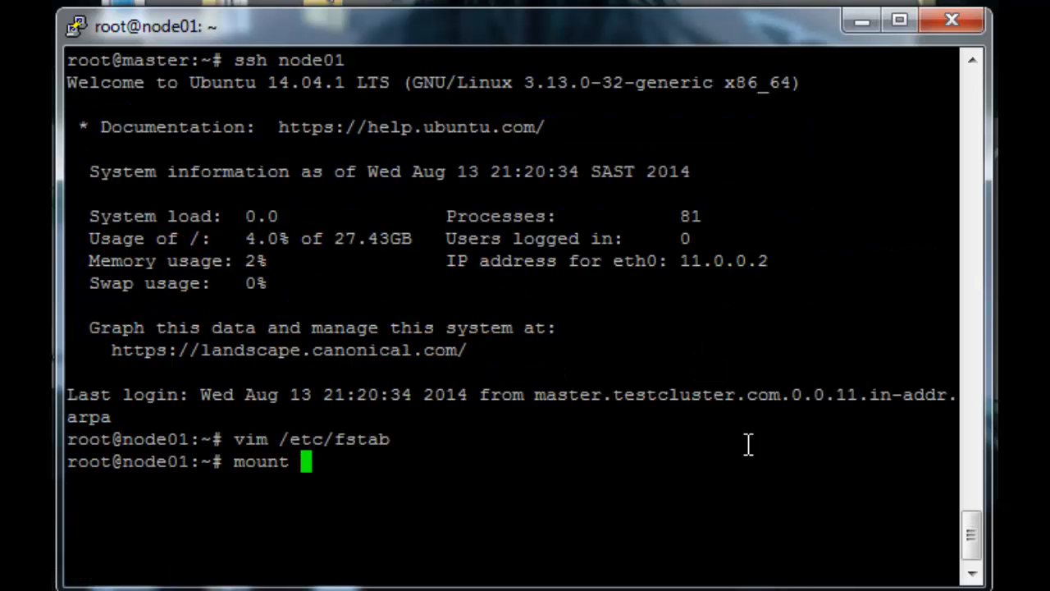
Save fstab, mount /root, /home and /export on node01, exit and attempt ssh node02.
type("/root")
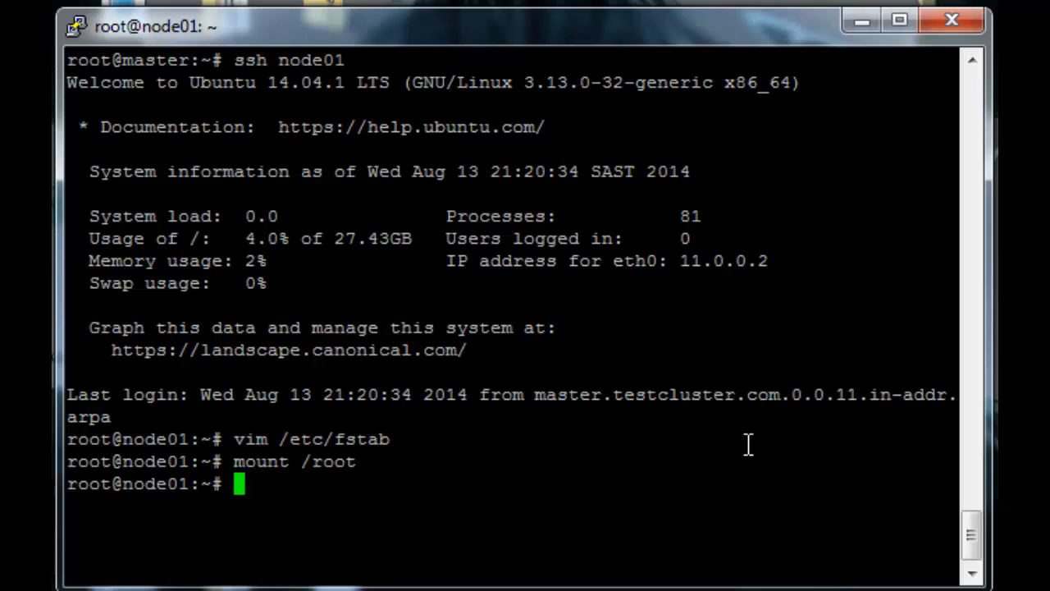
type("mount /home")
type("ssh node02")
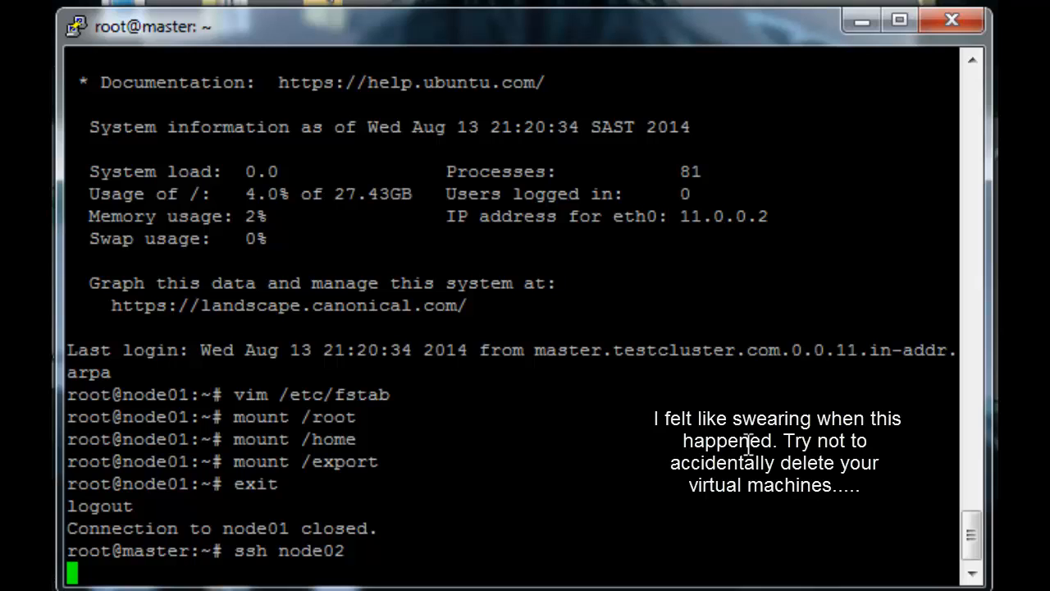
key("Return")
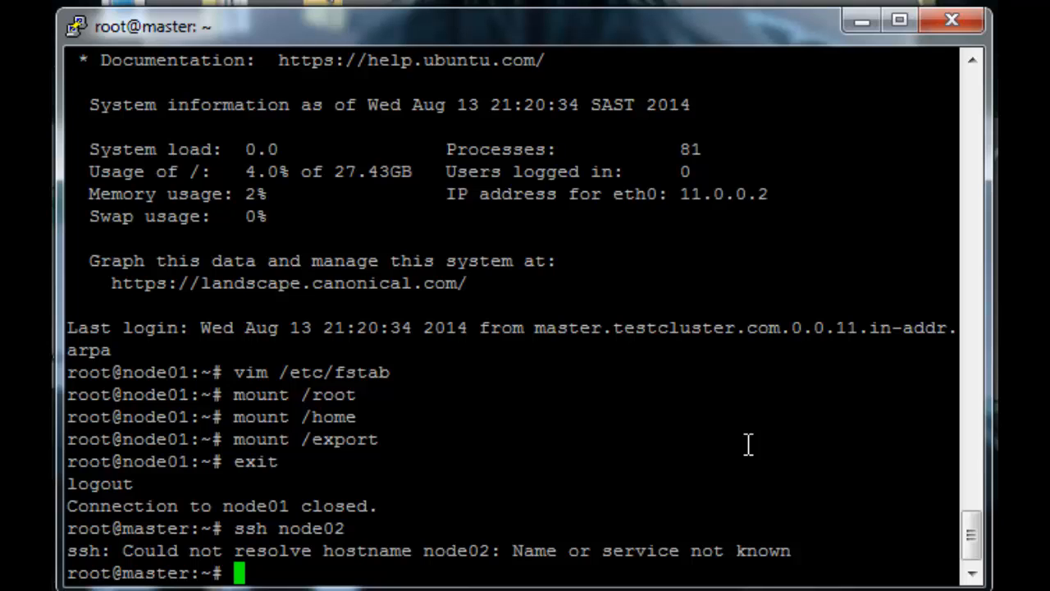
Try ssh node02.testcluster.com, which also fails to resolve.
type("ssh")
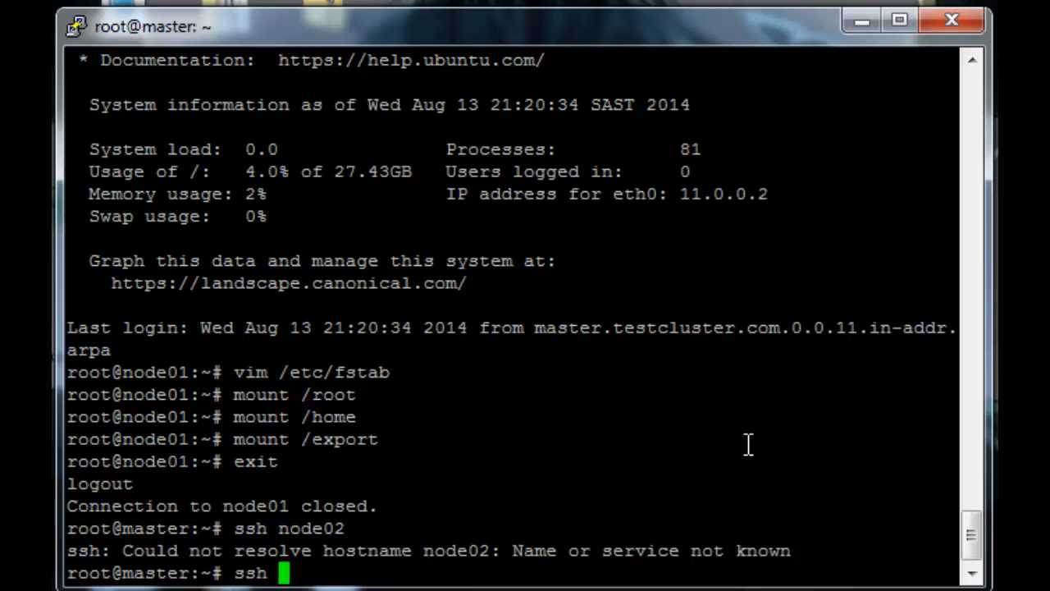
type("node02.")
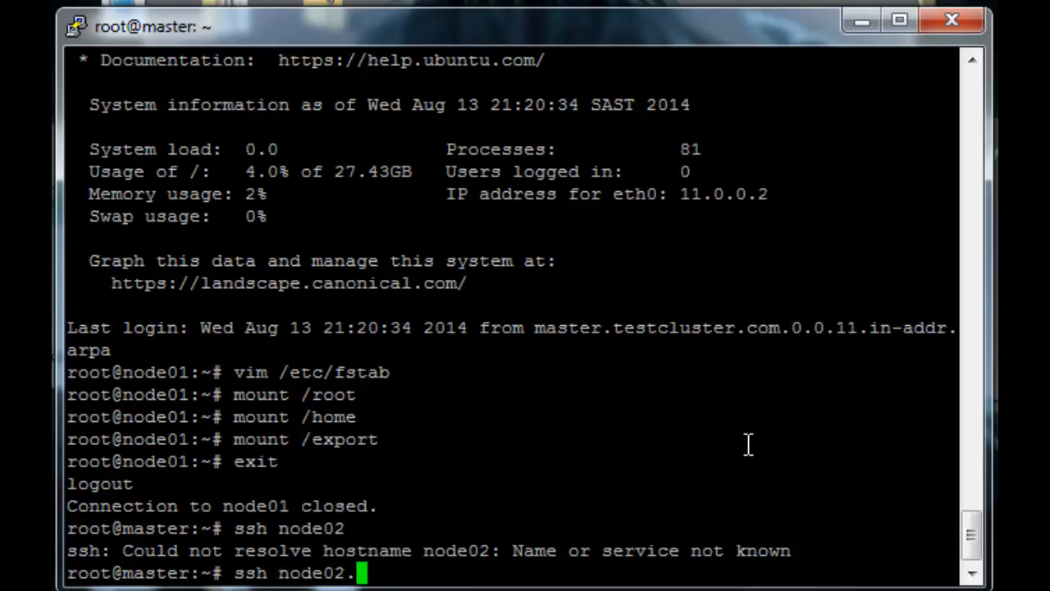
type("testcluster.com")
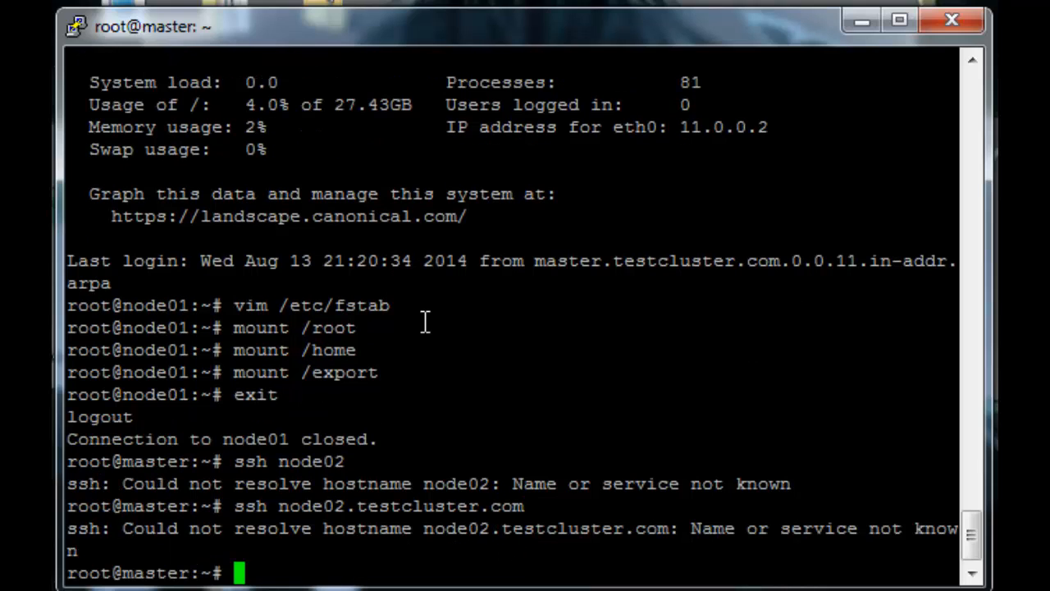
SSH to node02 by IP 11.0.0.4 and accept its host key.
type("ssh")
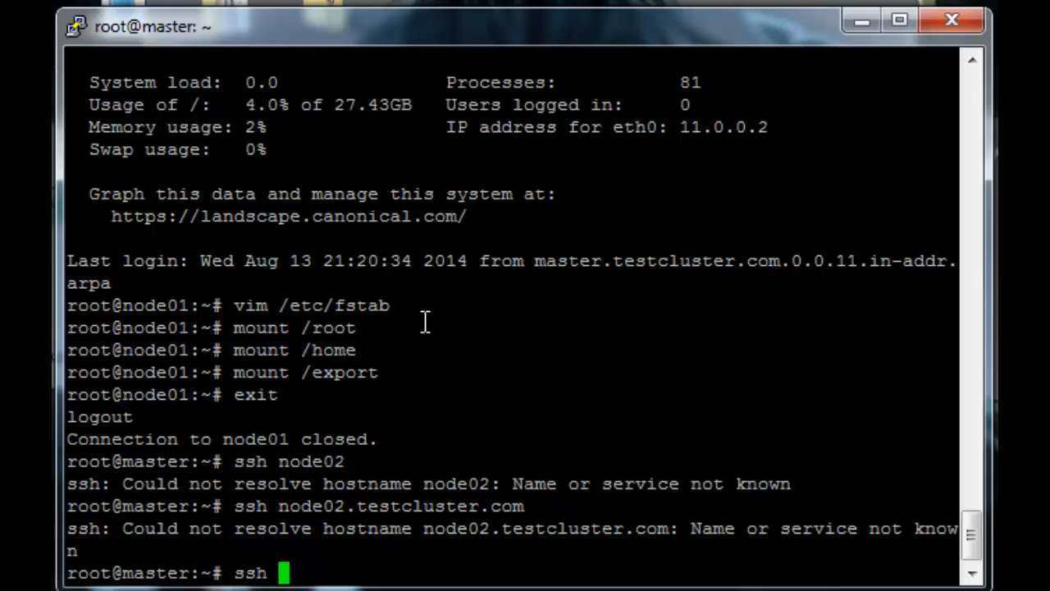
type("10")
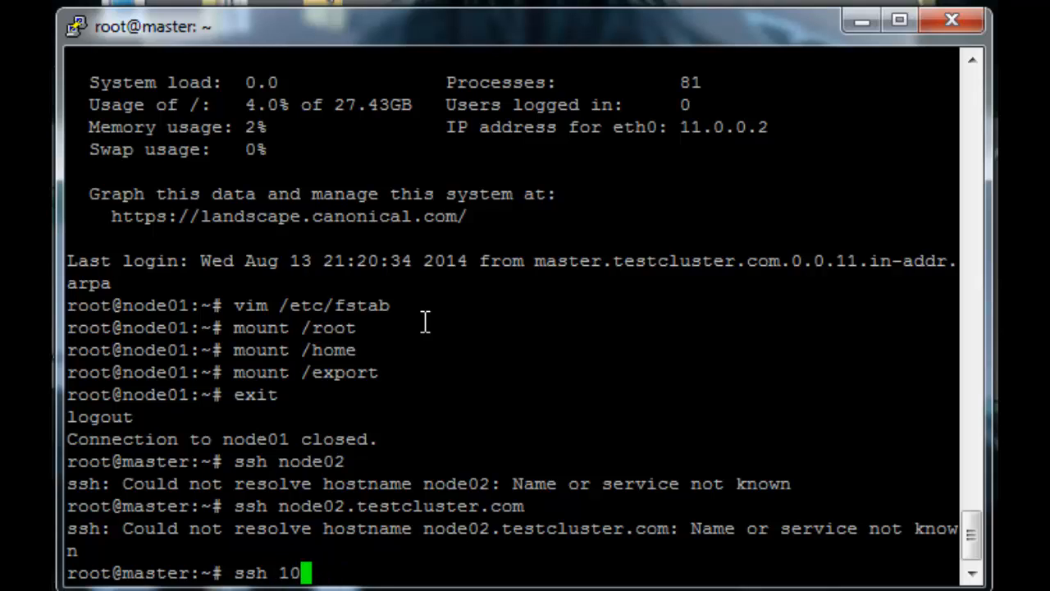
type(".0.0.4")
type("yes")
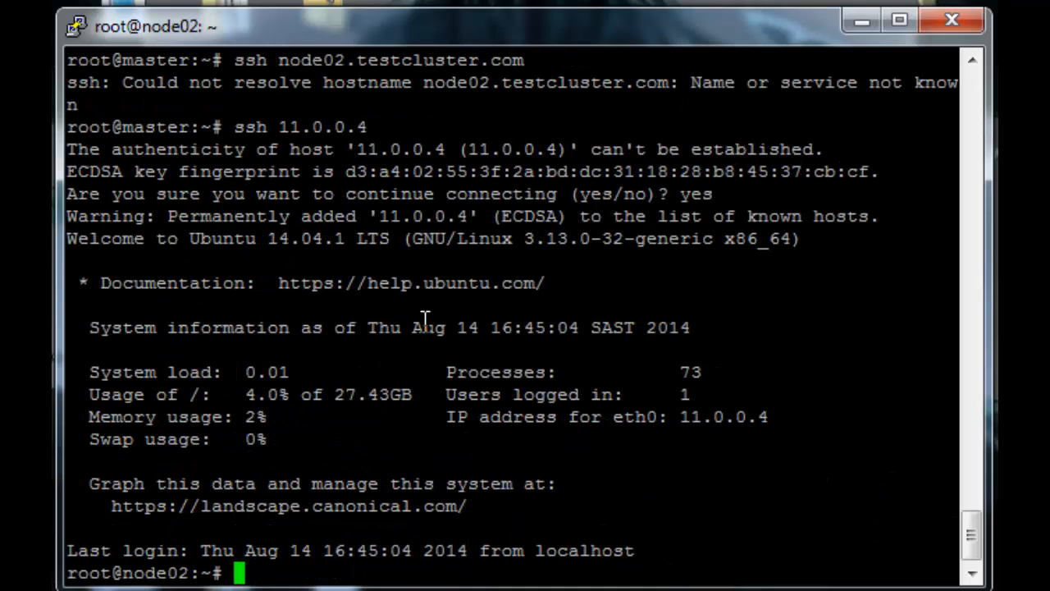
In node02's /etc/fstab, add master:/root /root nfs nfsvers=3,nolock 0 0.
type("vim /etc/")
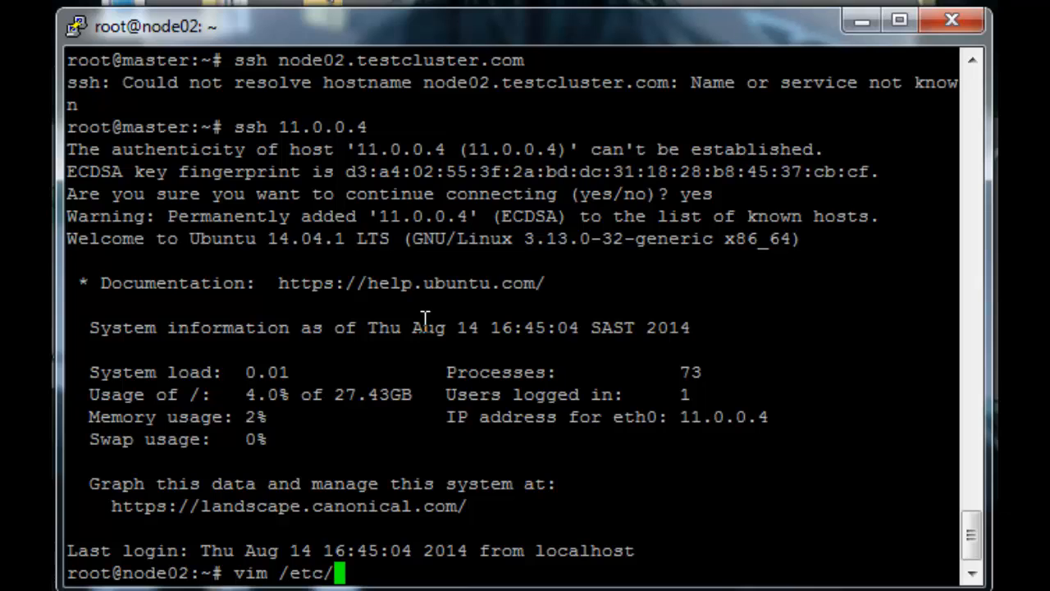
type("fstab")
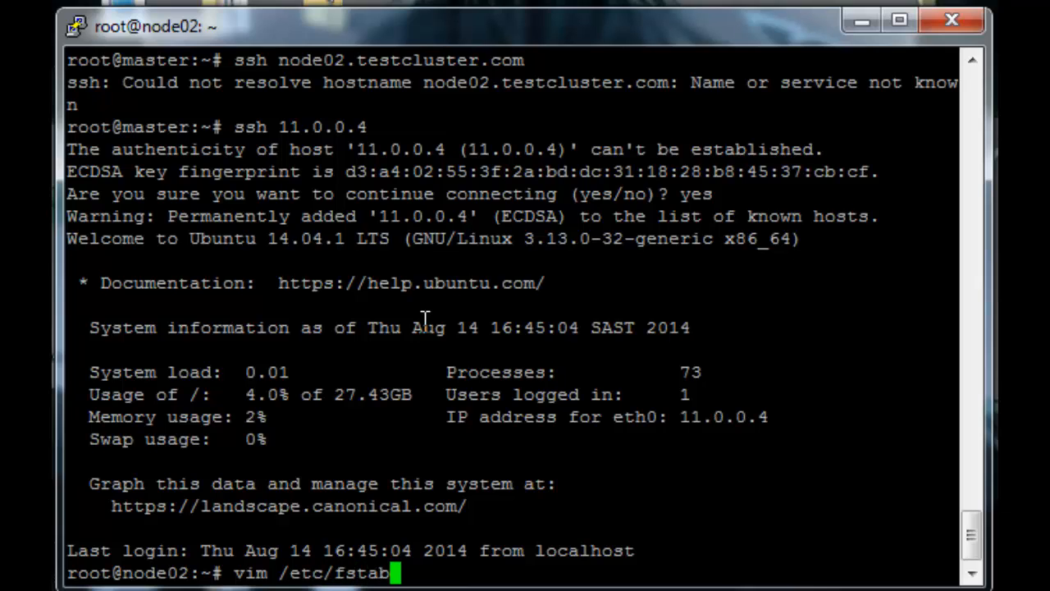
key("Return")
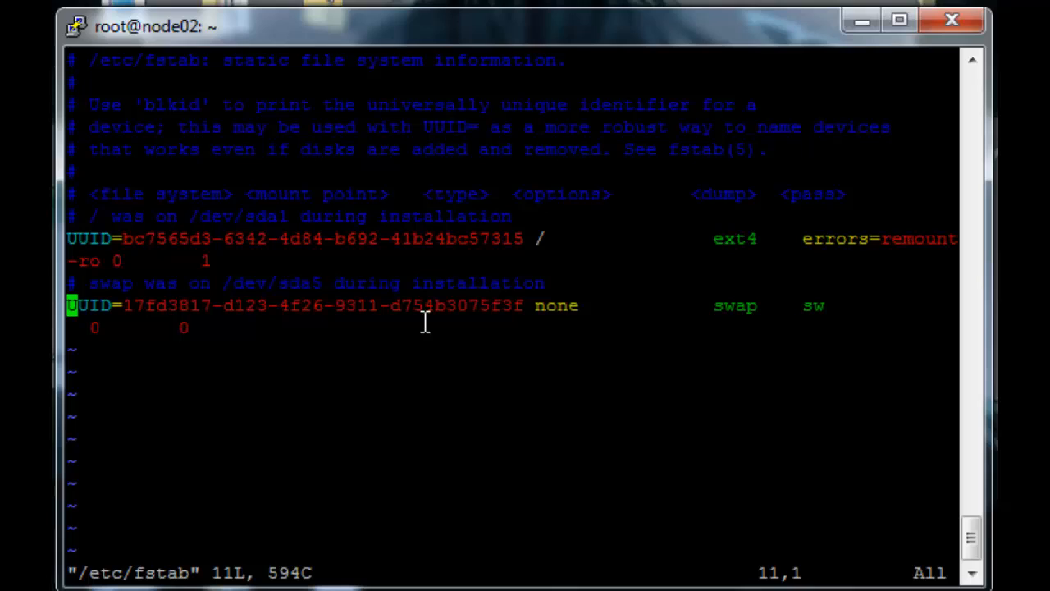
key("o")
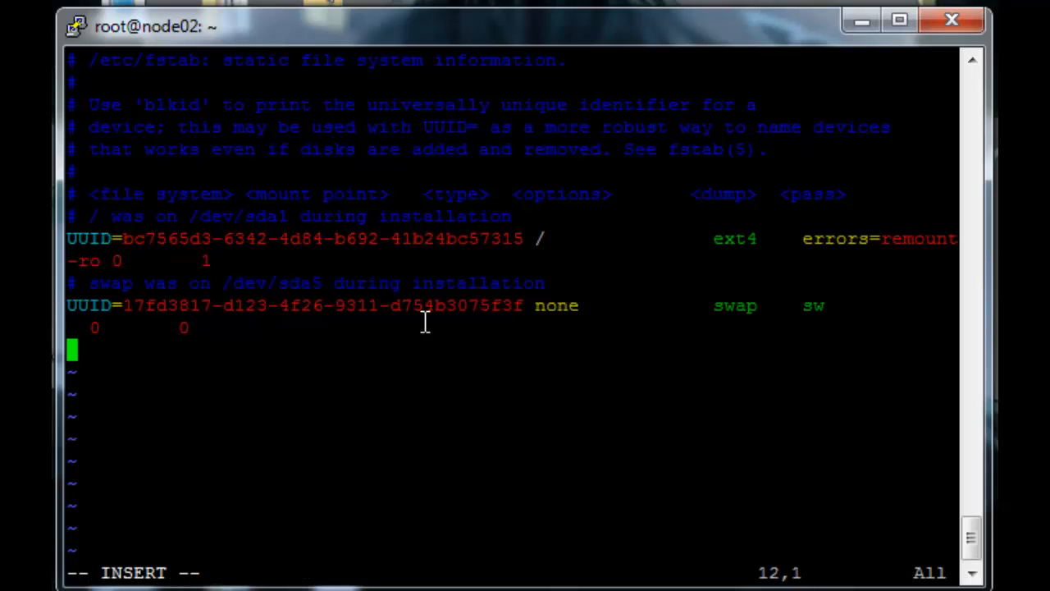
type("maste")
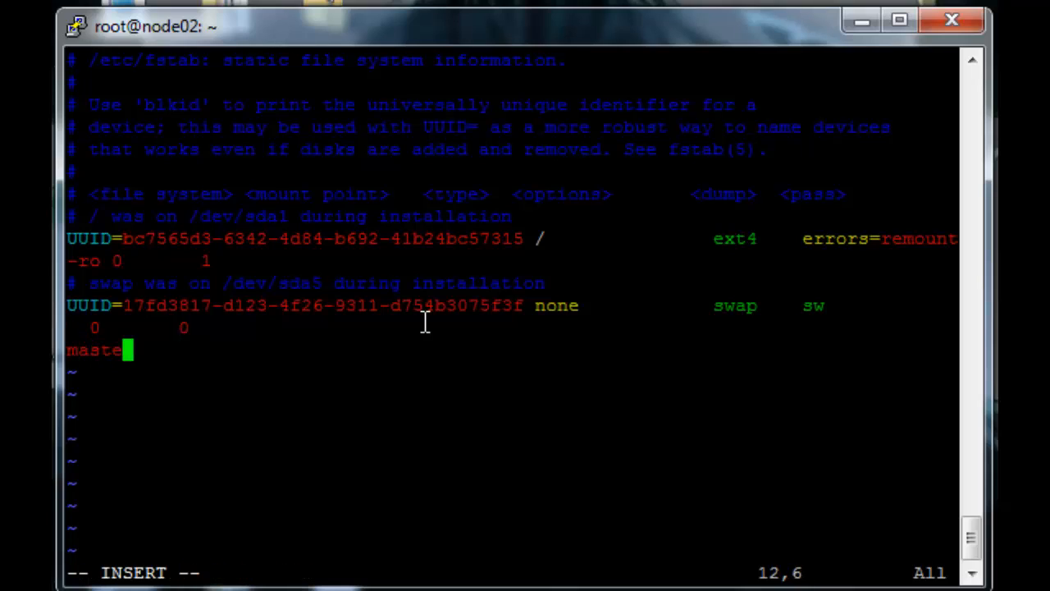
type("r:/root")
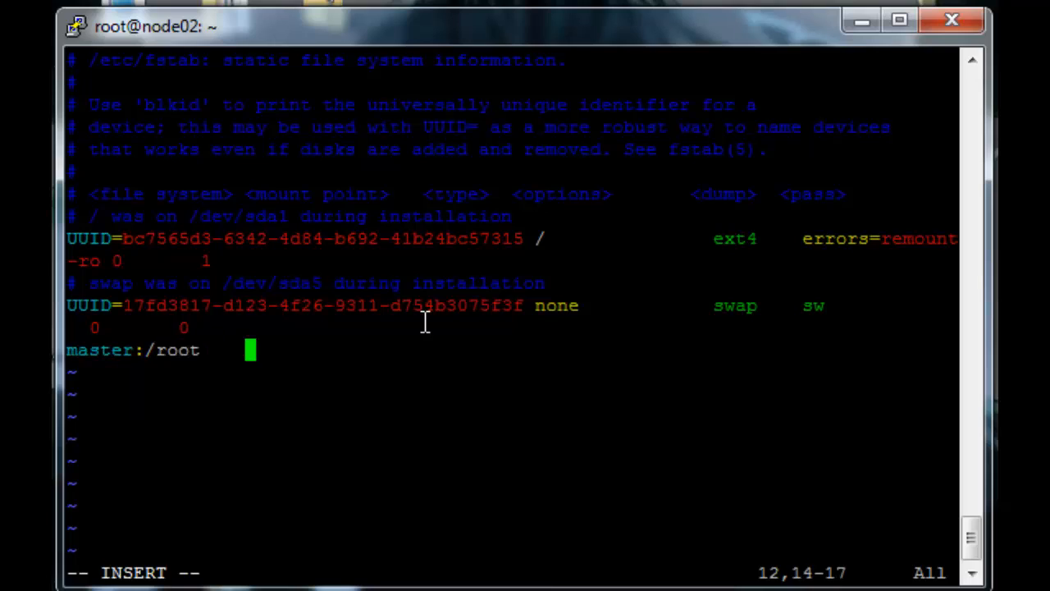
type("/root")
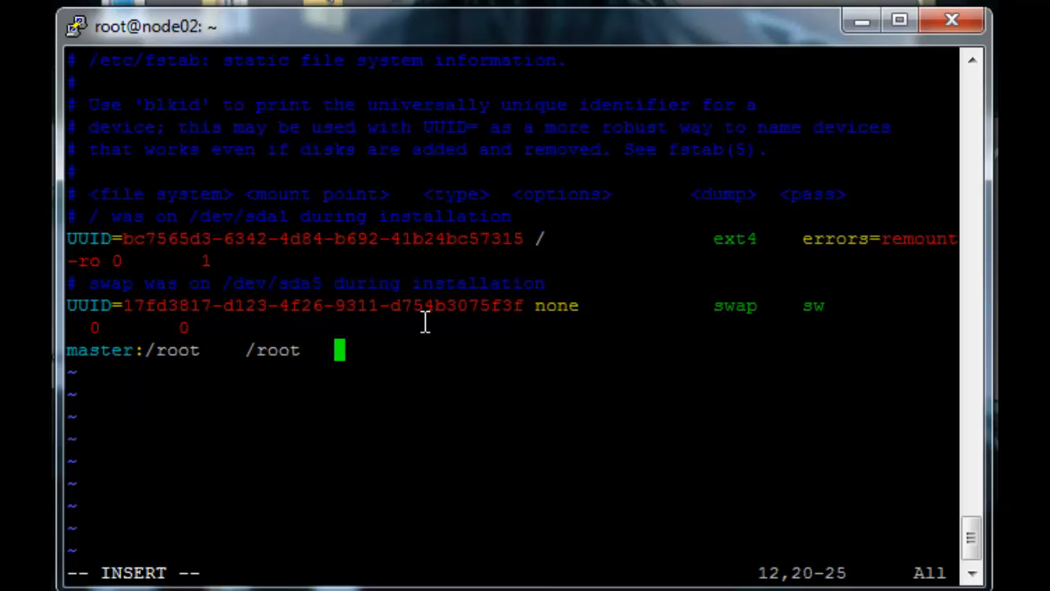
type("nfs")
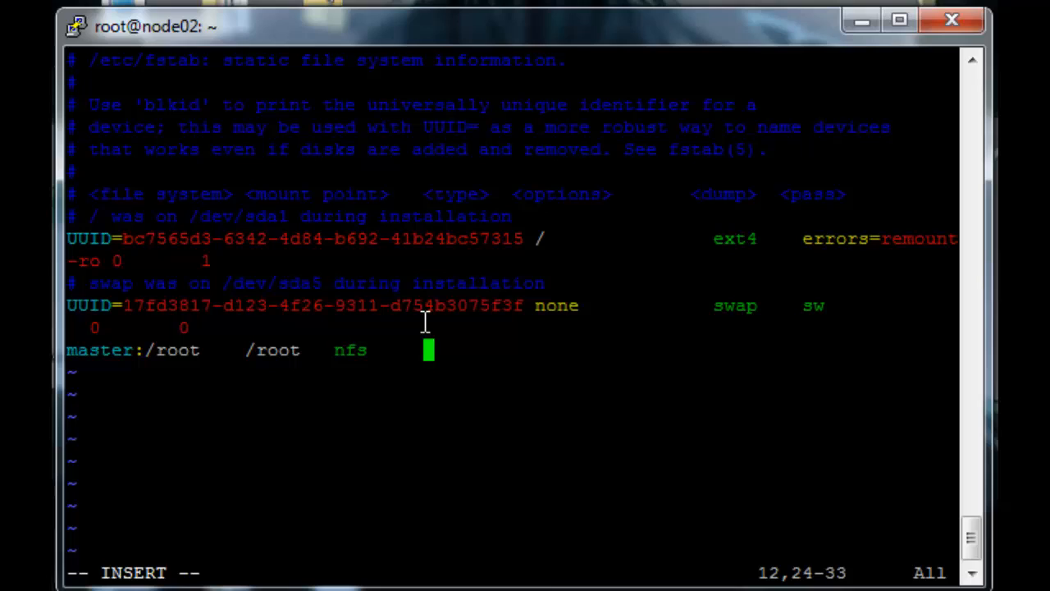
type("nfsvers")
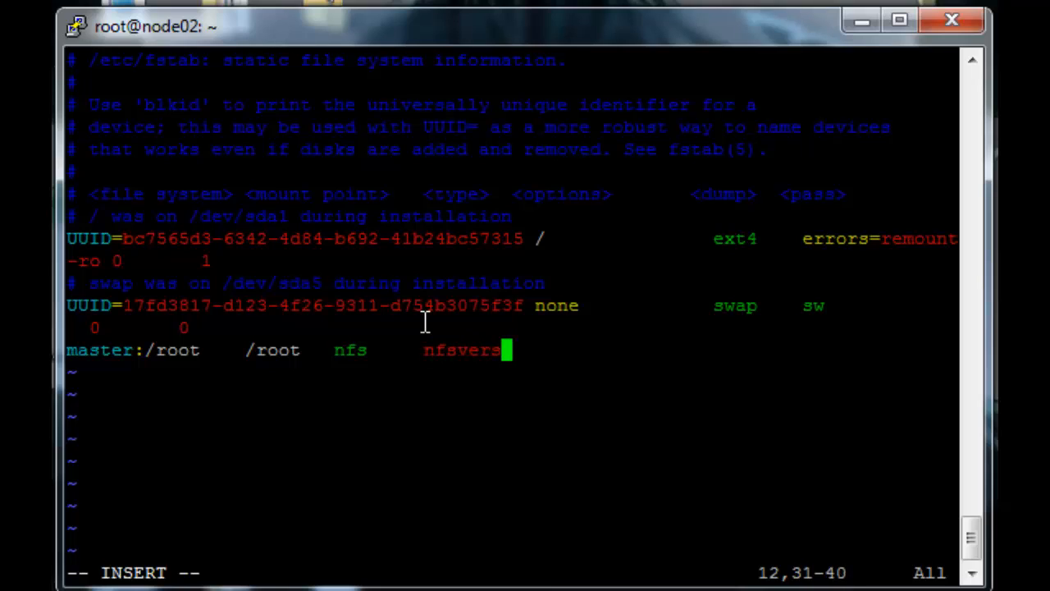
type("=")
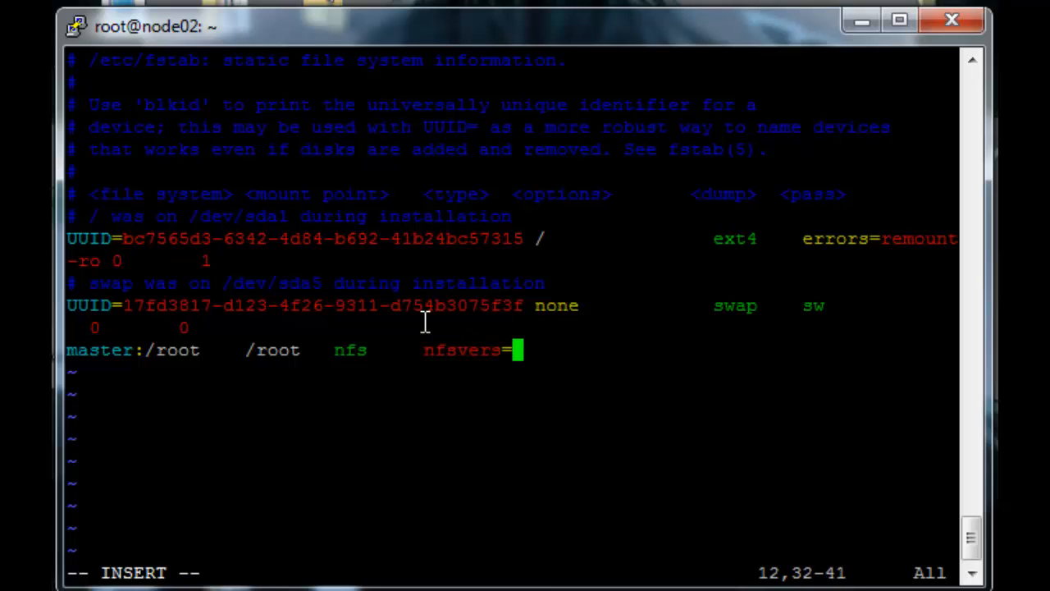
type("3,nolock")
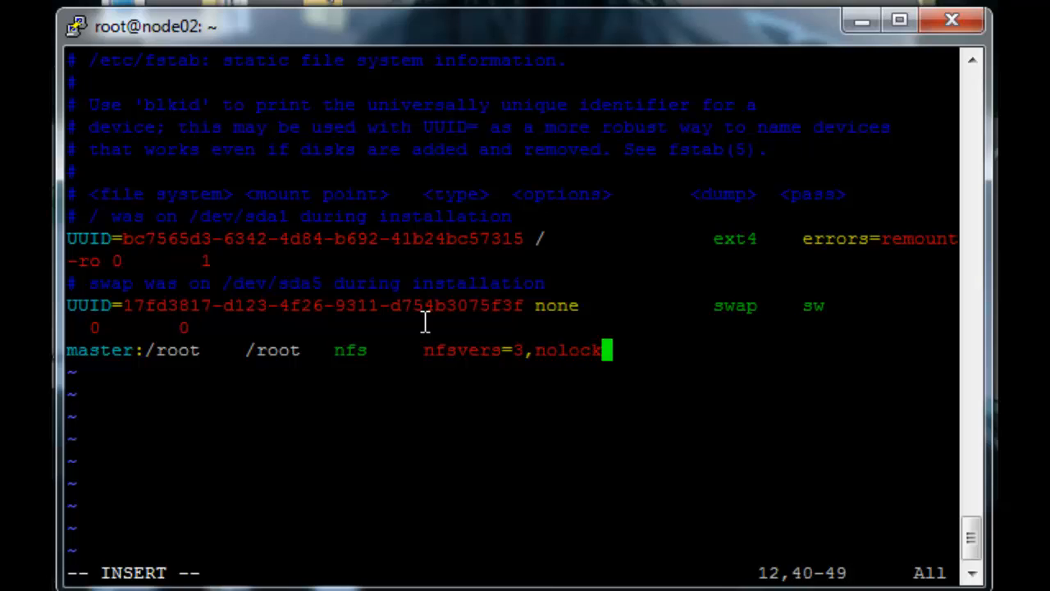
type("0 0")
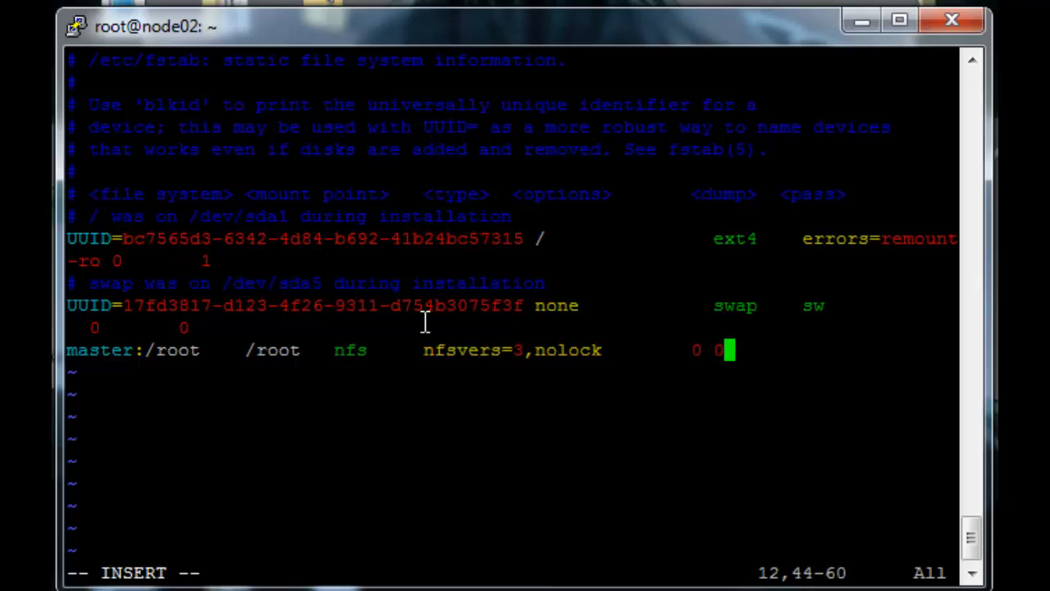
Add matching master:/home and master:/export NFS entries and save the file.
type("master:")
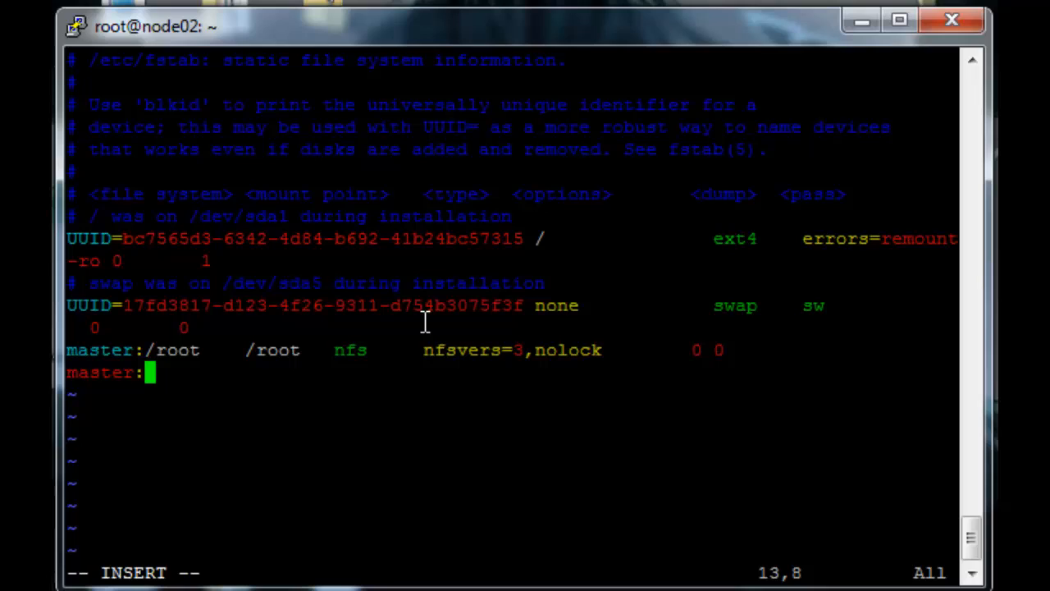
type("/home    /home")
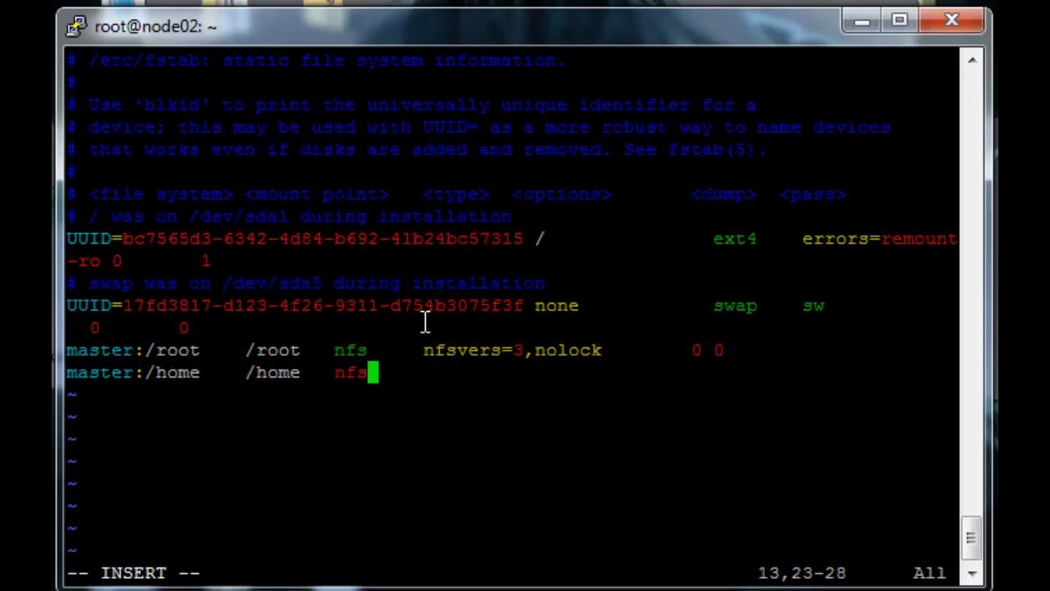
type("nfsvers")
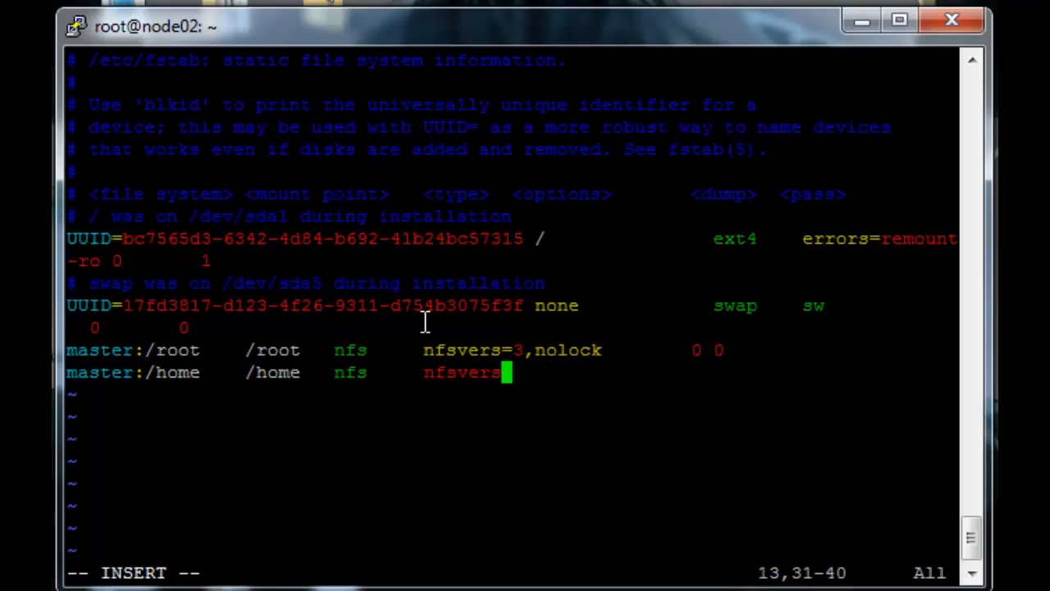
type("=3,nolock")
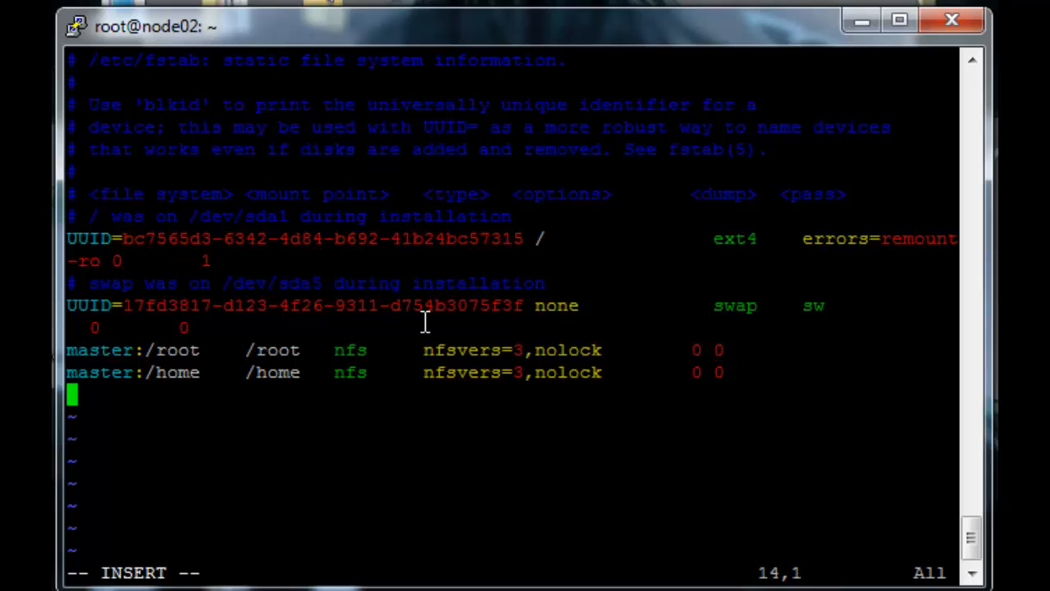
type("master:/export  /e")
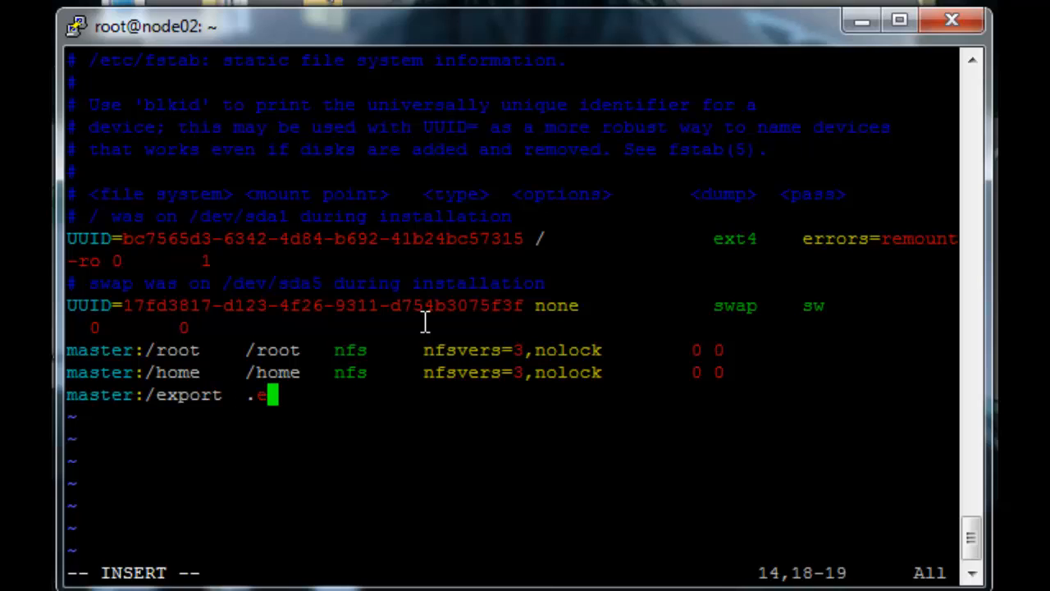
type("xport nfs      nfsver")
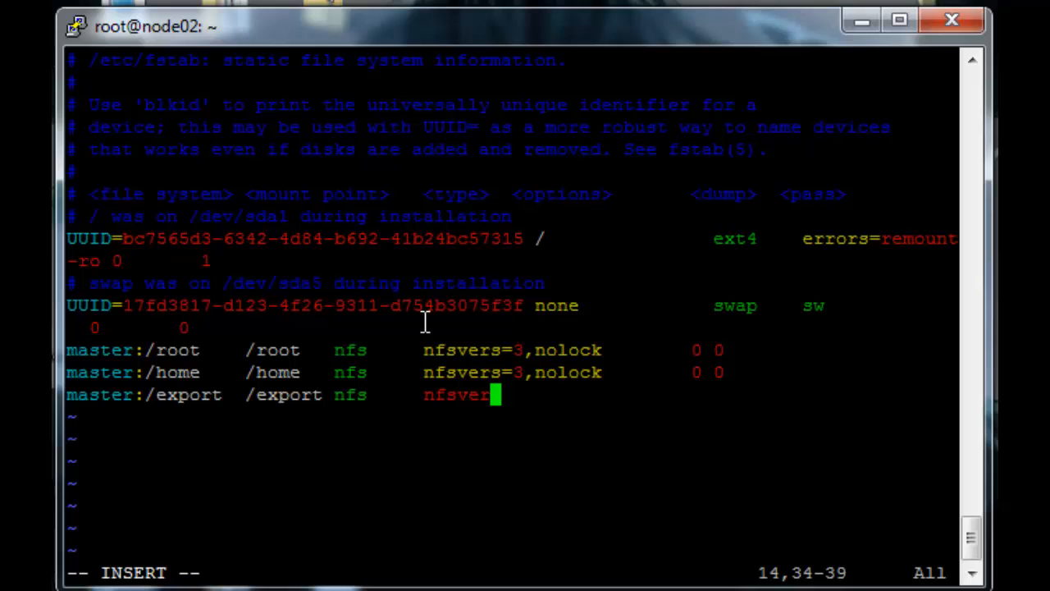
type("s=3,n")
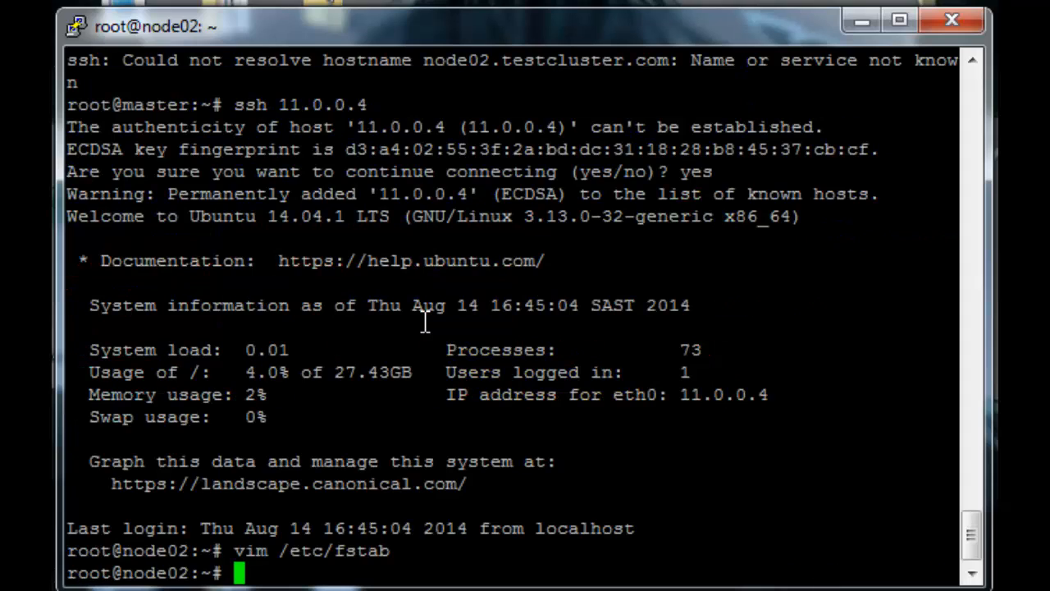
After mount /root fails with wrong fs type, install nfs-common via apt-get.
type("mount /root")
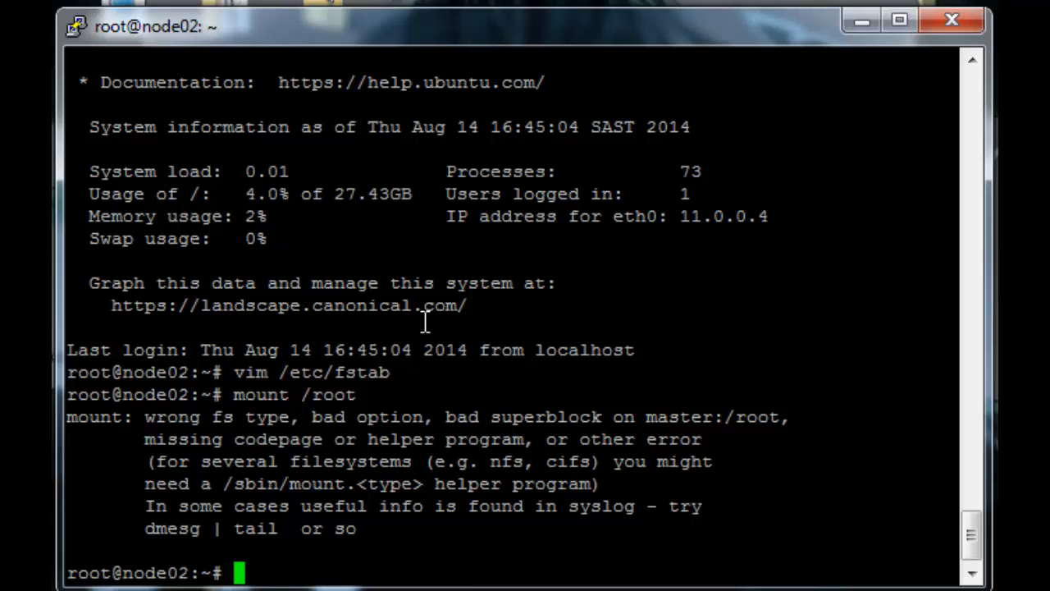
type("apt-get i")
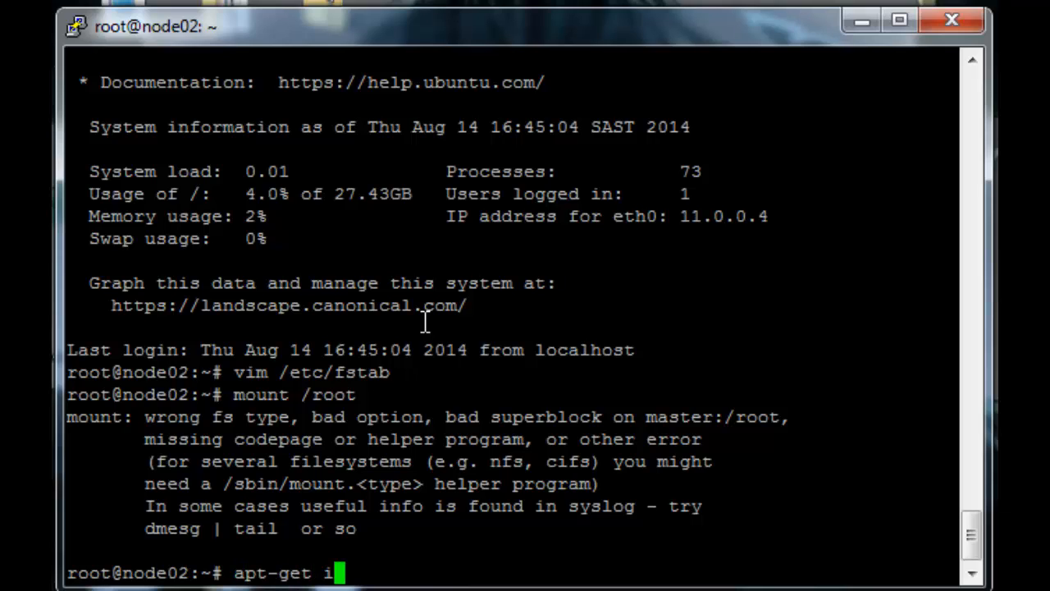
type("nstall")
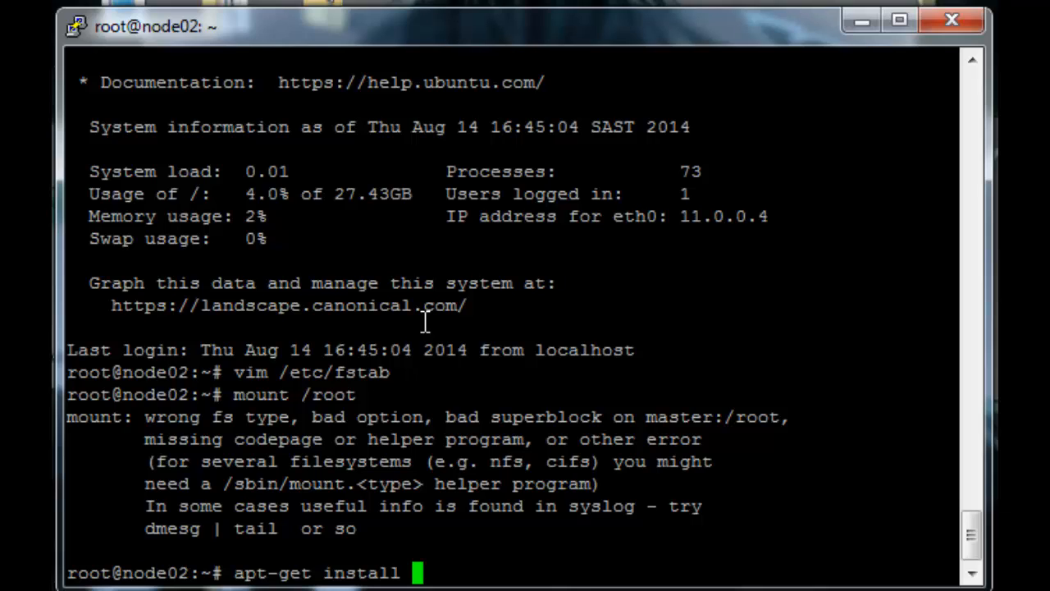
type("nfs")
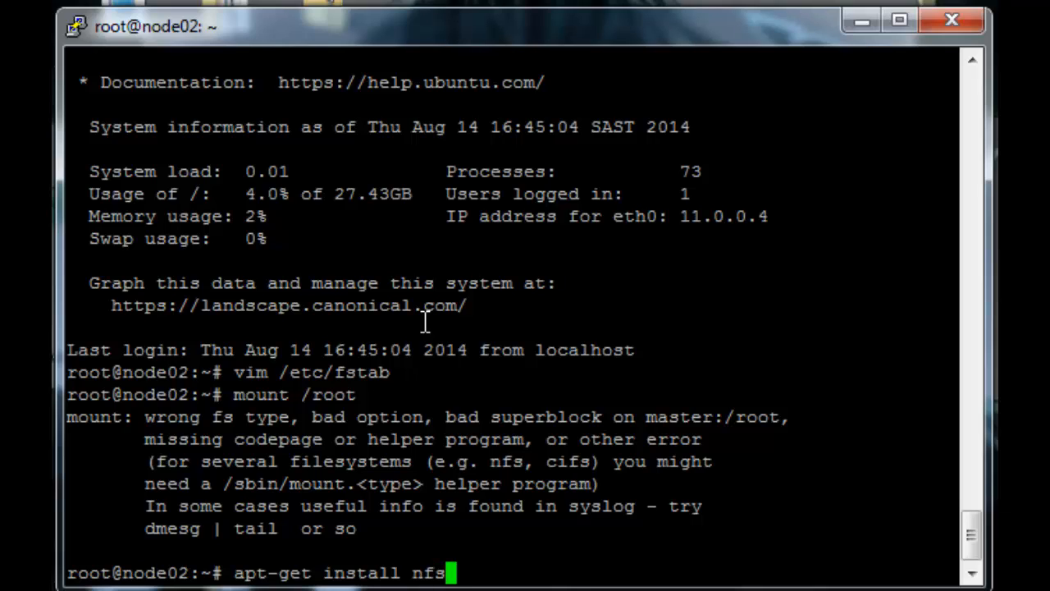
type("-common")
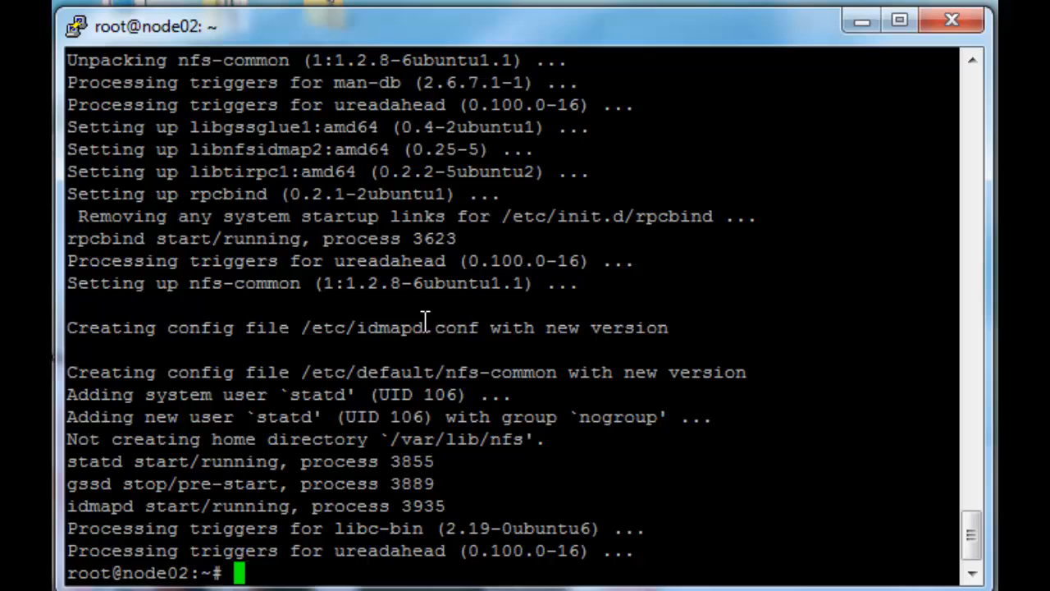
Mount /root and /home, mkdir and mount /export on node02, then exit to master.
type("mount /root")
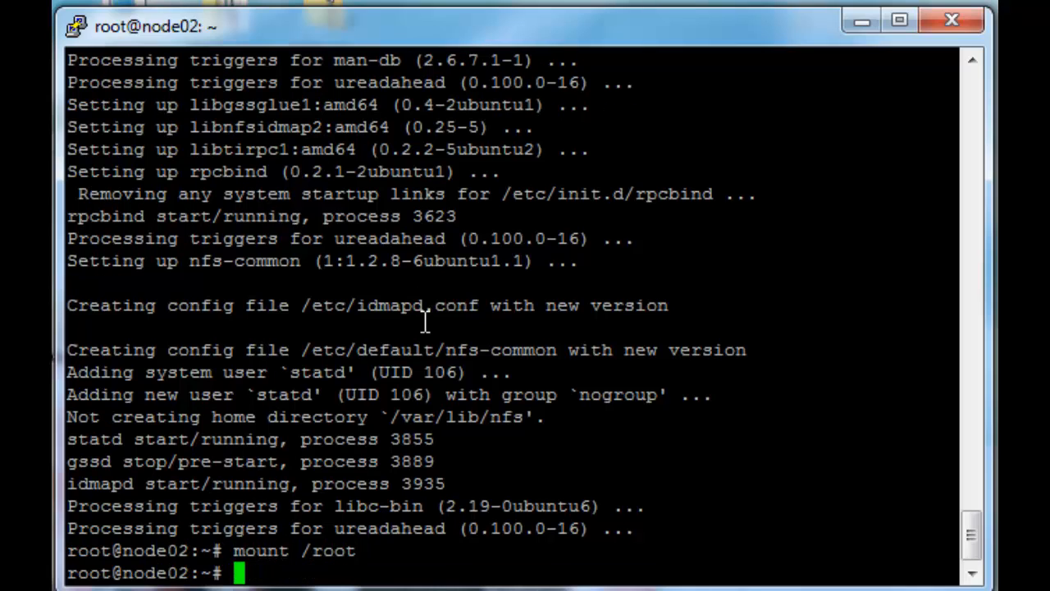
type("mount /hom")
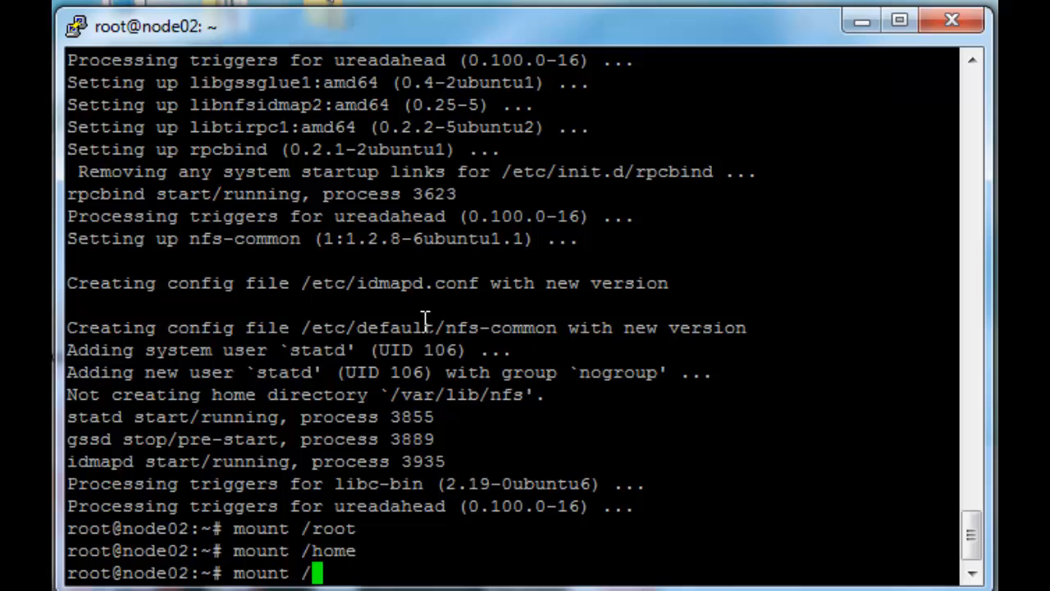
type("export")
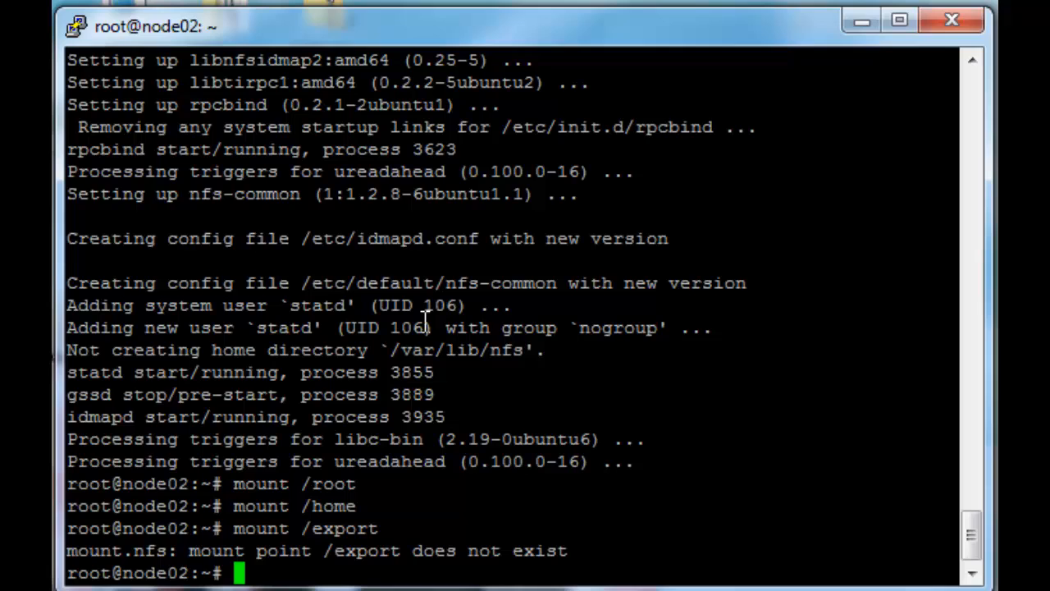
type("mkdir /export")
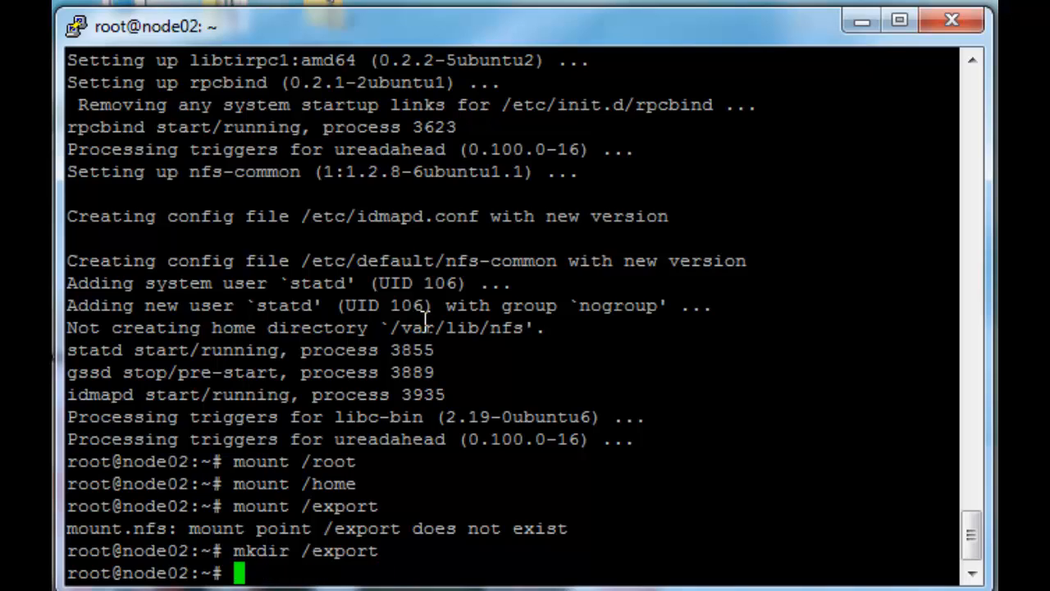
type("mount /export")
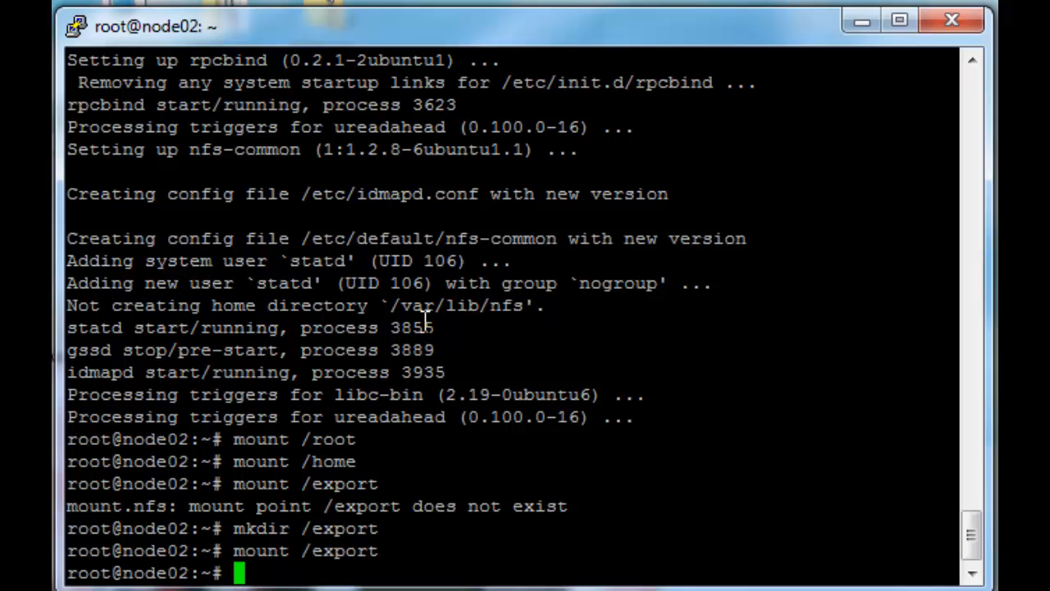
type("exit")
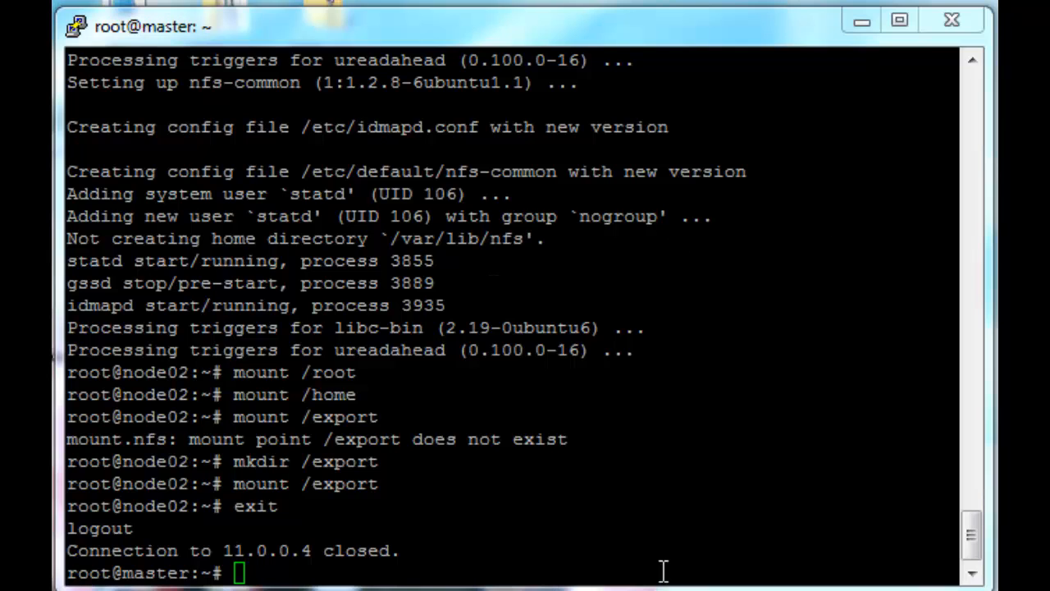
Run apt-get install ganglia-monitor rrdtool gmetad ganglia-webfrontend -y on master.
type("apt-g")
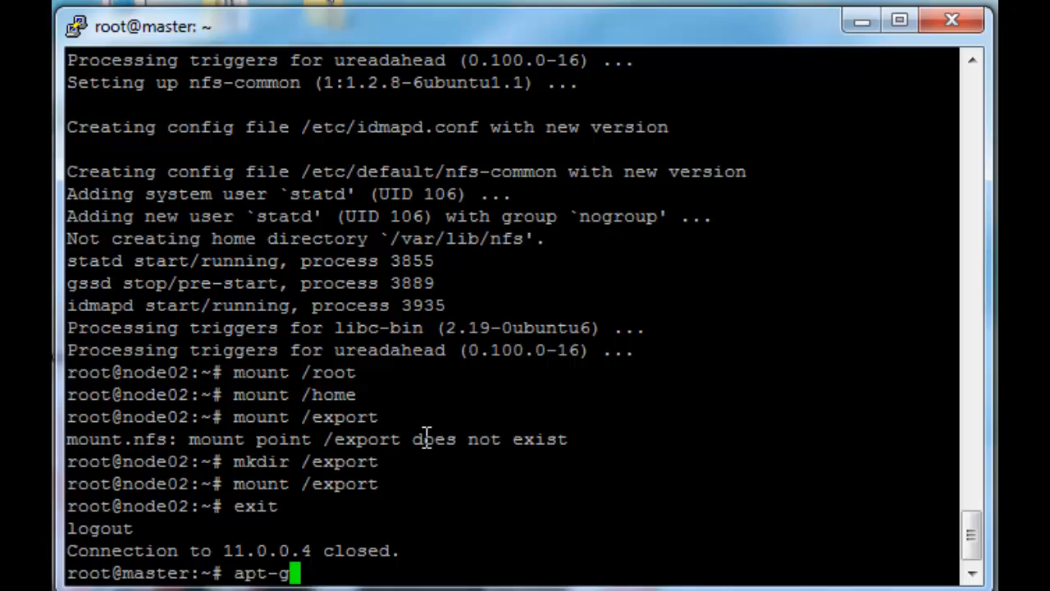
type("et install")
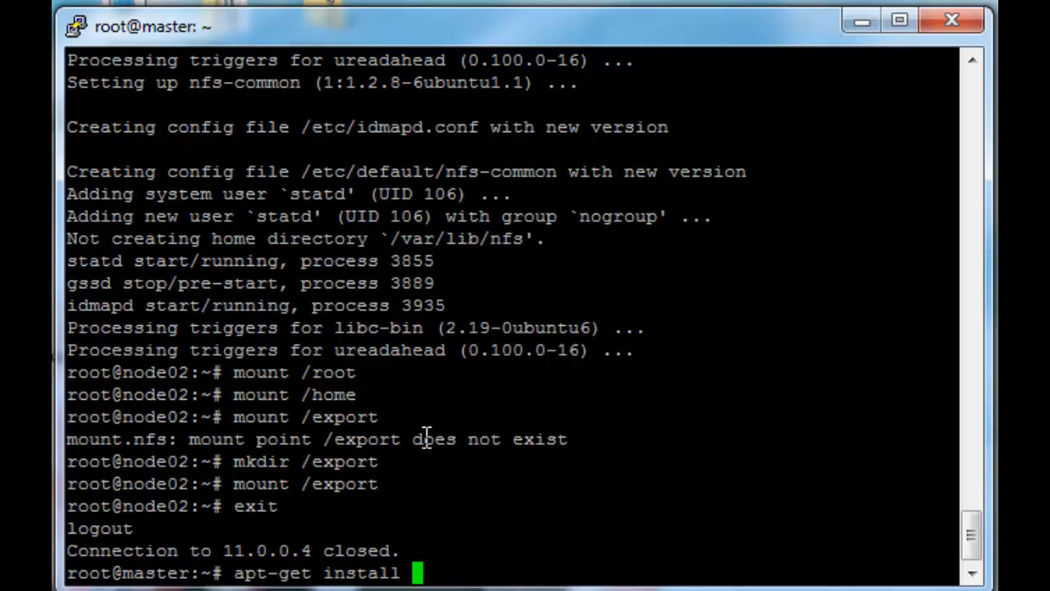
type("g")
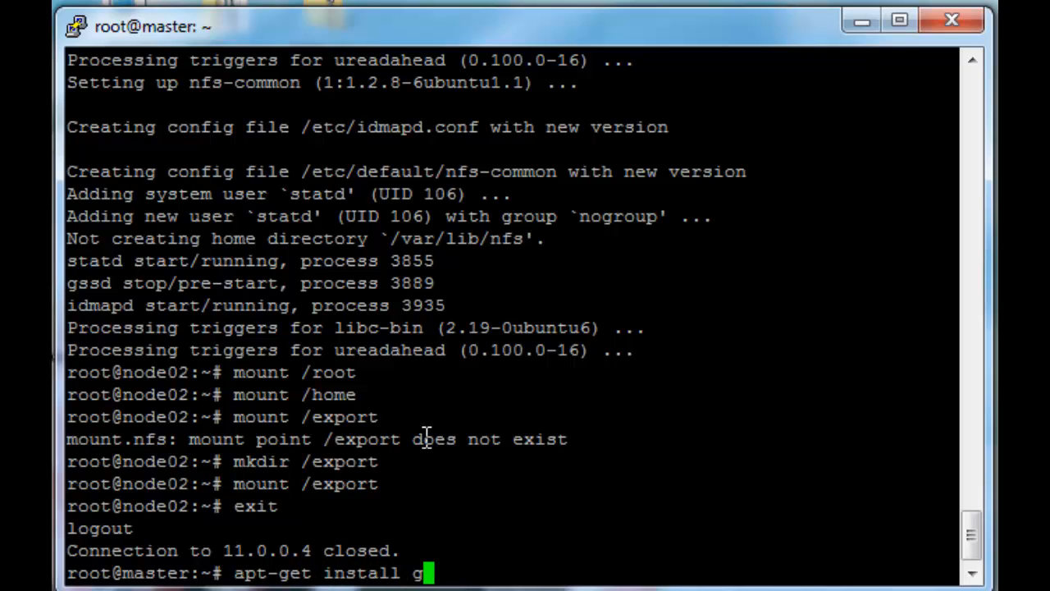
type("anglia")
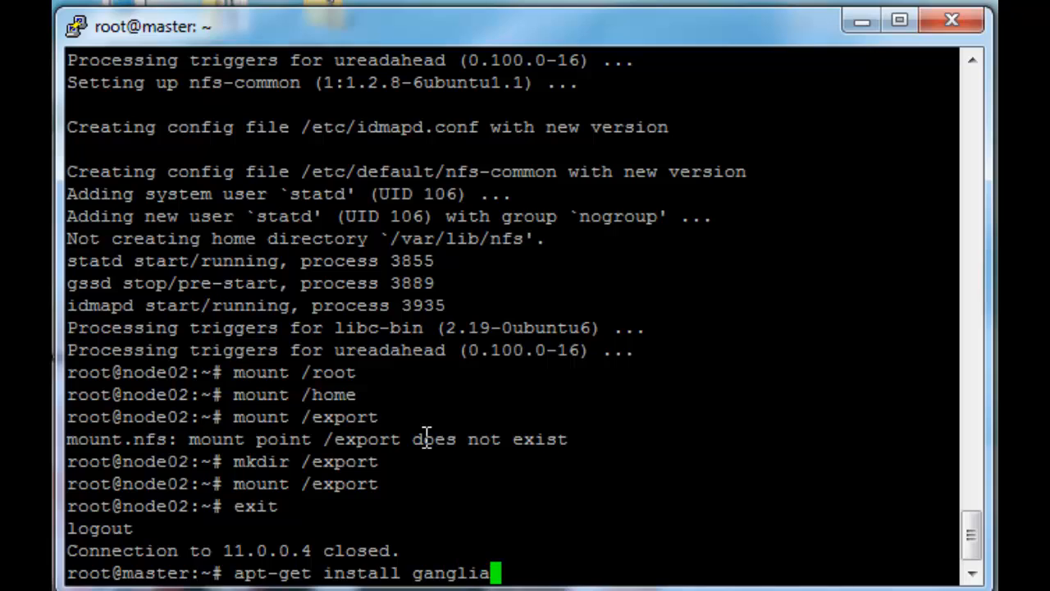
type("-monitor")
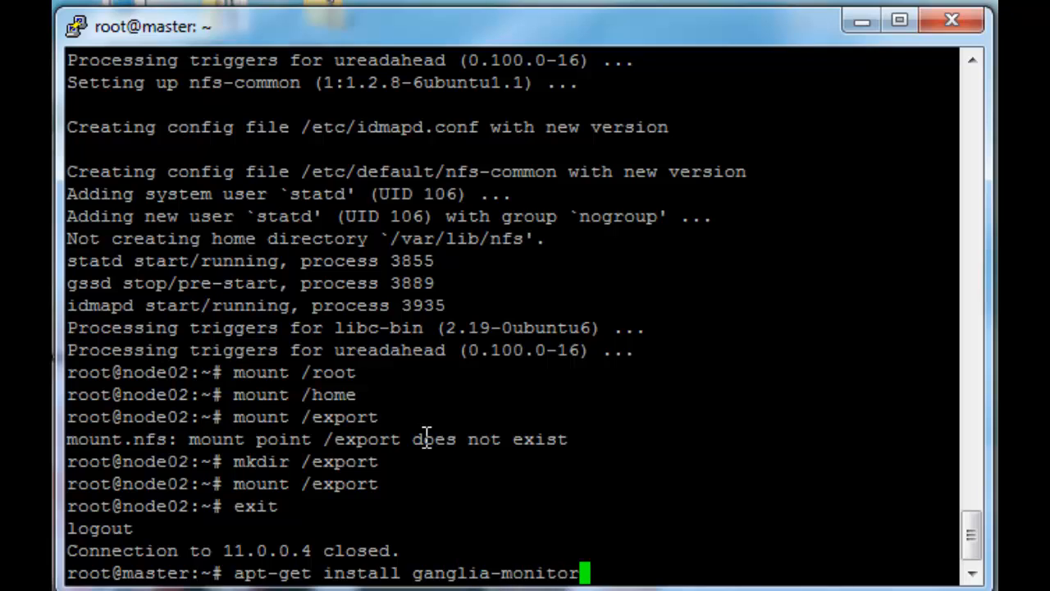
type("rrdtool gmetad gna")
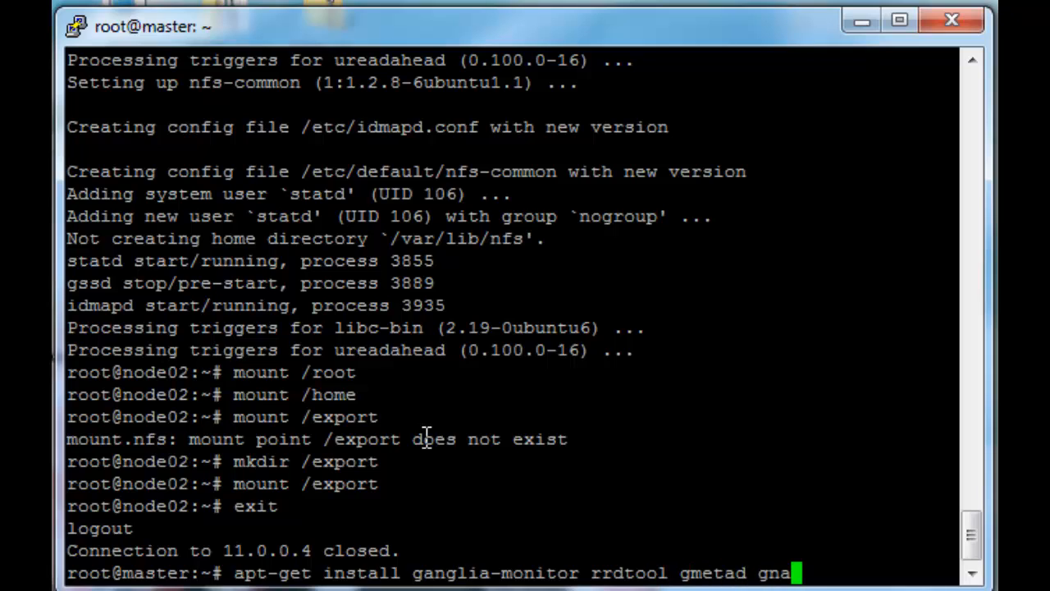
type("glia-web")
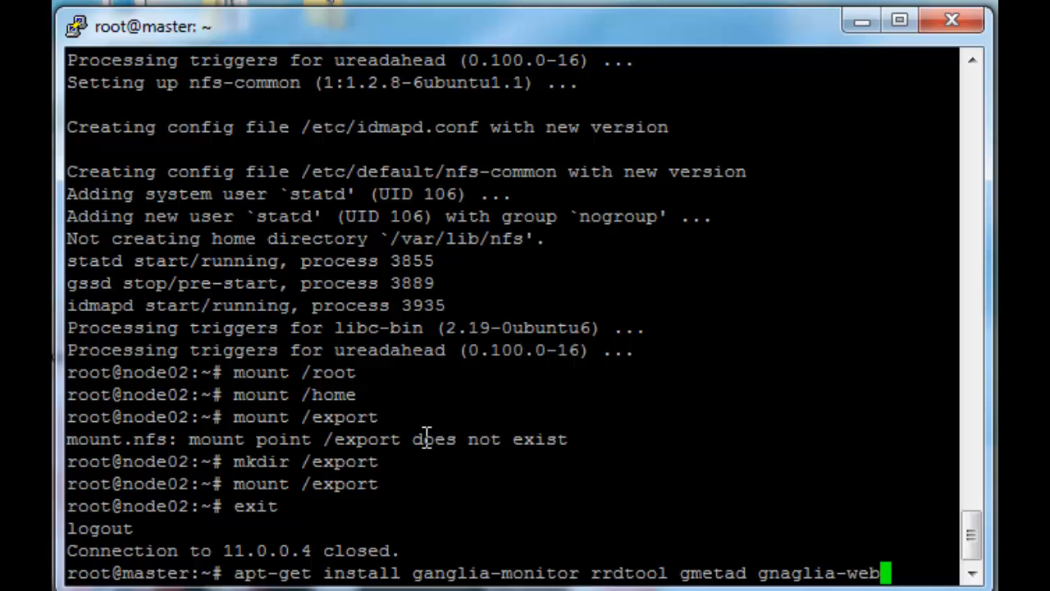
key("BackSpace")
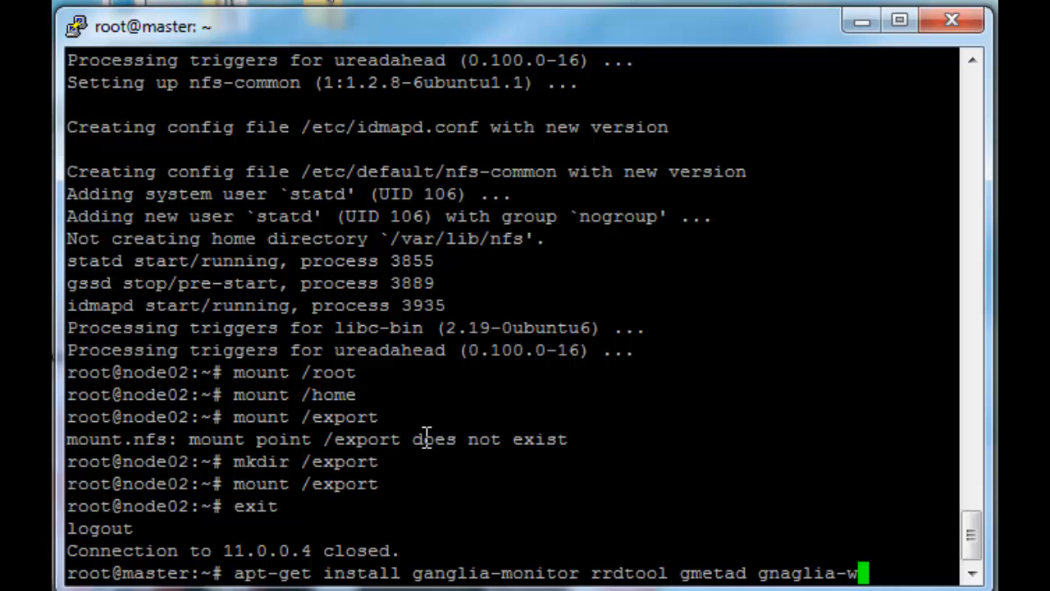
type("ebfrontend")
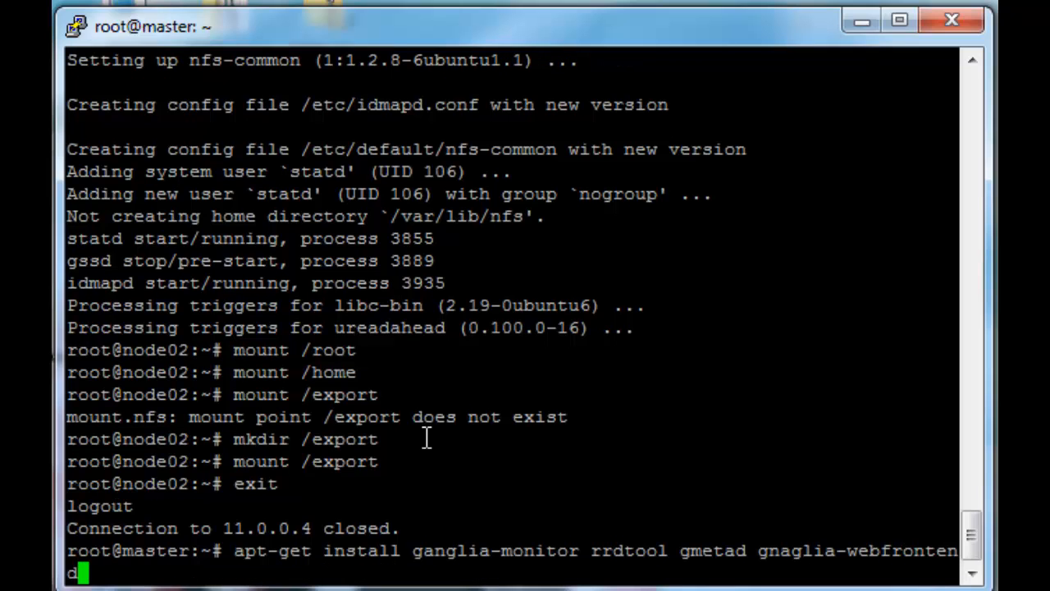
type("-y")
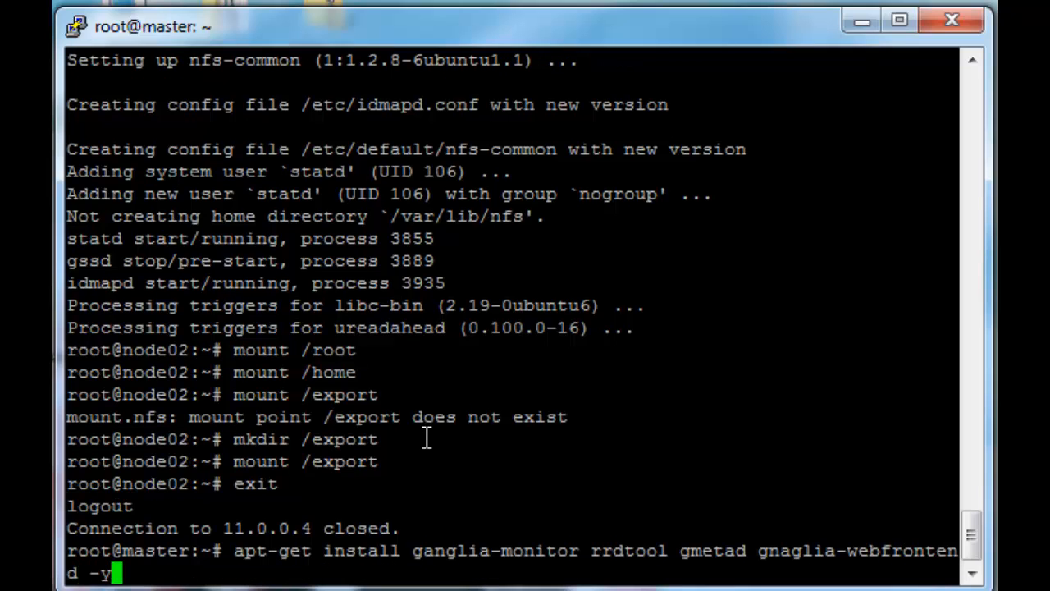
key("Return")
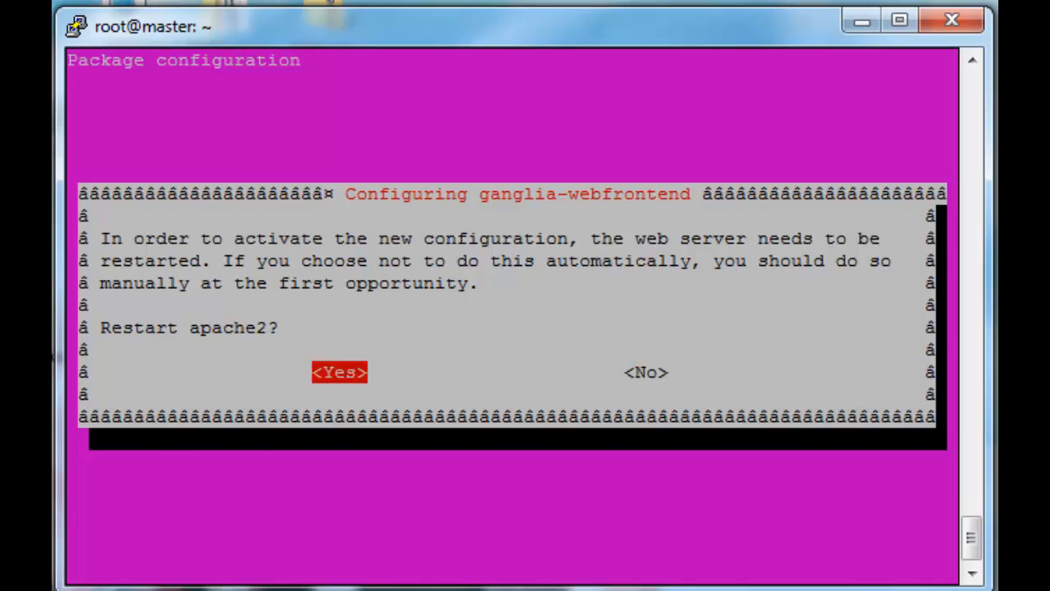
Answer Yes to restart apache2 and let the Ganglia install finish.
left_click(339, 371)
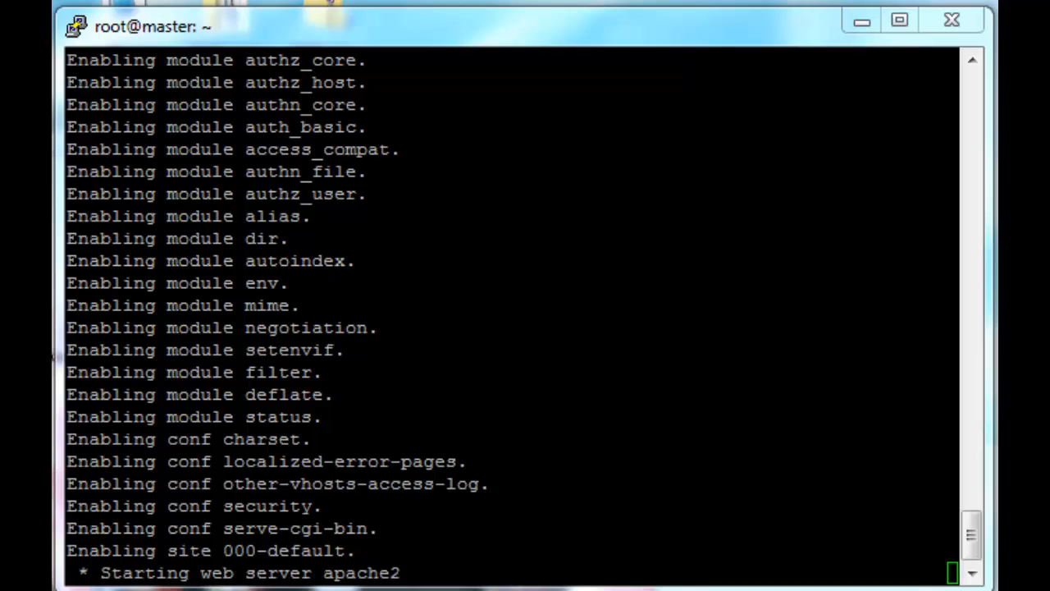
scroll("down", 3)
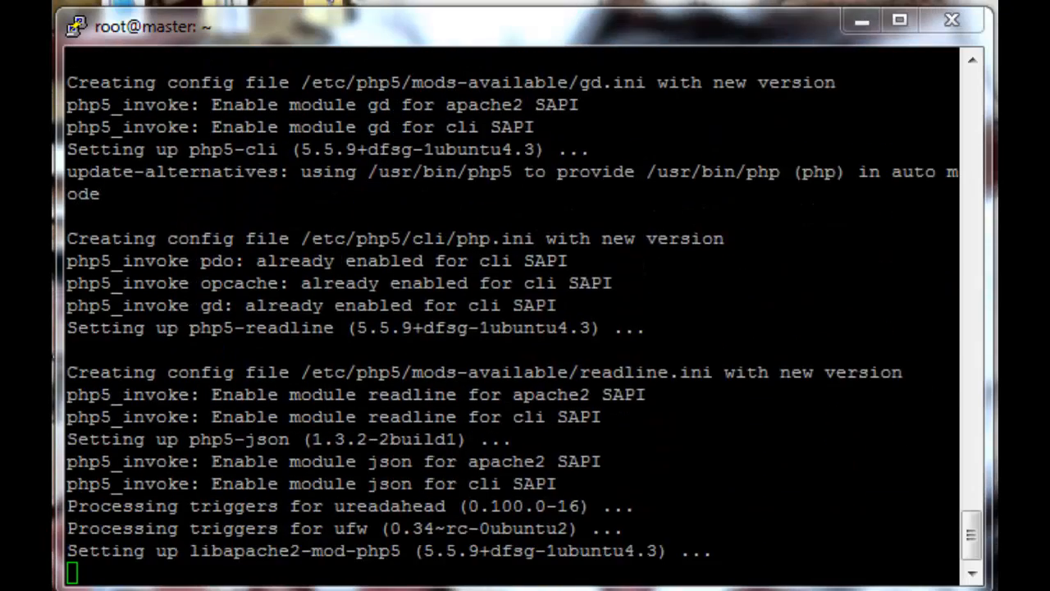
scroll("down", 3)
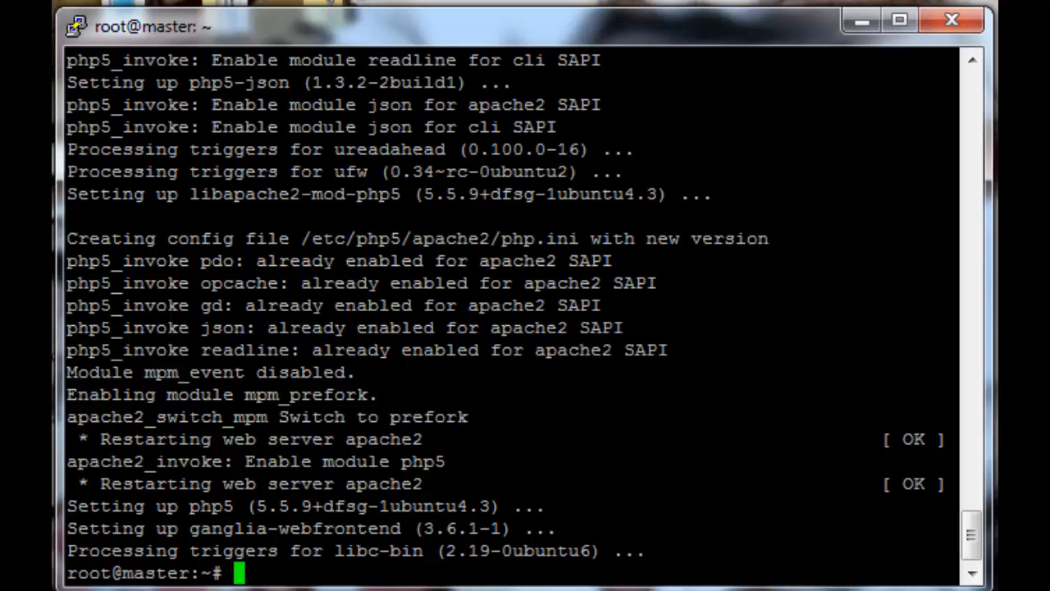
Copy /etc/ganglia-webfrontend/apache.conf to /etc/apache2/sites-enabled/ganglia.conf.
type("cp /etc/")
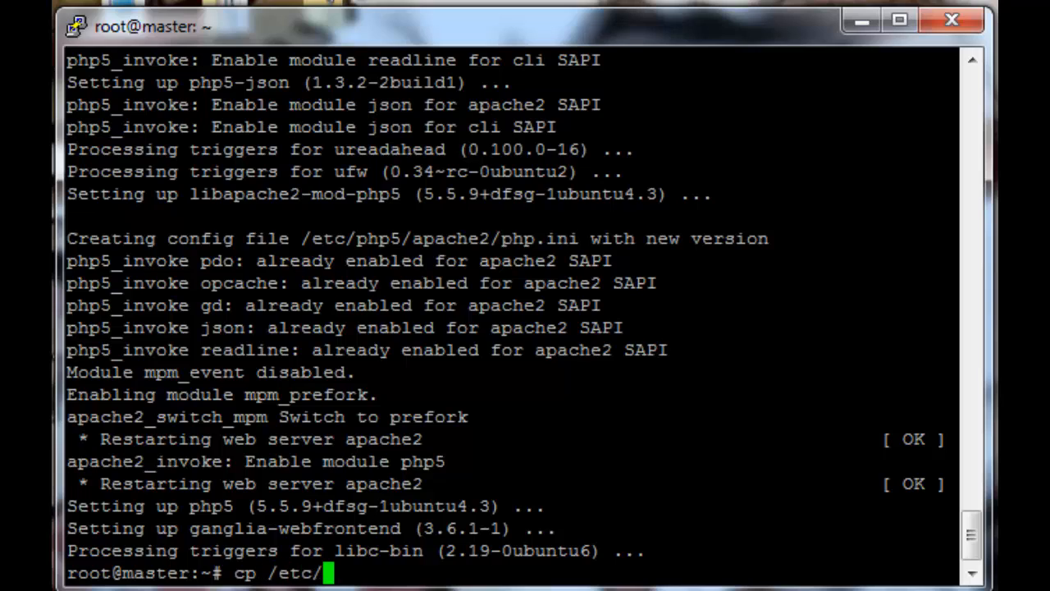
type("ganglia-webfrontend/")
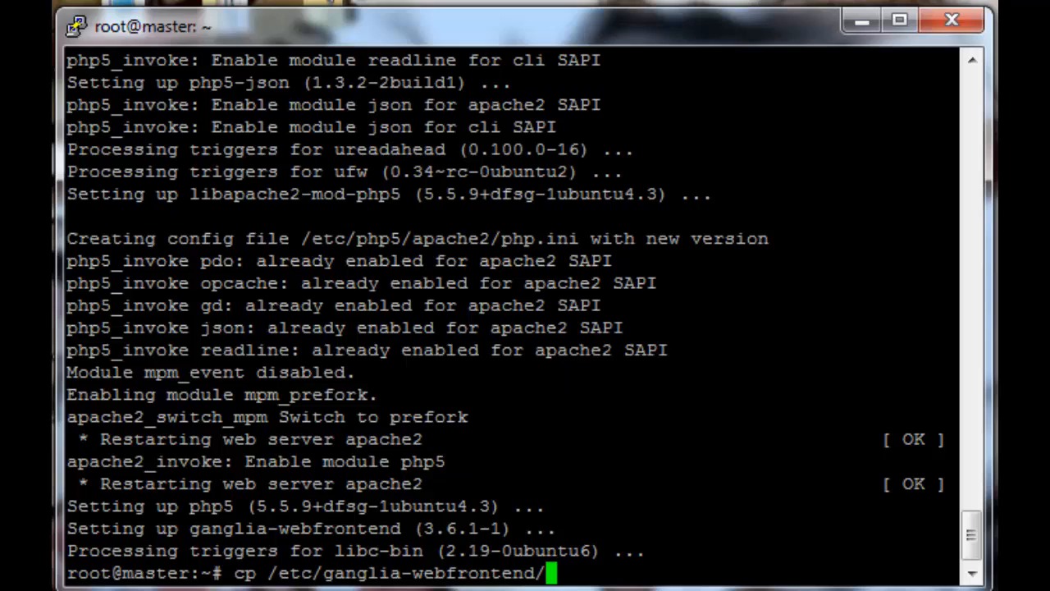
type("apache.conf")
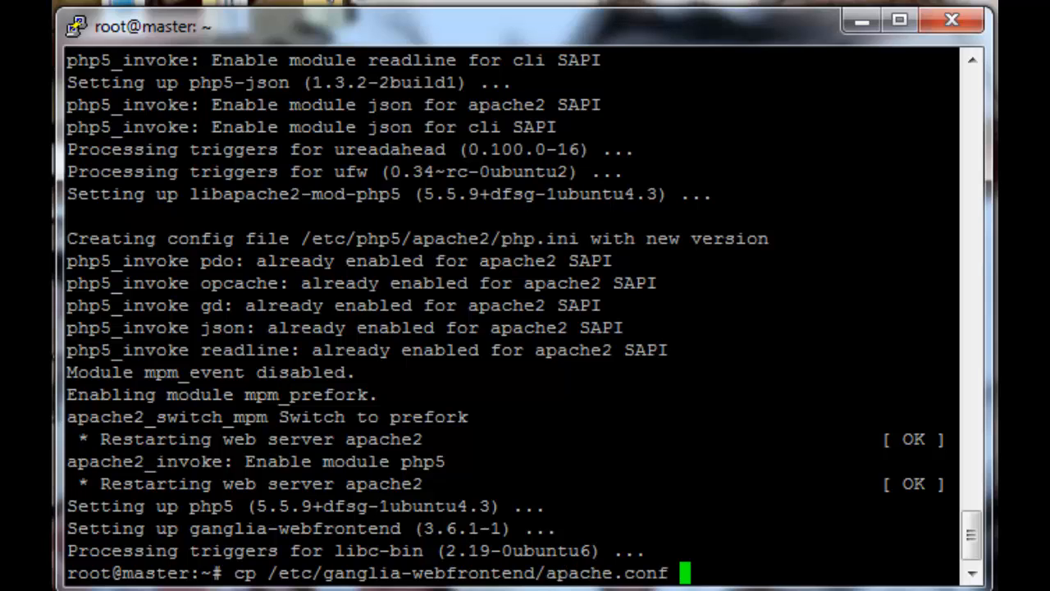
type("/etc/")
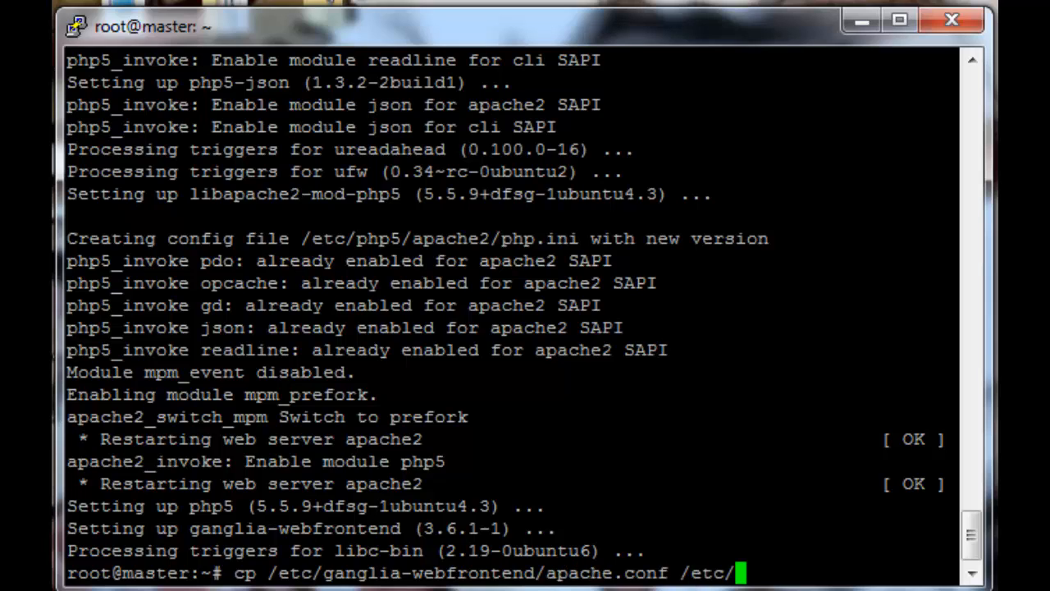
type("ap")
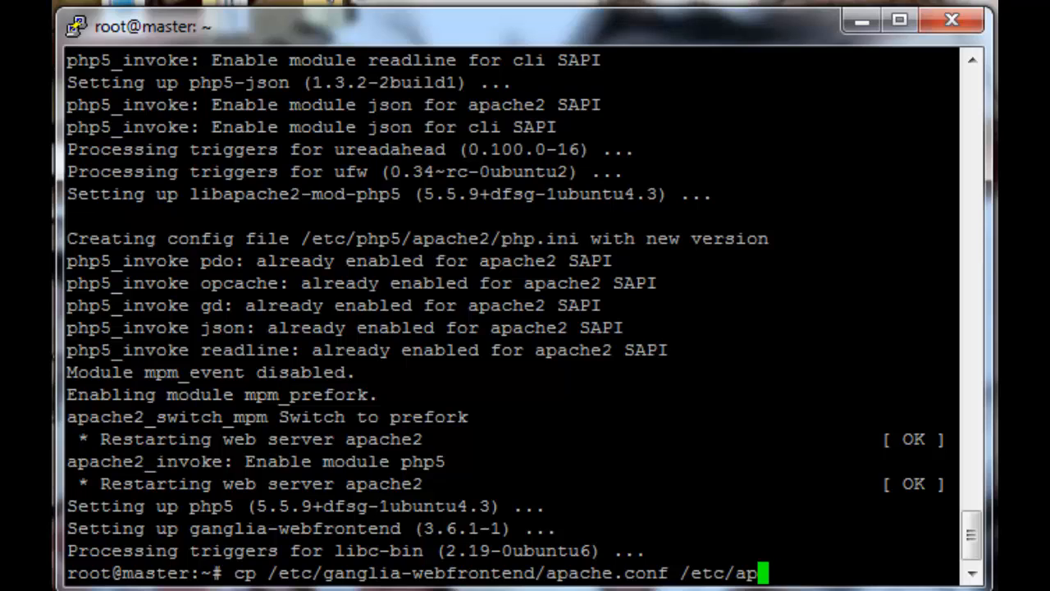
type("che2/sites-enabled/")
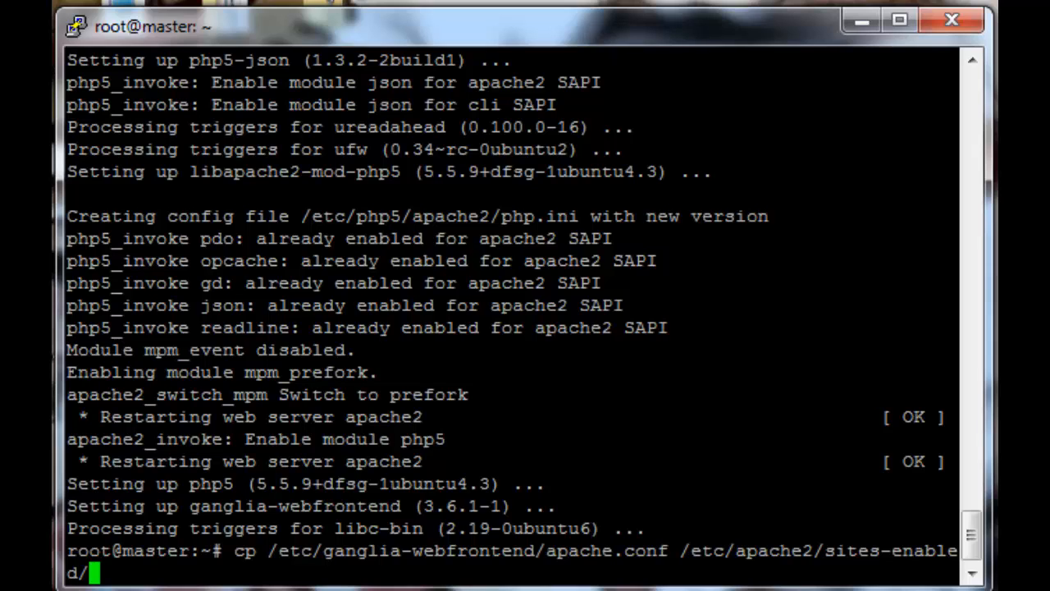
type("ganglia.conf")
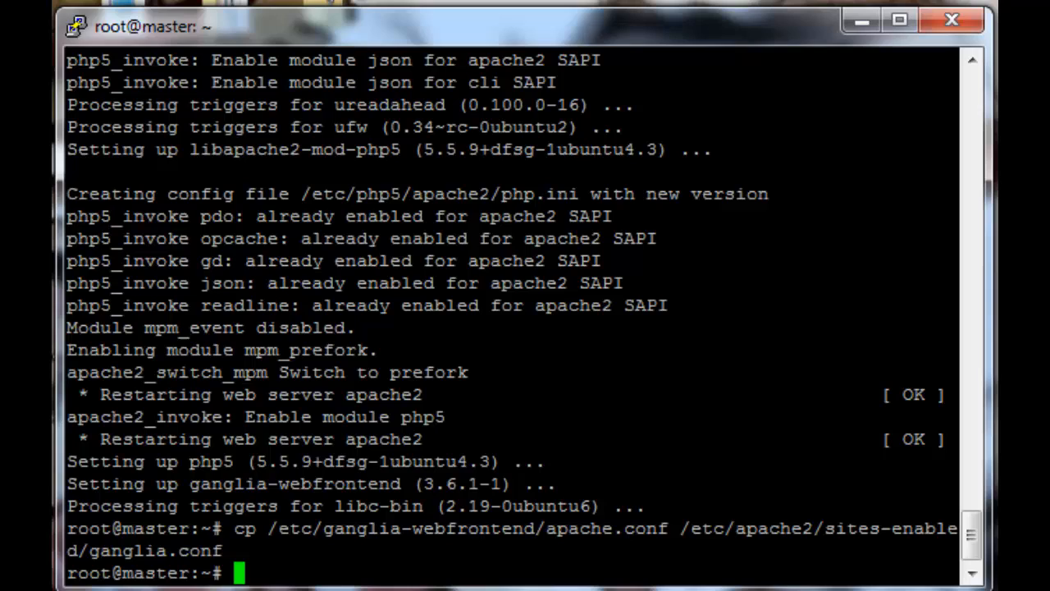
type("vim /")
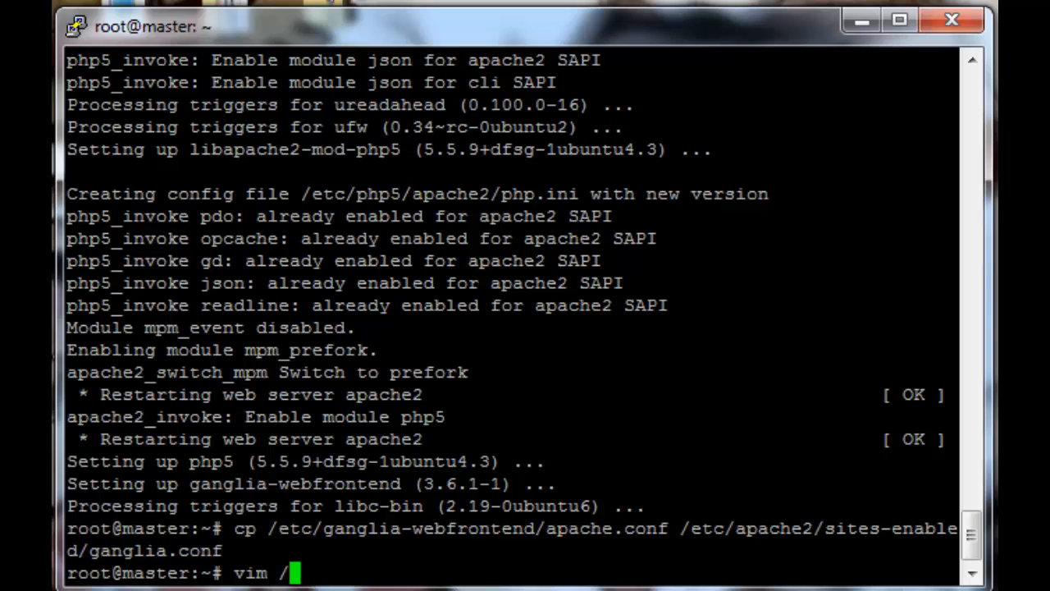
Open /etc/ganglia/gmetad.conf in vim on master.
type("etc/")
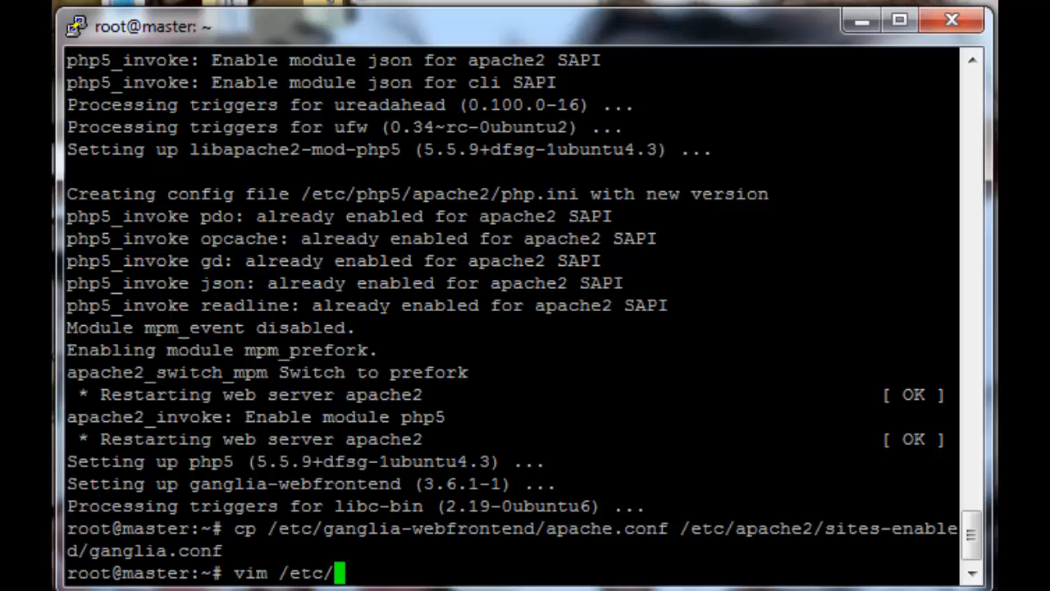
type("ganglia")
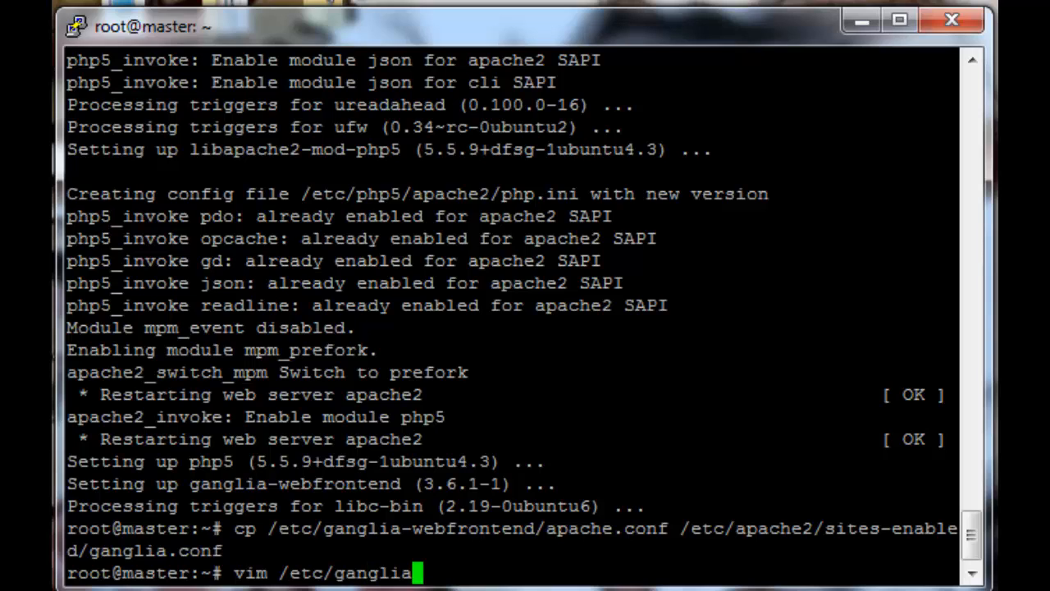
type("/gmetad.conf")
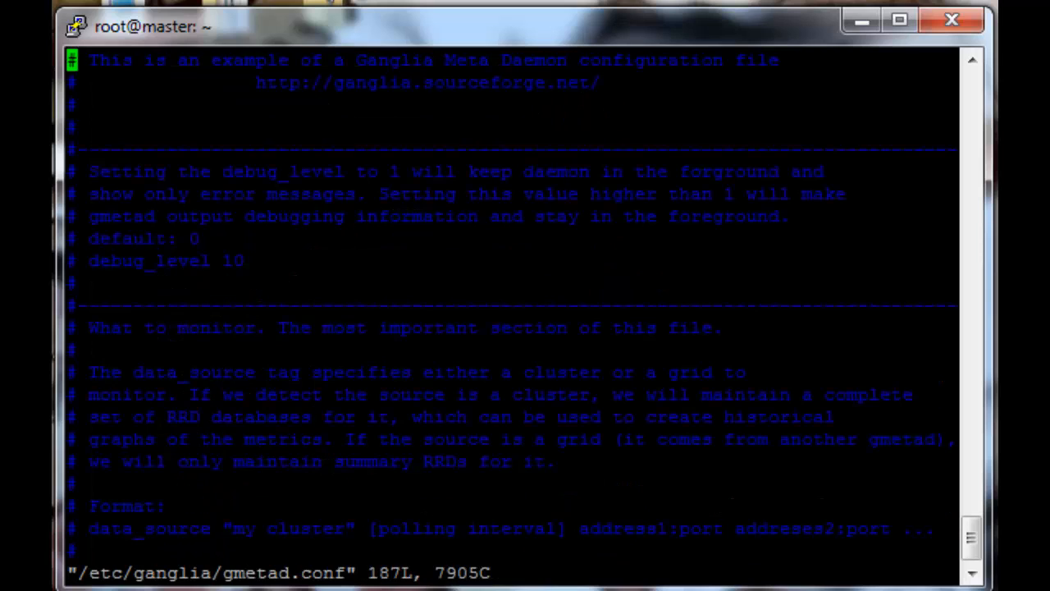
Set the data_source line to "testcluster" gathered from master.testcluster.com.
scroll("down", 3)
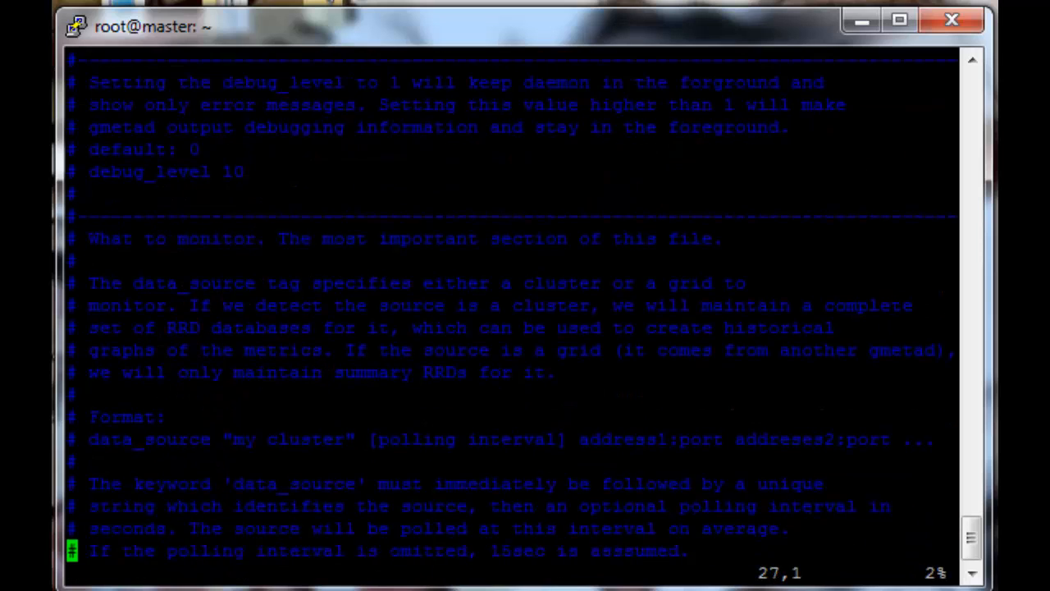
scroll("down", 3)
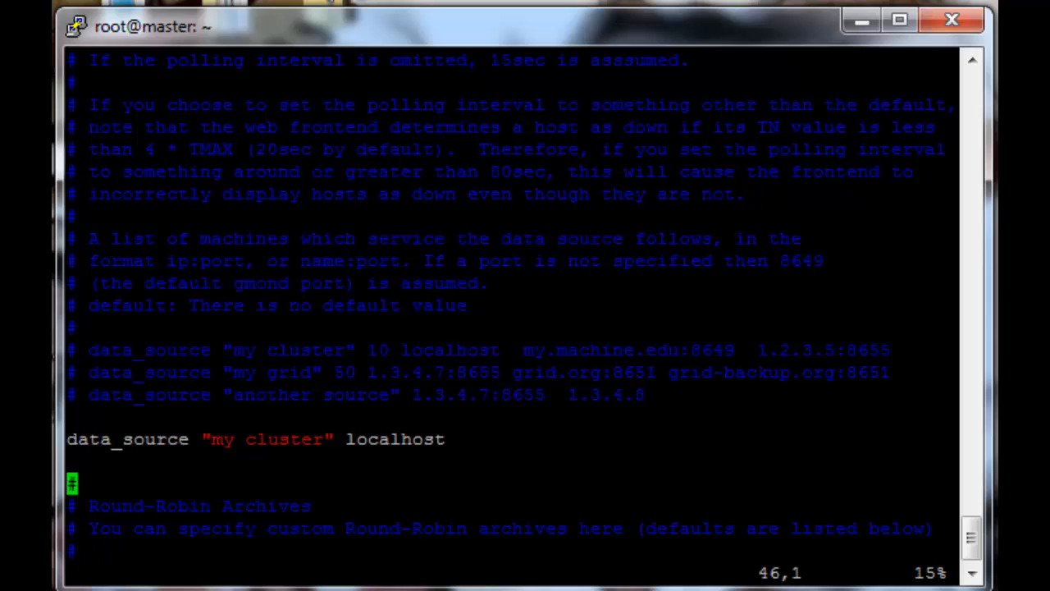
key("i")
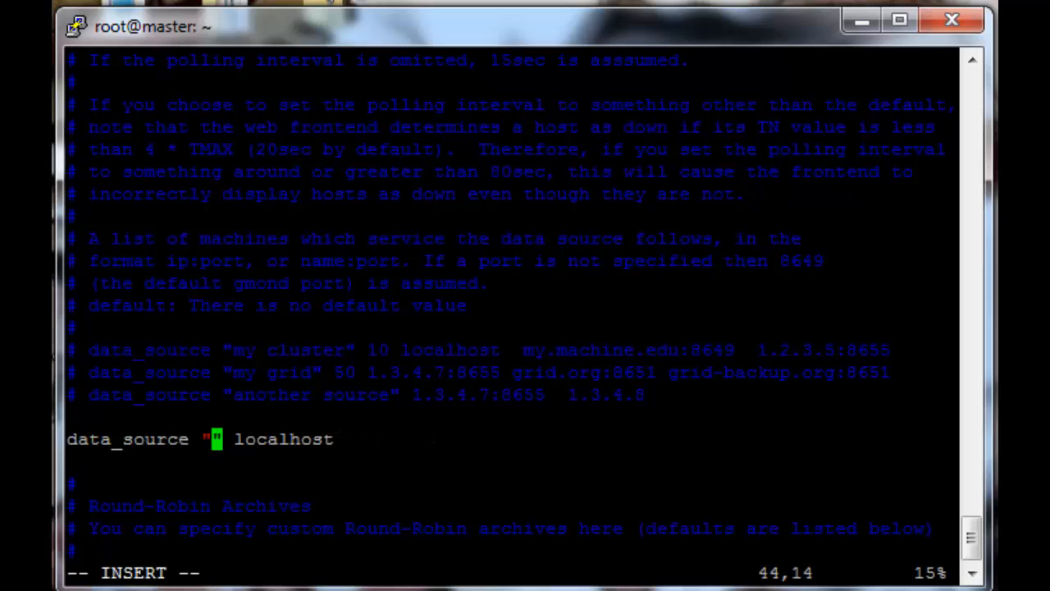
type("testcluster\"")
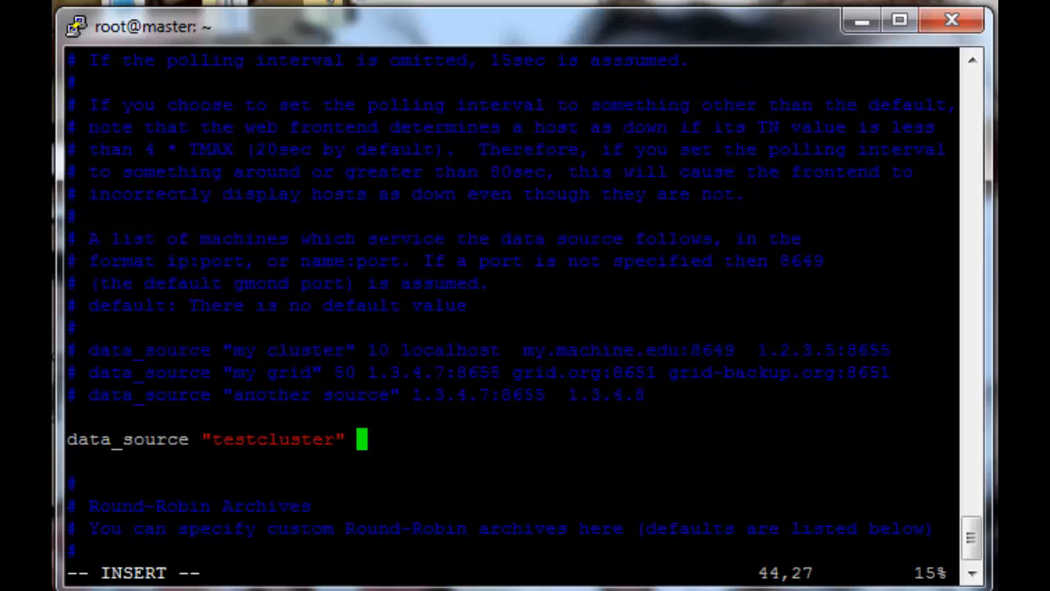
type("master")
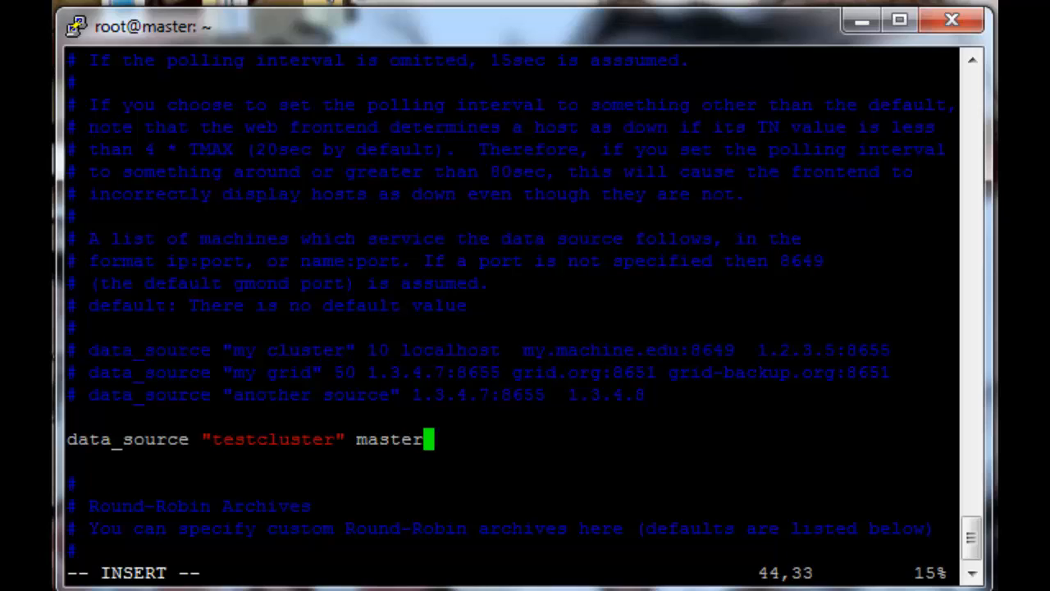
type(".testclus")
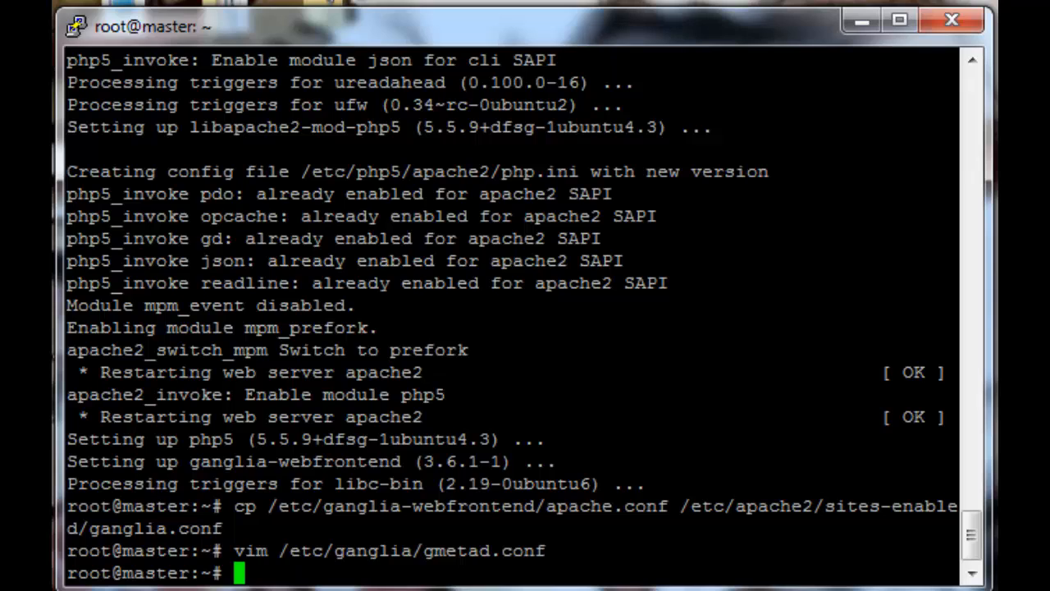
Open /etc/ganglia/gmond.conf in vim on master.
type("vim")
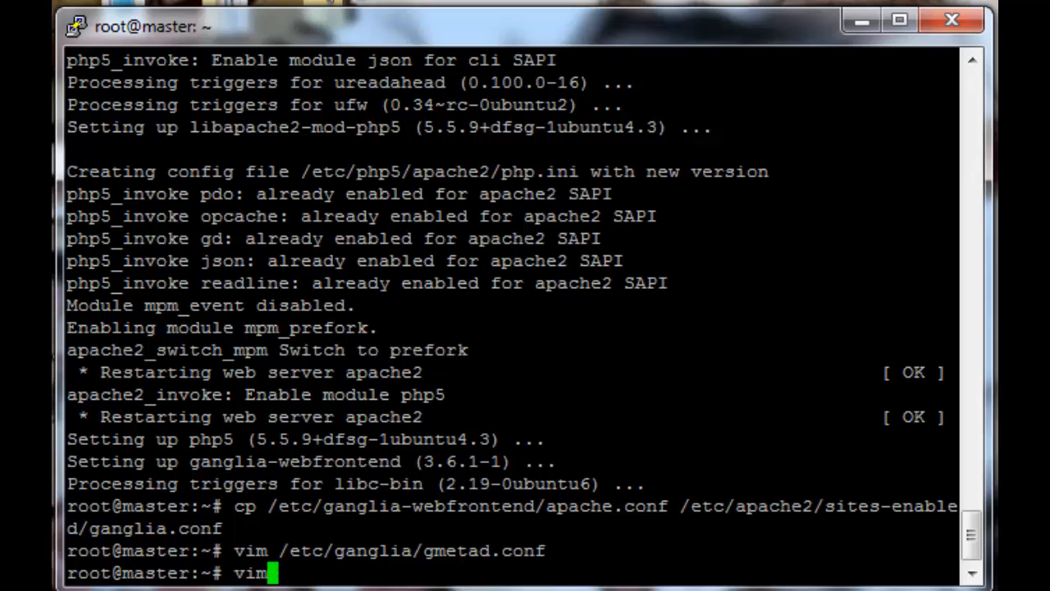
type("/etc/ganglia/")
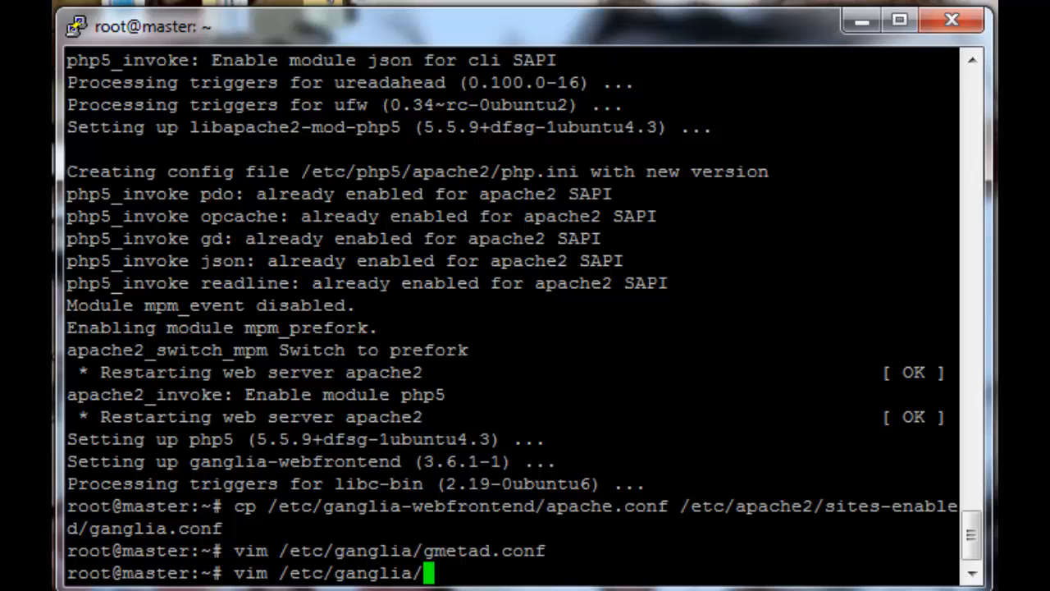
type("gmond.conf")
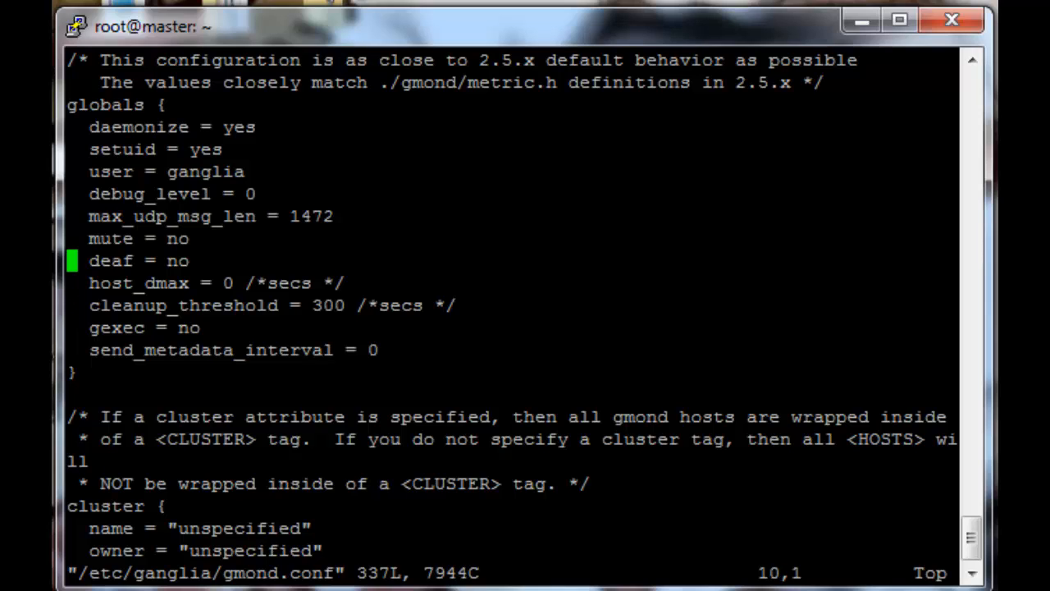
Toggle deaf back to no and rename the cluster from unspecified to "testcluster".
key("i")
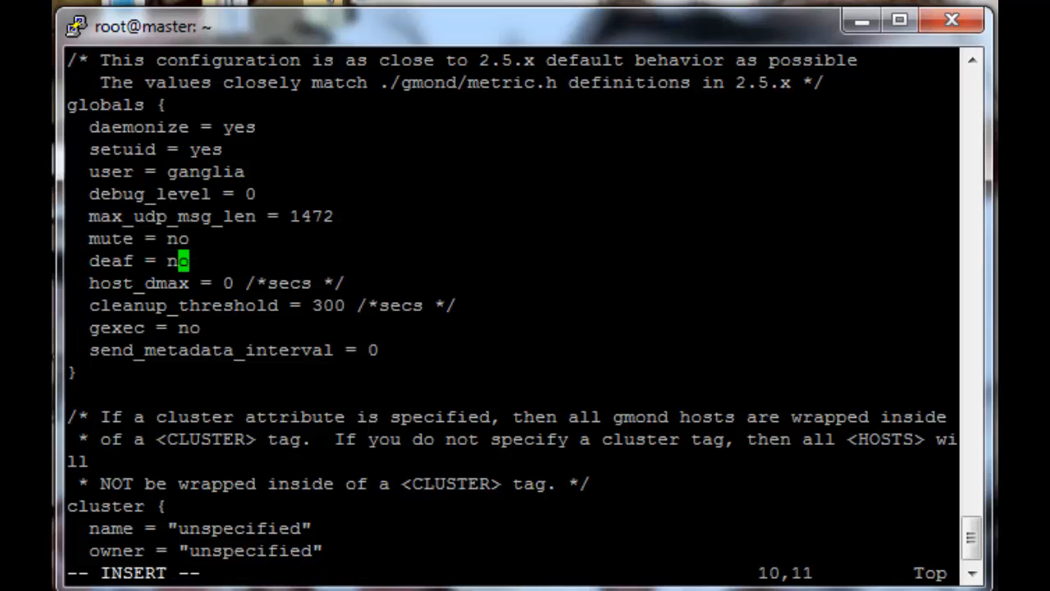
type("yes")
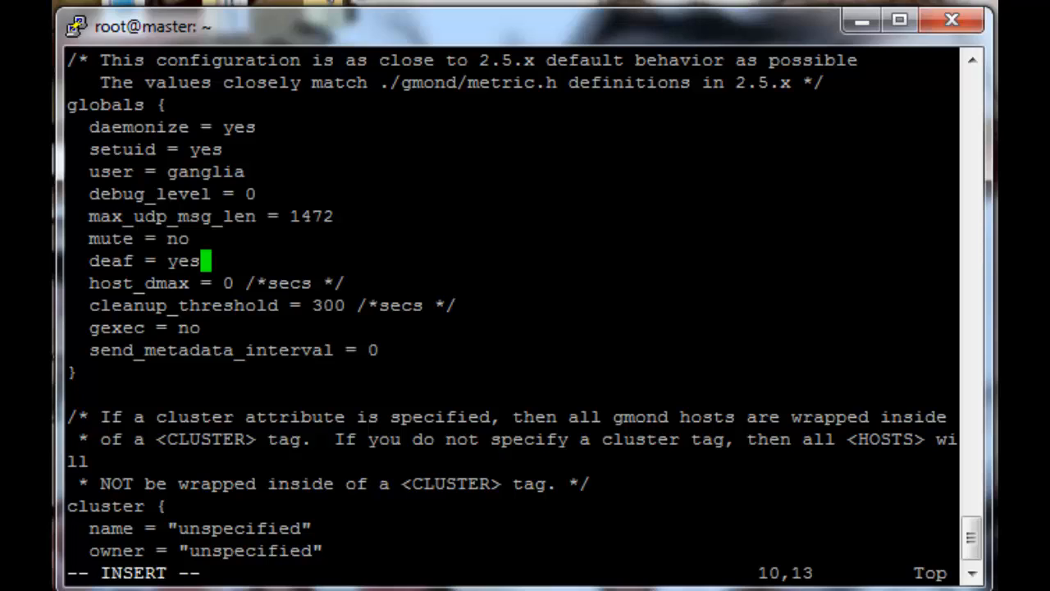
type("no")
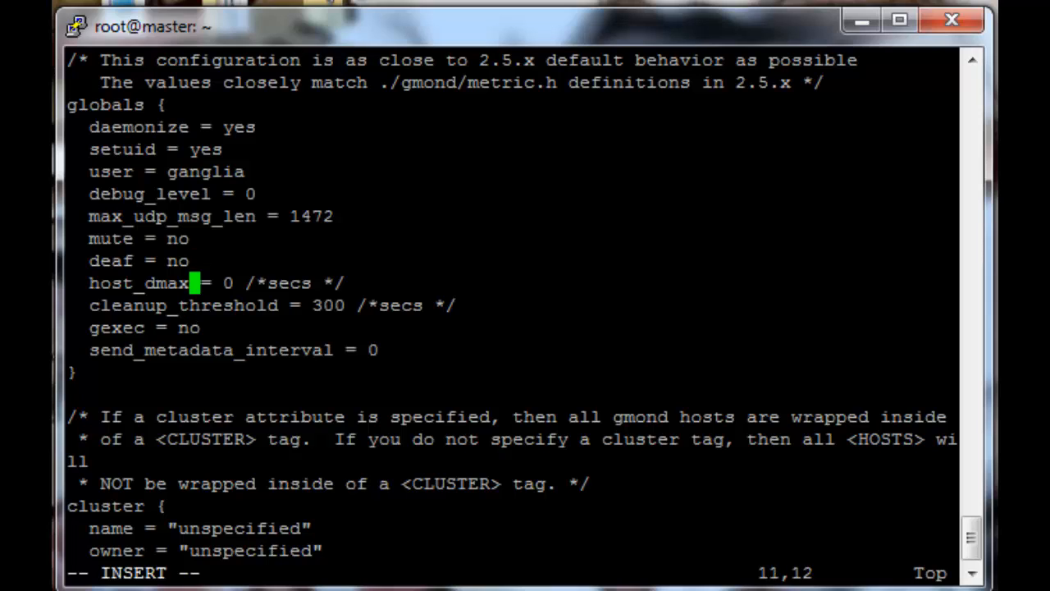
key("Up")
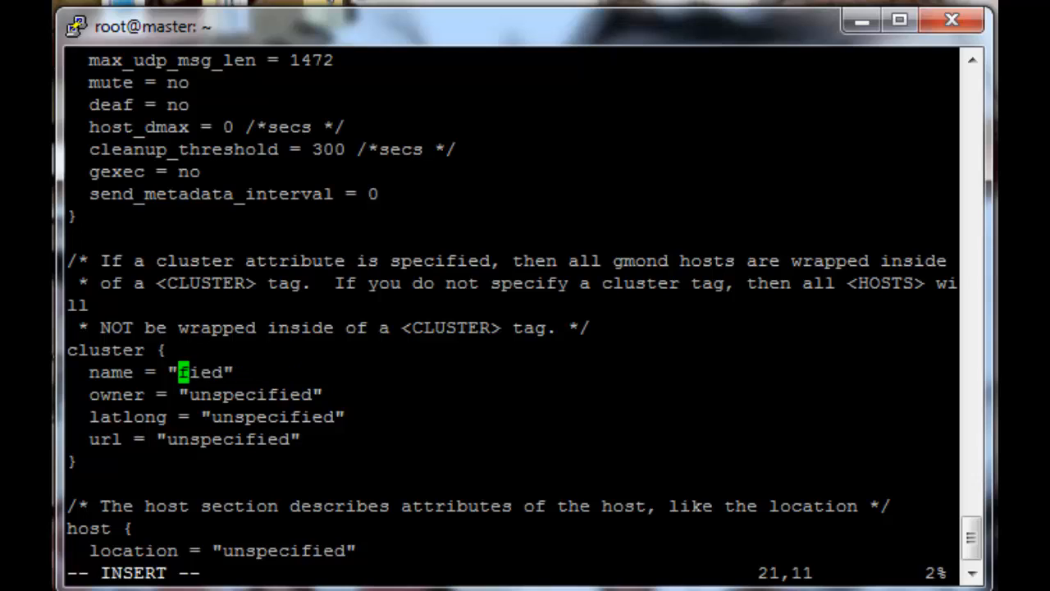
type("testcluster")
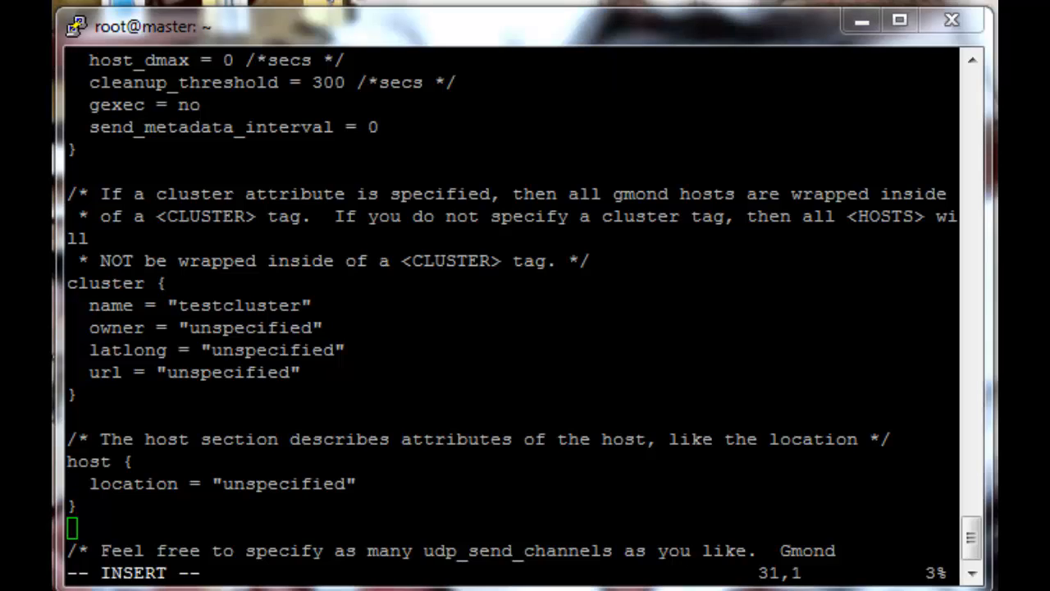
mouse_move(546, 49)
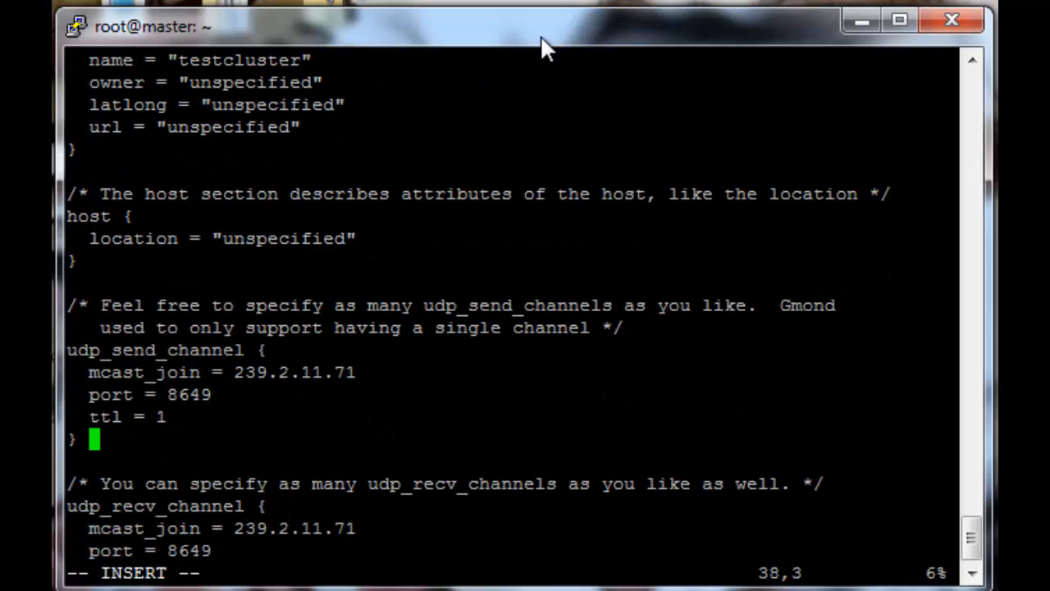
Add host = master.testcluster.com to the udp_send_channel in place of the multicast join.
key("Up")
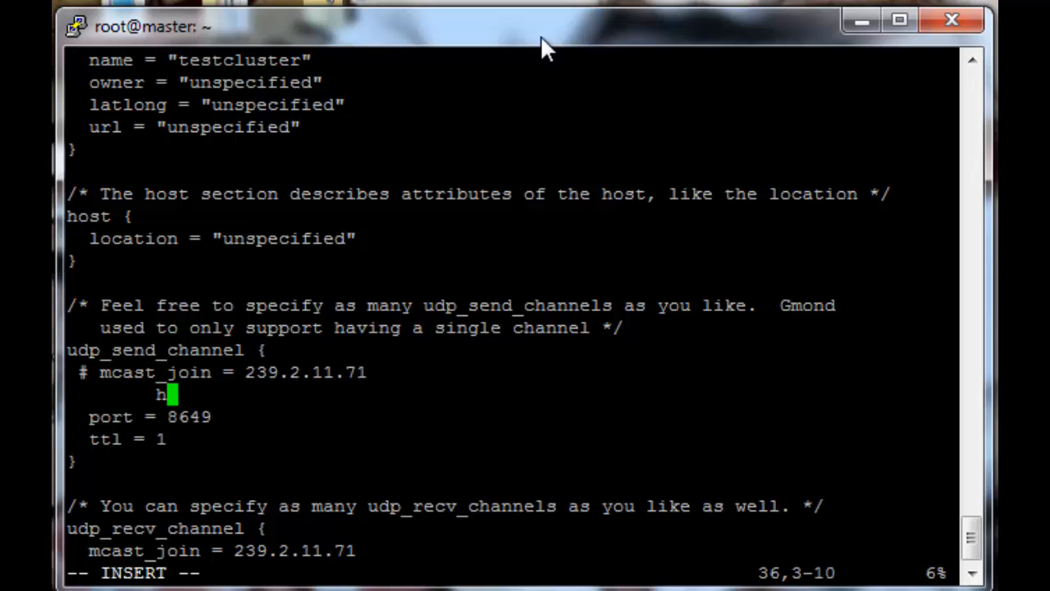
key("BackSpace")
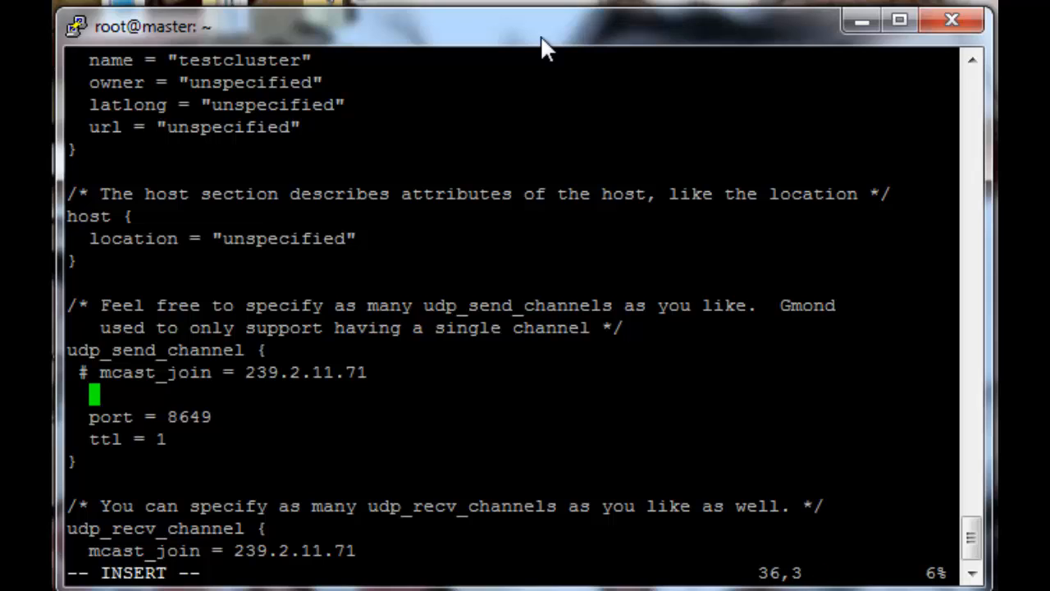
type("host = m")
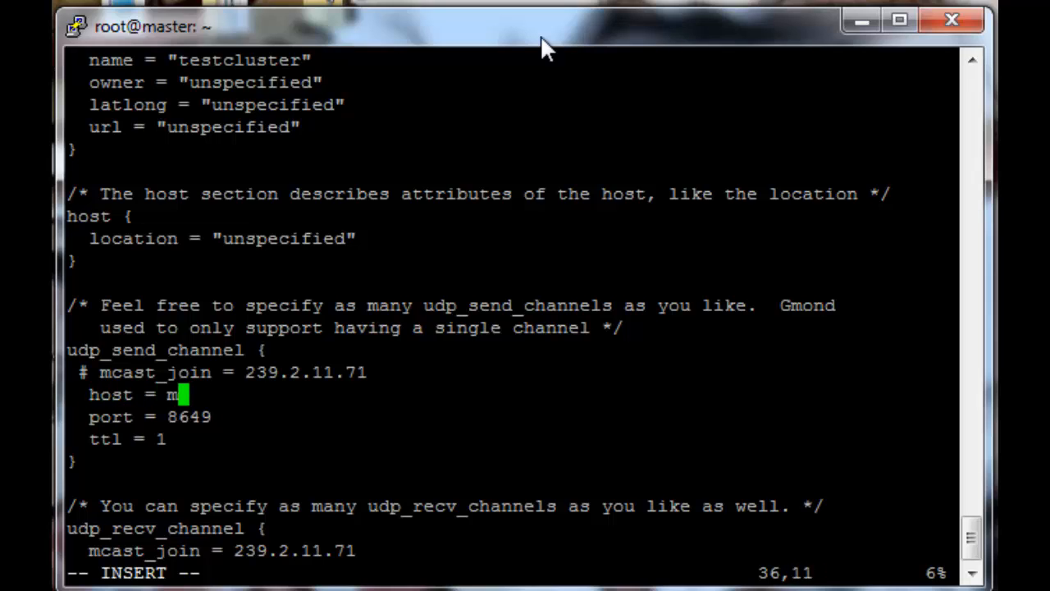
type("aster.e")
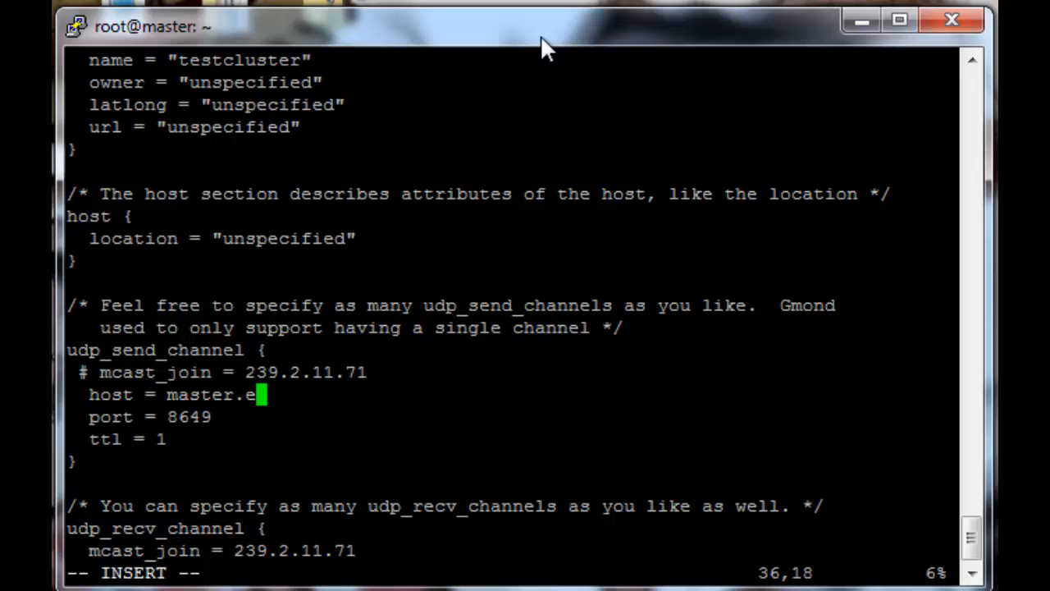
type("stcluster.com")
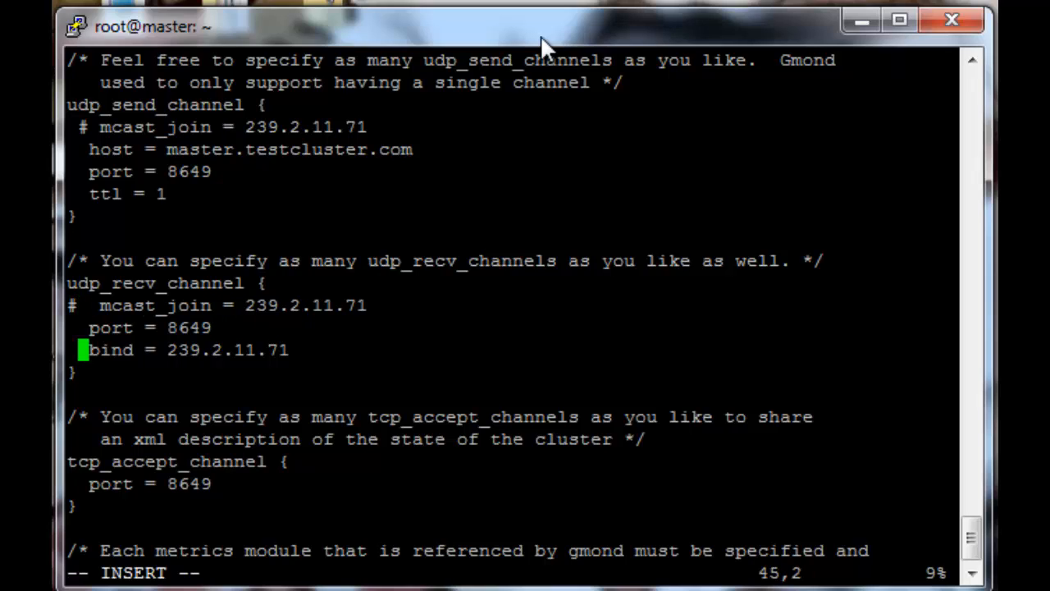
Comment out the bind line and save gmond.conf with :wq.
type("#")
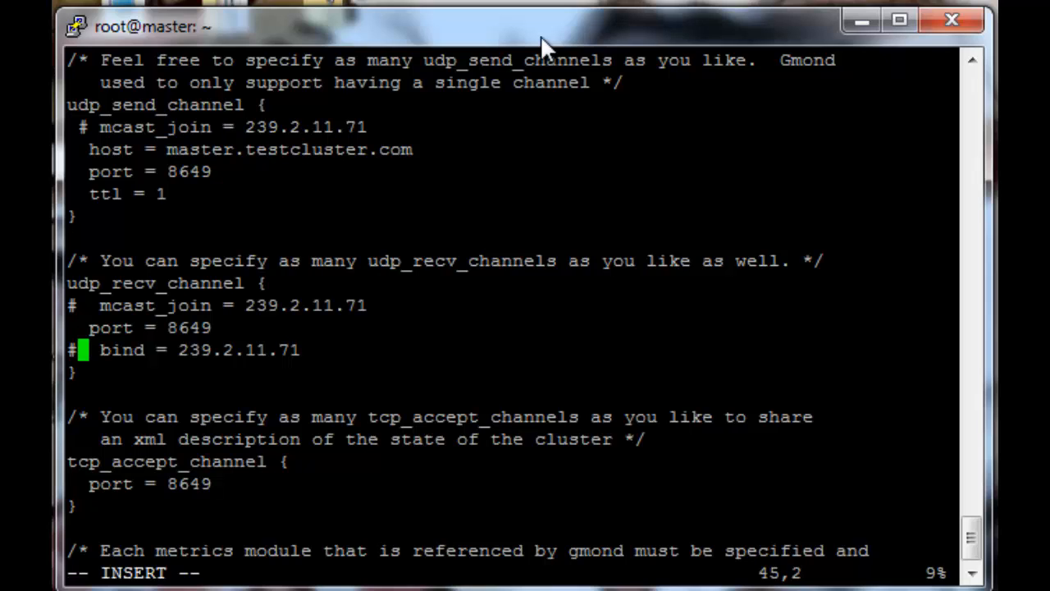
key("Up")
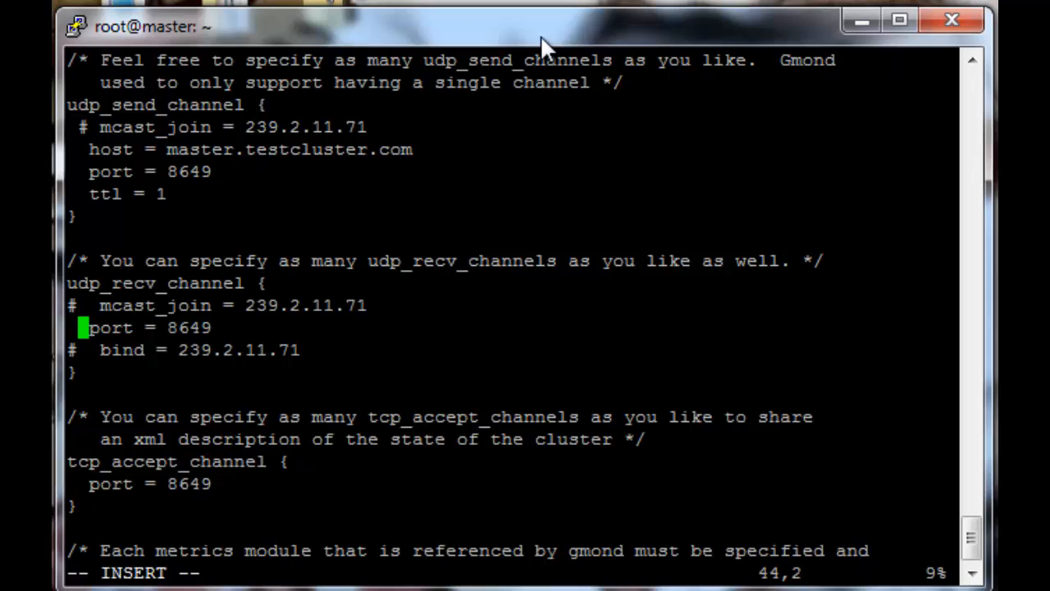
type(":wq")
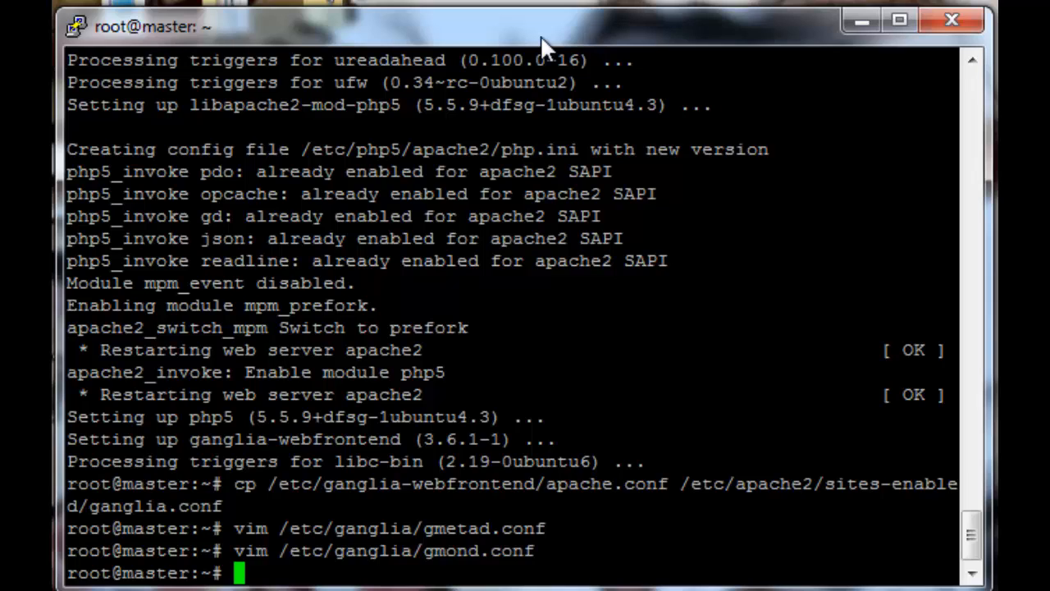
Restart the ganglia-monitor, gmetad and apache2 services on master.
type("servi")
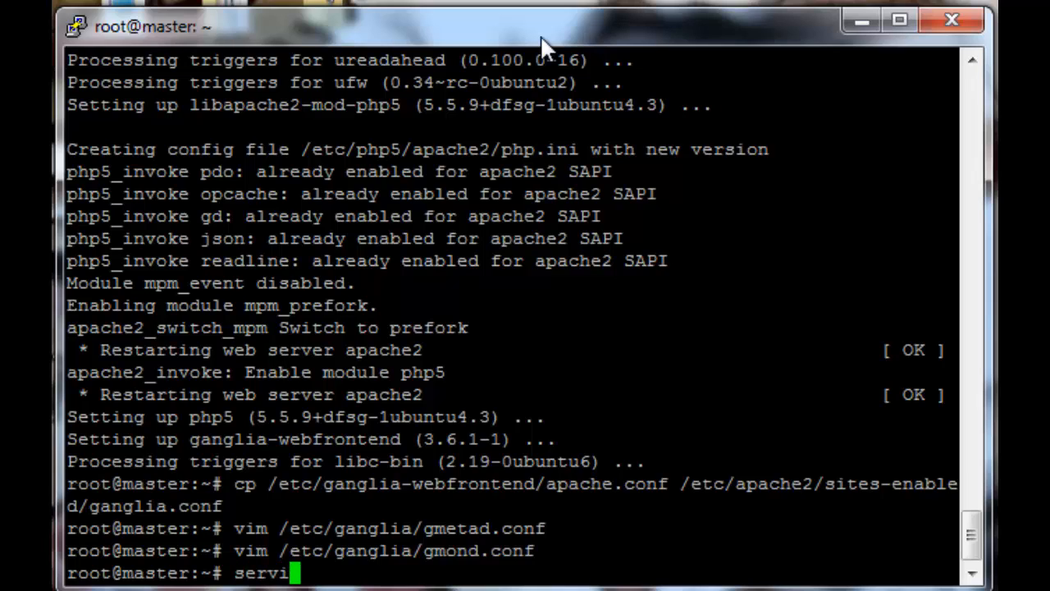
type("ce ganglia")
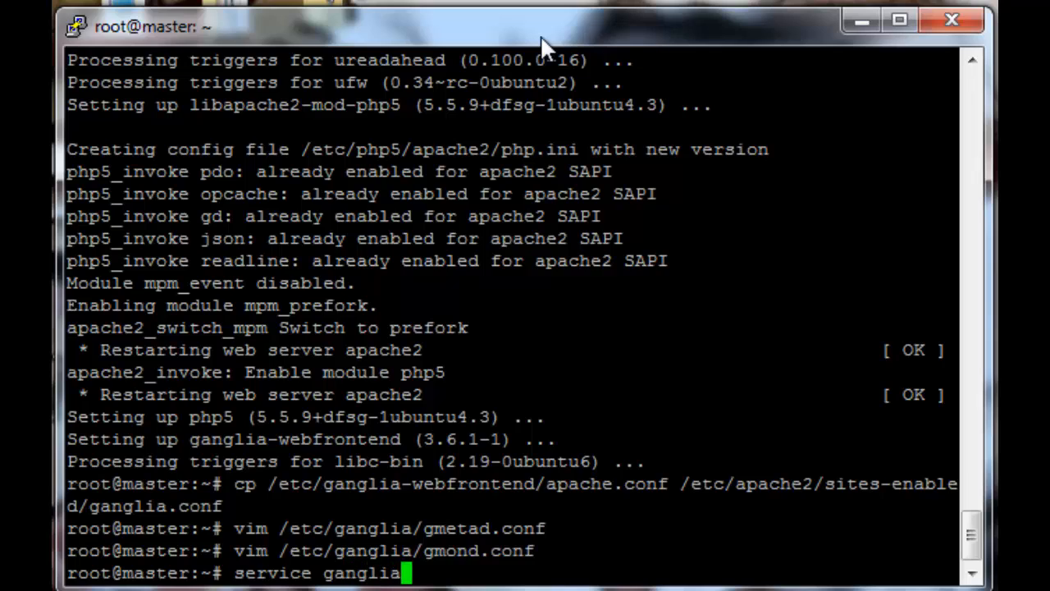
type("-monitor restart")
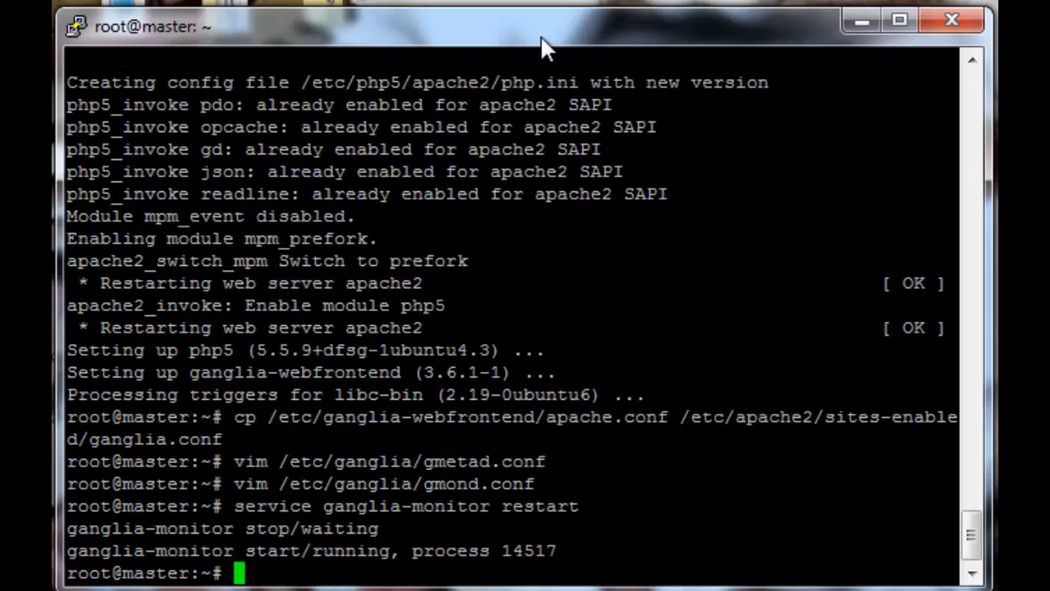
type("service gmetad restart")
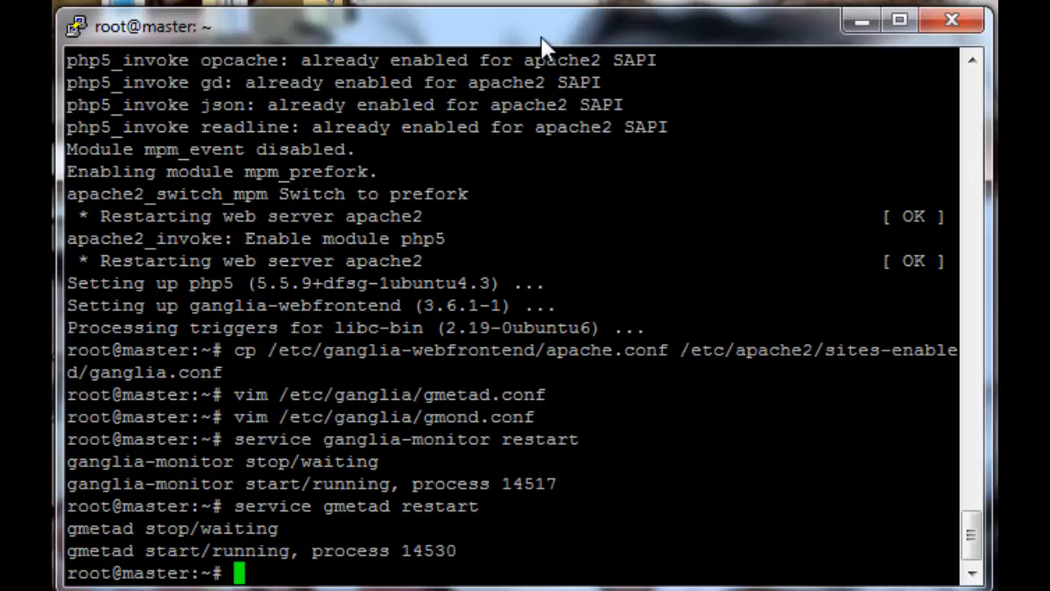
type("servie")
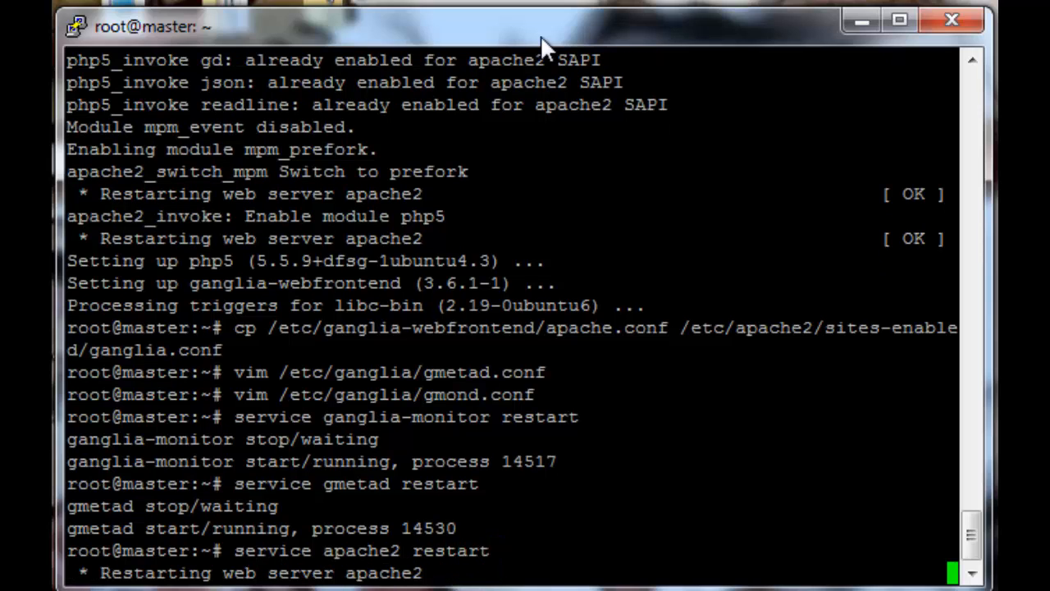
mouse_move(545, 45)
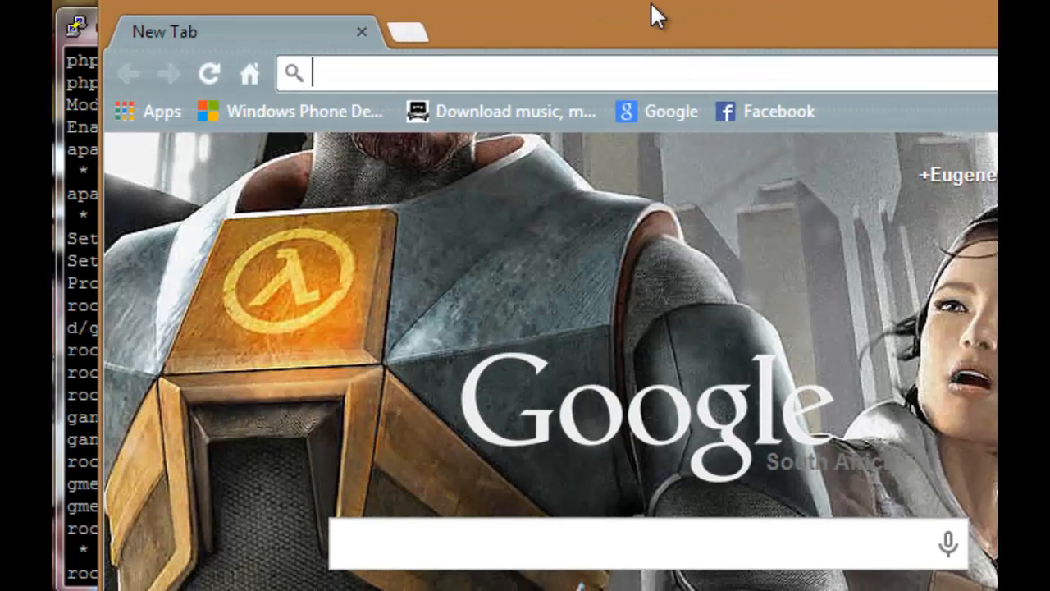
Enter 10.0.0.23/ganglia in Chrome's address bar to load the Ganglia report.
type("102")
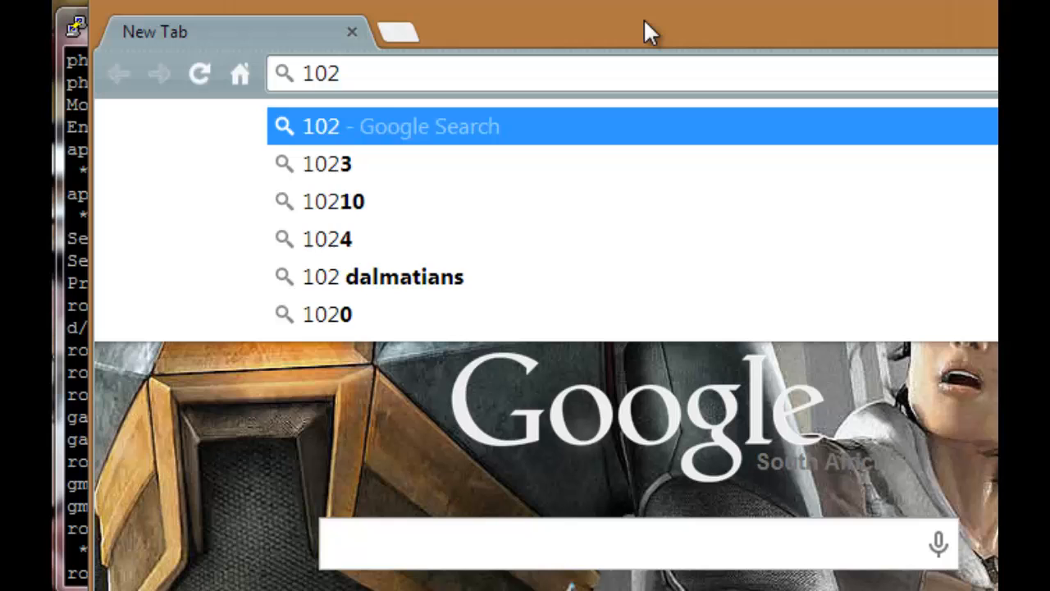
key("BackSpace")
type(".0.0.23/gangl")
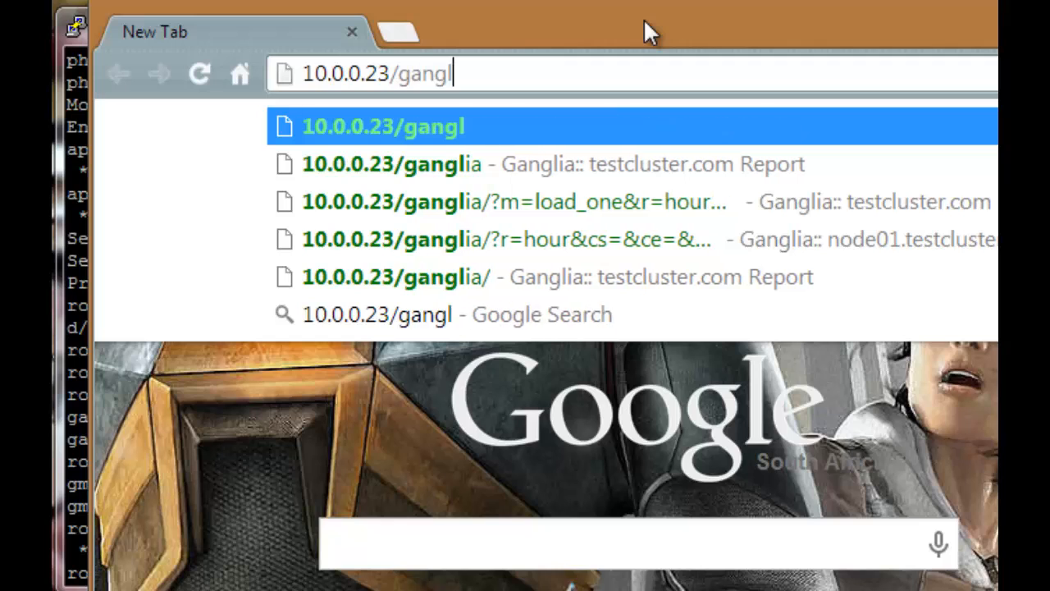
type("ia")
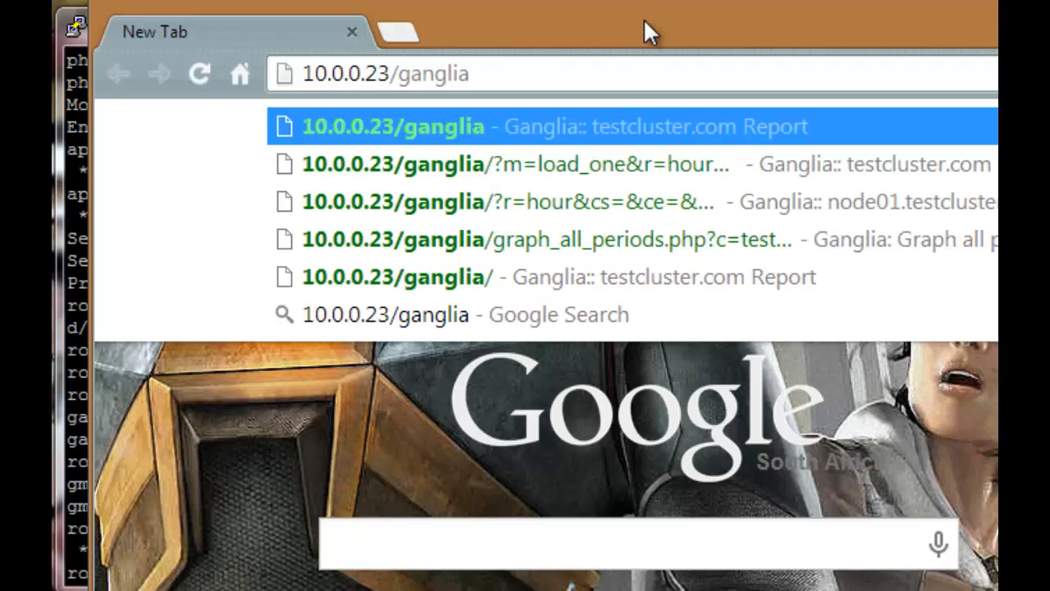
double_click(345, 73)
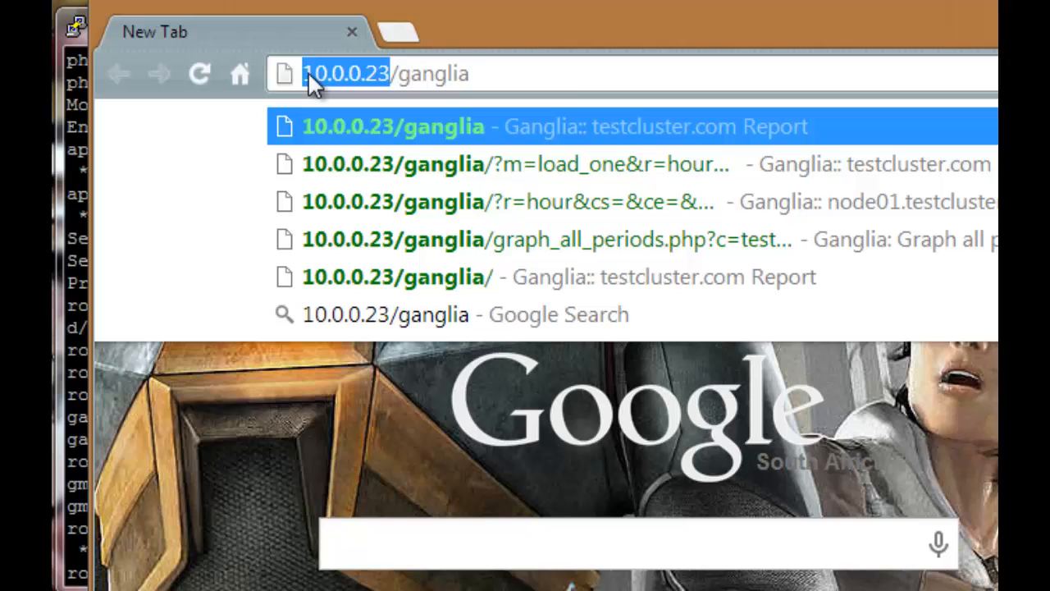
mouse_move(492, 45)
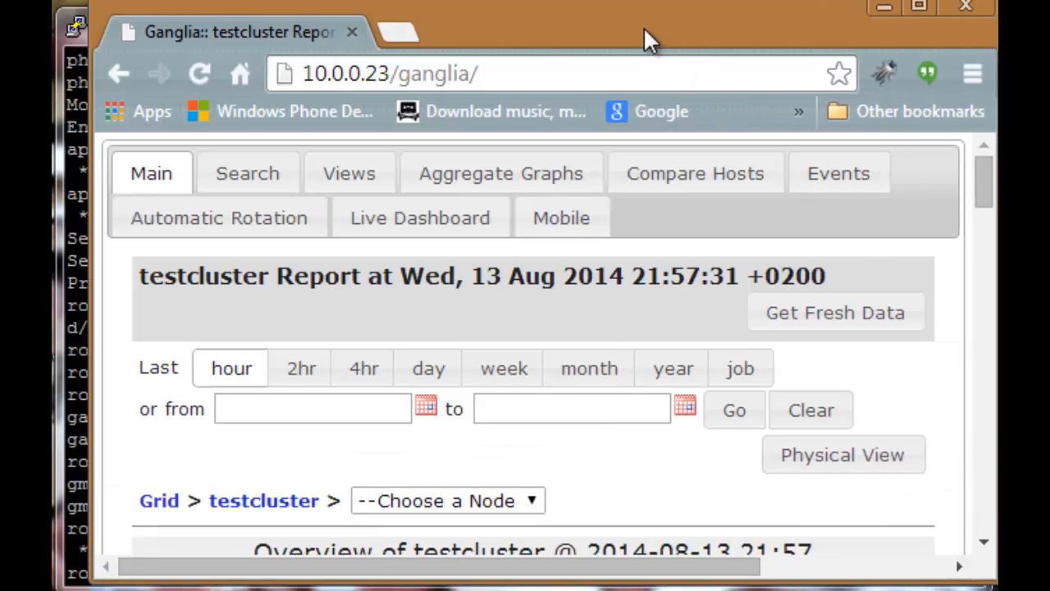
Scroll down the testcluster overview to check the Hosts up count.
scroll("down", 3)
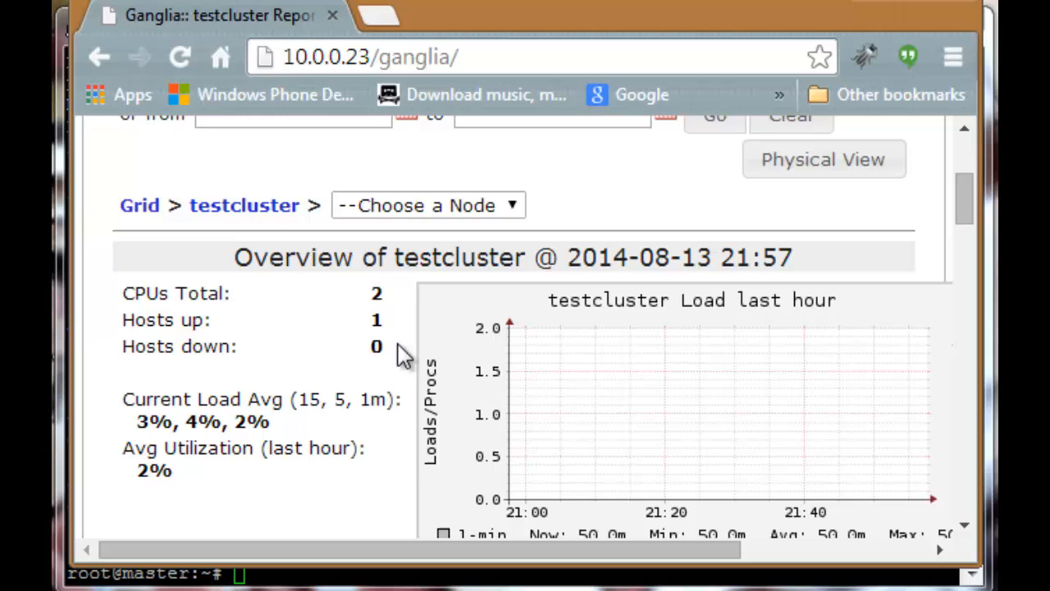
scroll("down", 3)
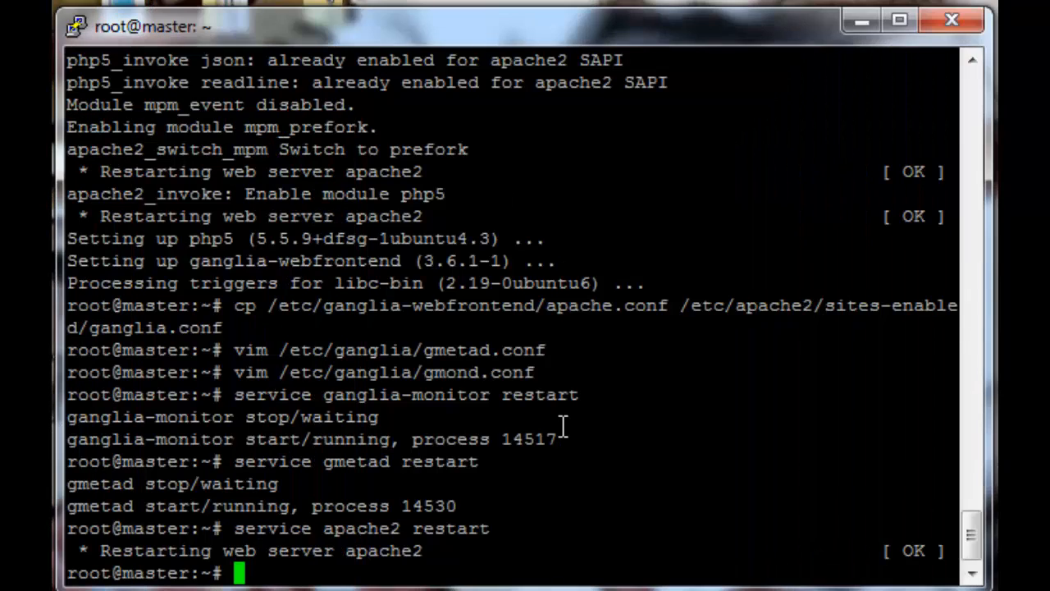
mouse_move(727, 551)
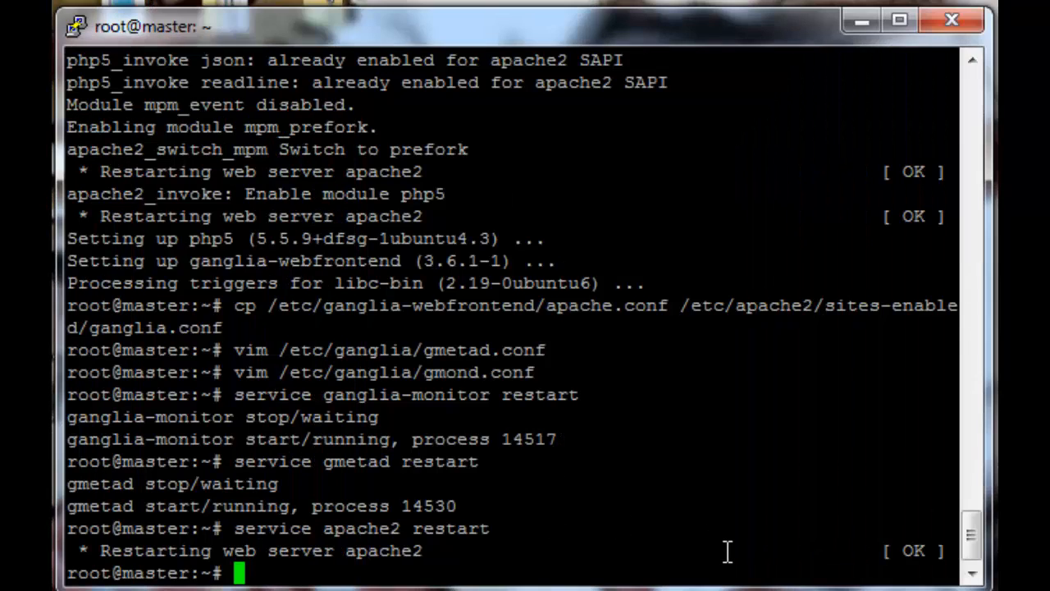
SSH into node01 and install ganglia-monitor with apt-get.
type("ssh node01")
type("ap")
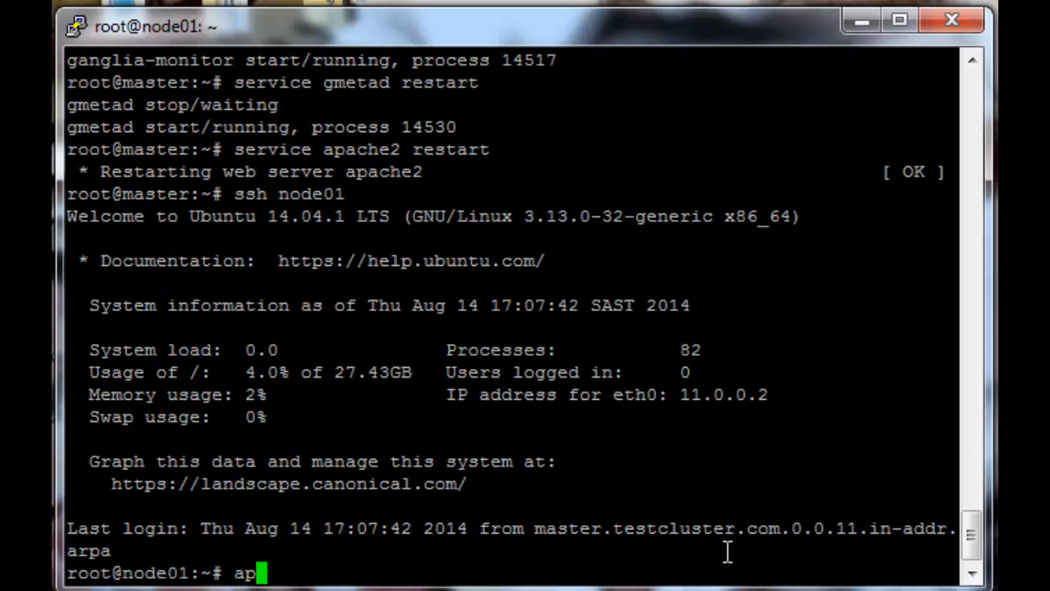
type("t-get install ga")
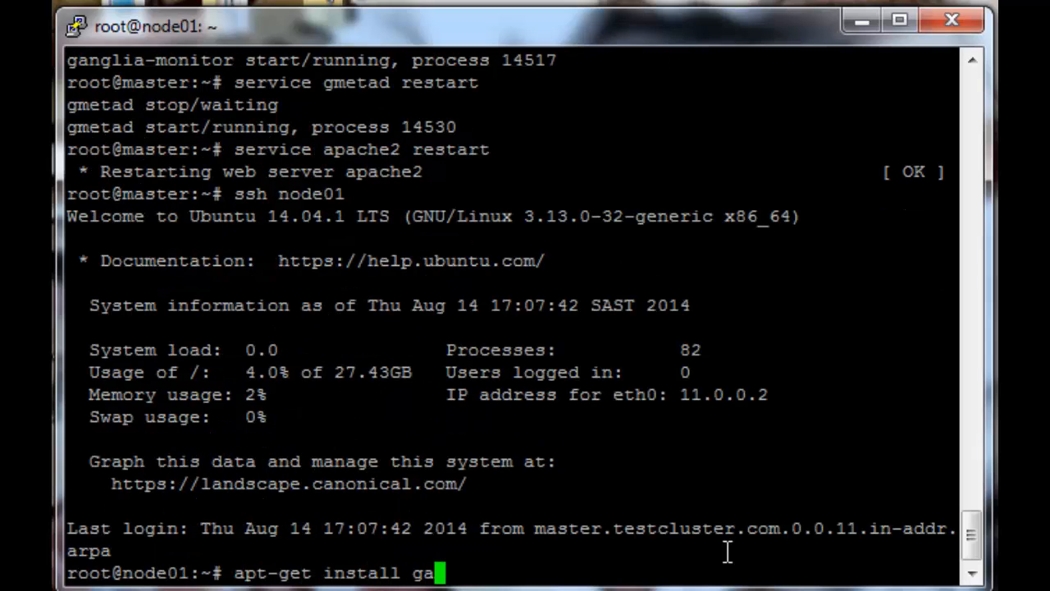
type("nglia-mon")
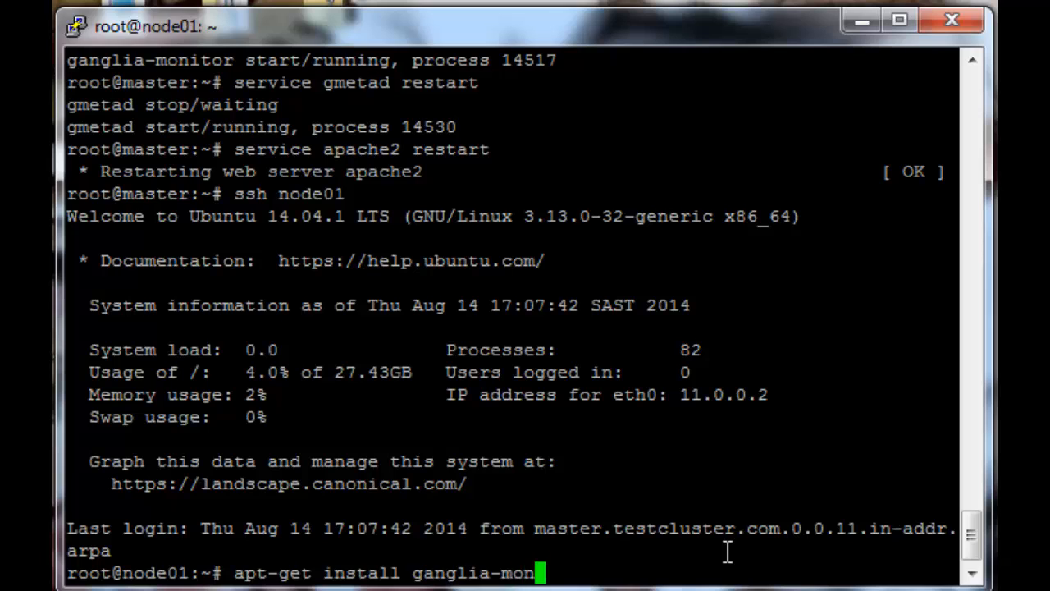
type("itor")
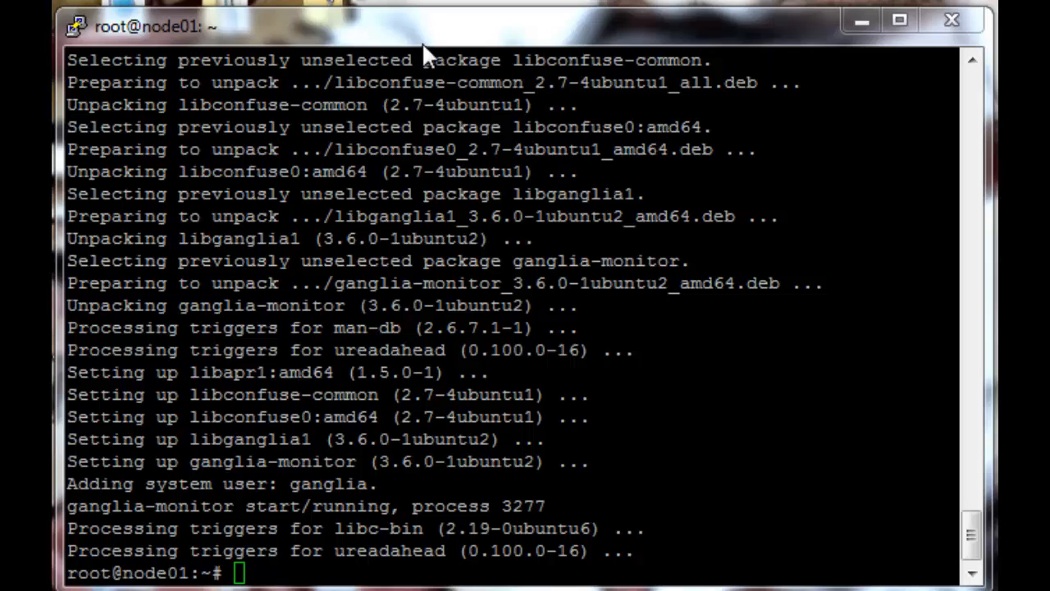
Open /etc/ganglia/gmond.conf in vim on node01.
type("vim /etc/")
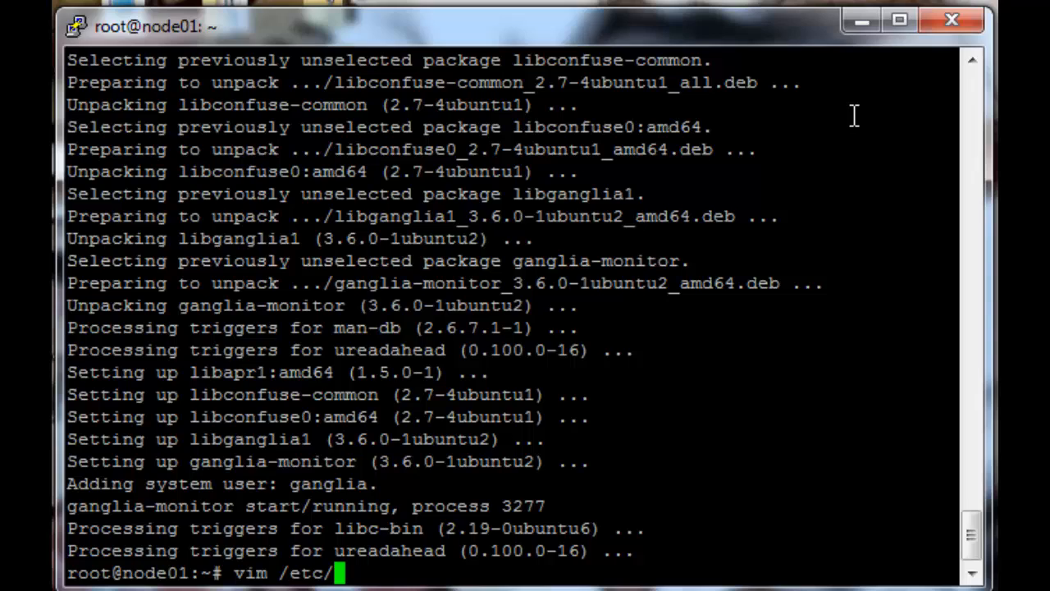
type("gan")
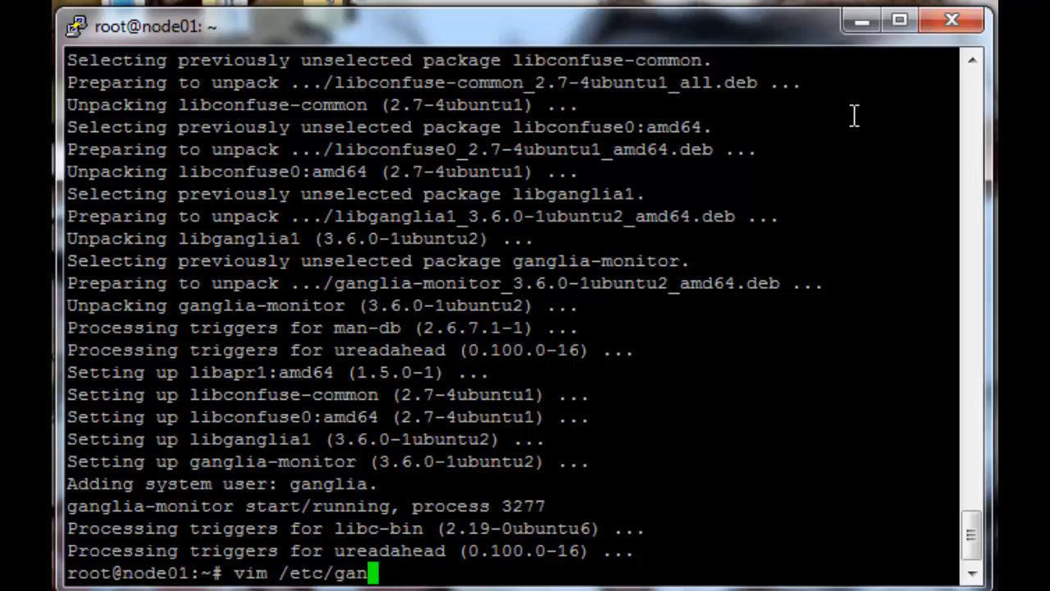
type("glia/gmond.conf")
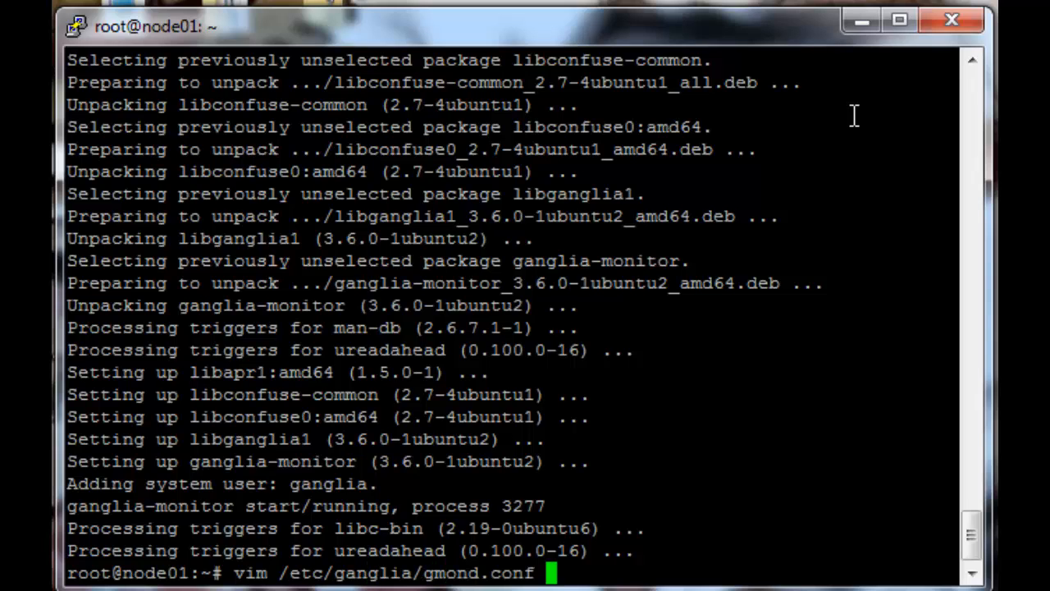
key("Return")
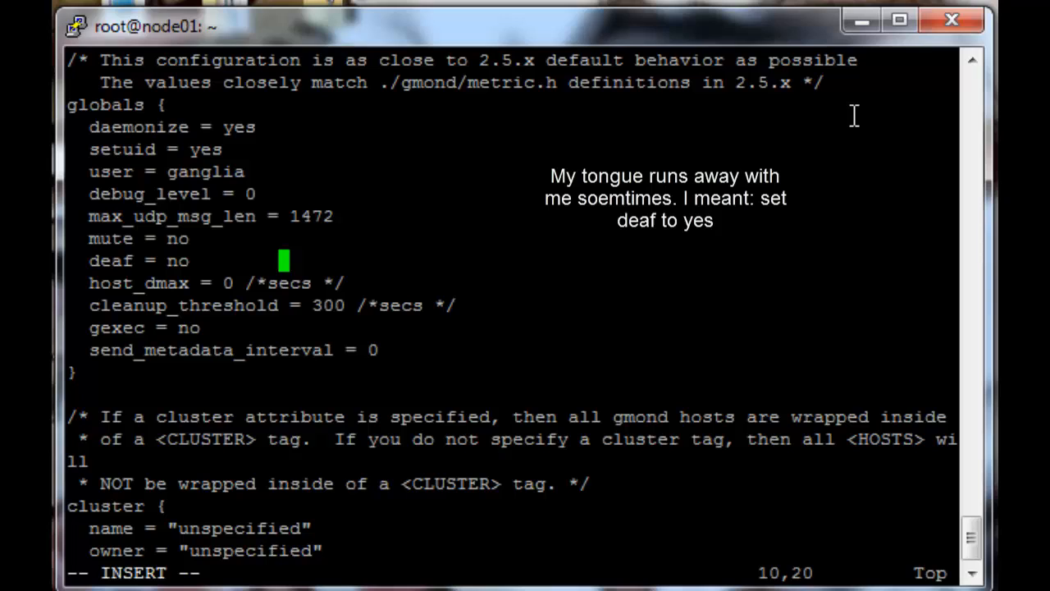
Set deaf = yes and name the cluster "testcluster".
type("ye")
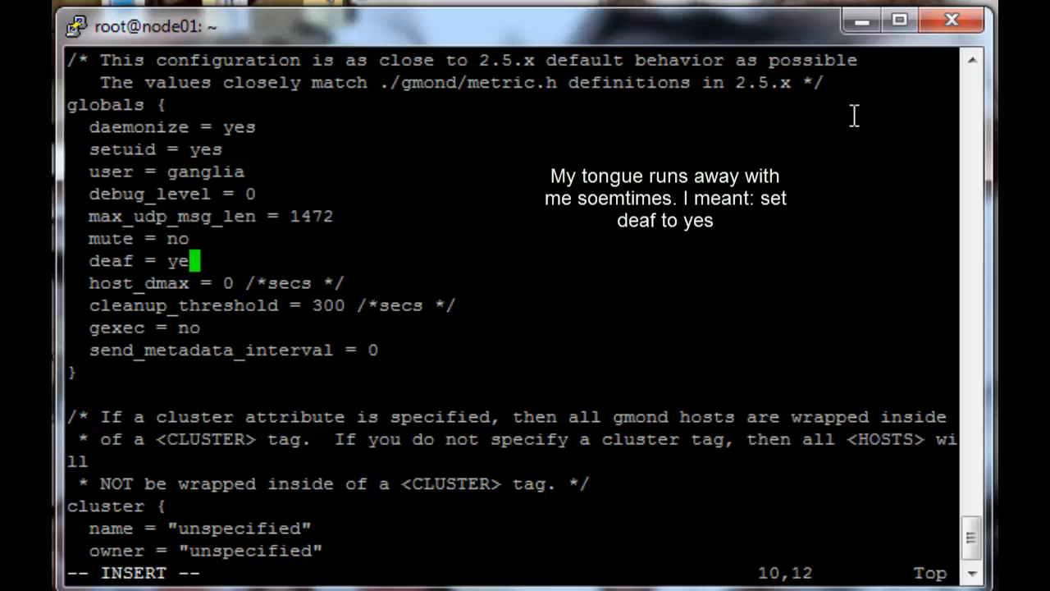
type("s")
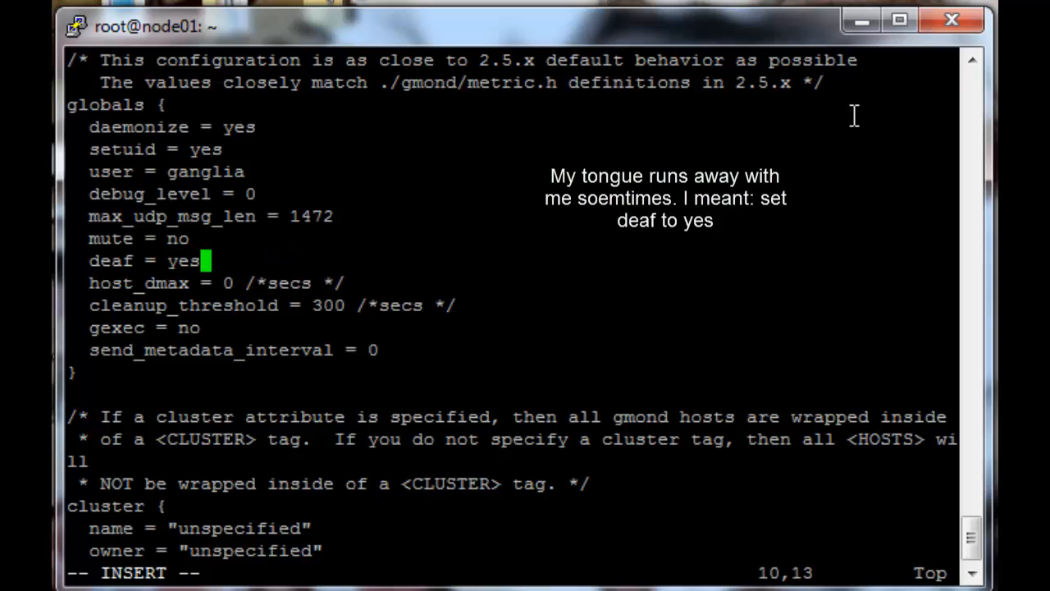
key("Down")
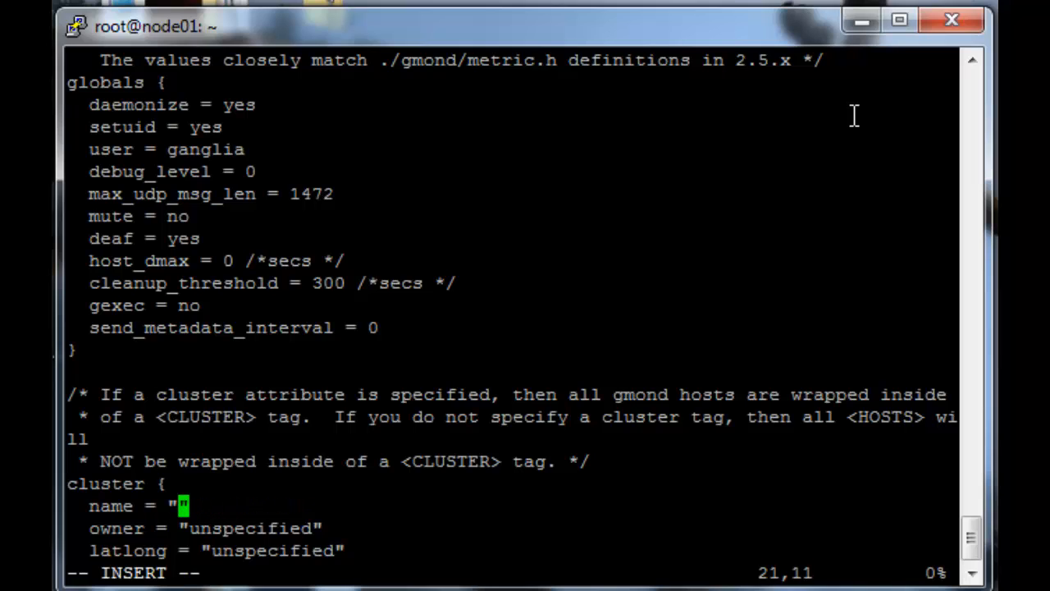
type("testcluster")
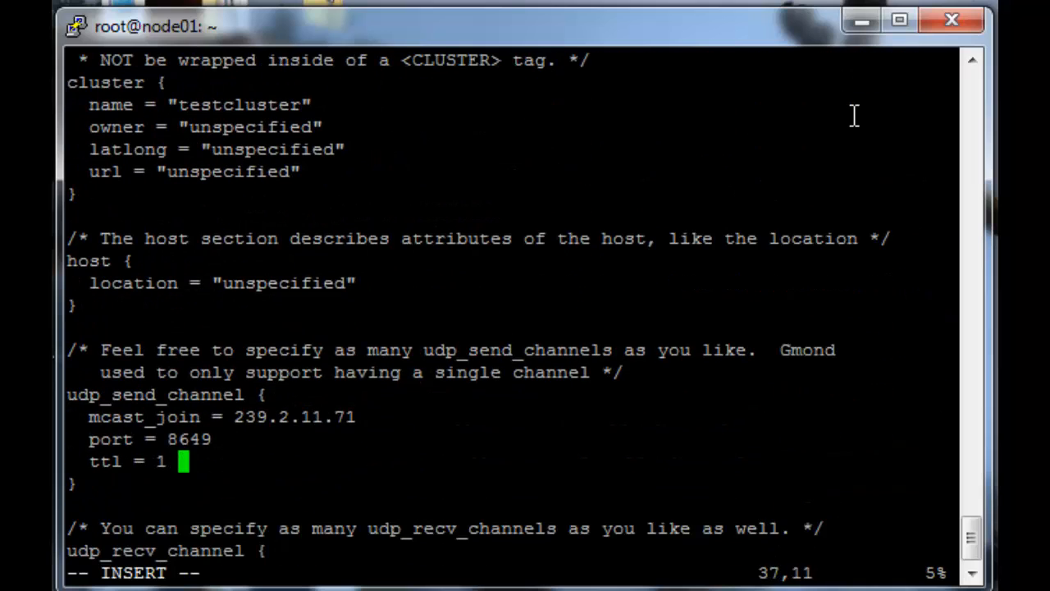
key("Up")
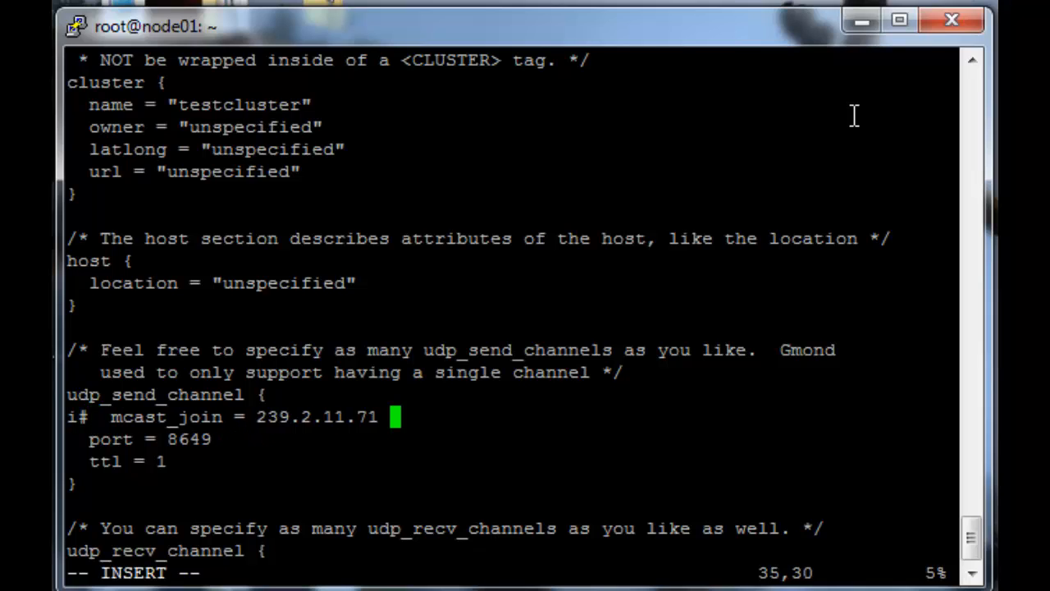
Add host=master.testcluster.com below the commented-out multicast line.
key("Enter")
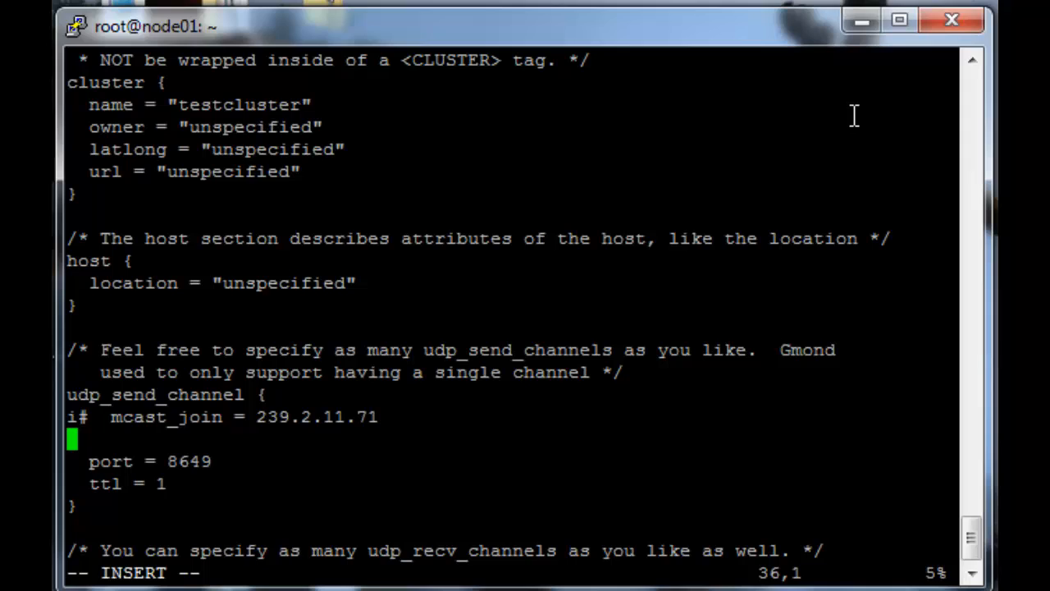
type("host=ma")
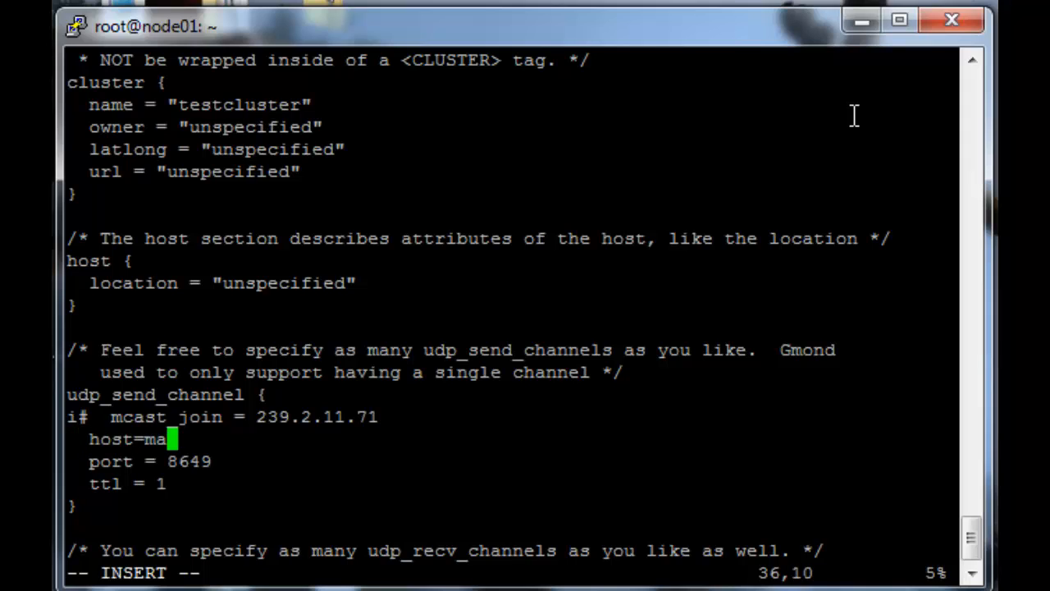
type("ster.testcluster")
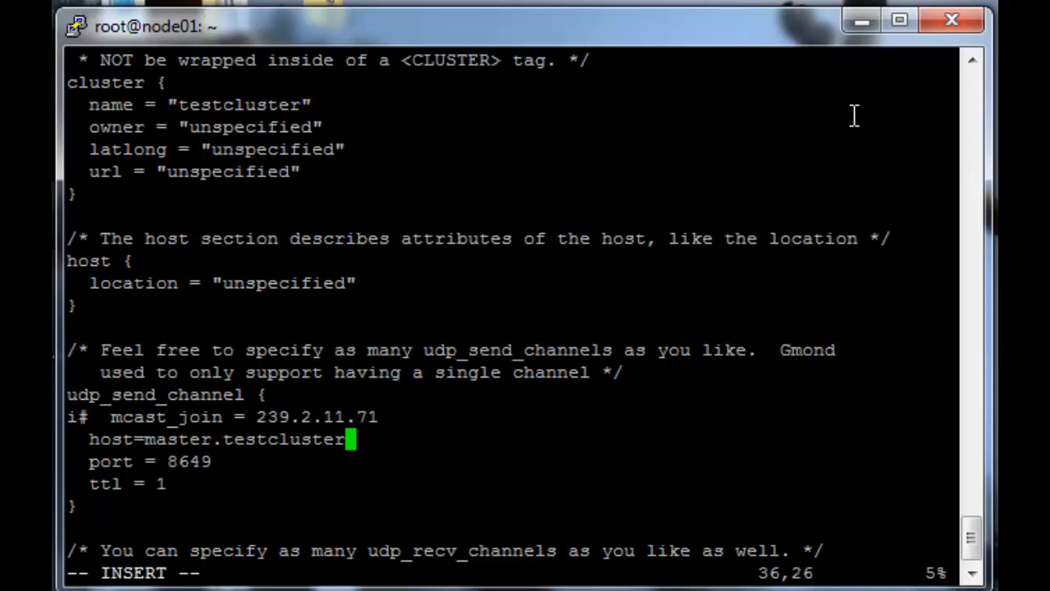
type(".com")
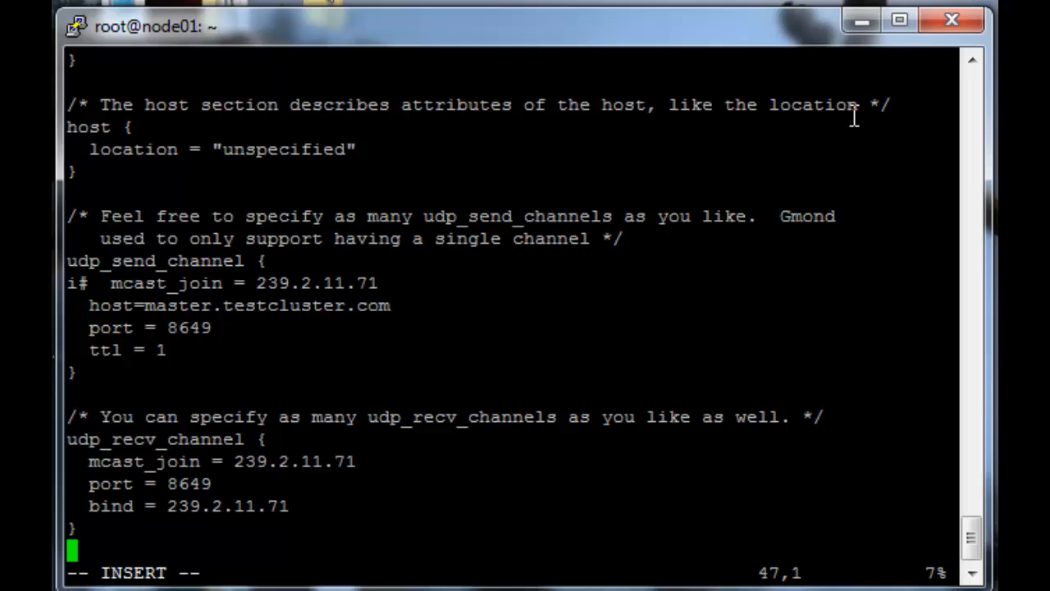
mouse_move(892, 175)
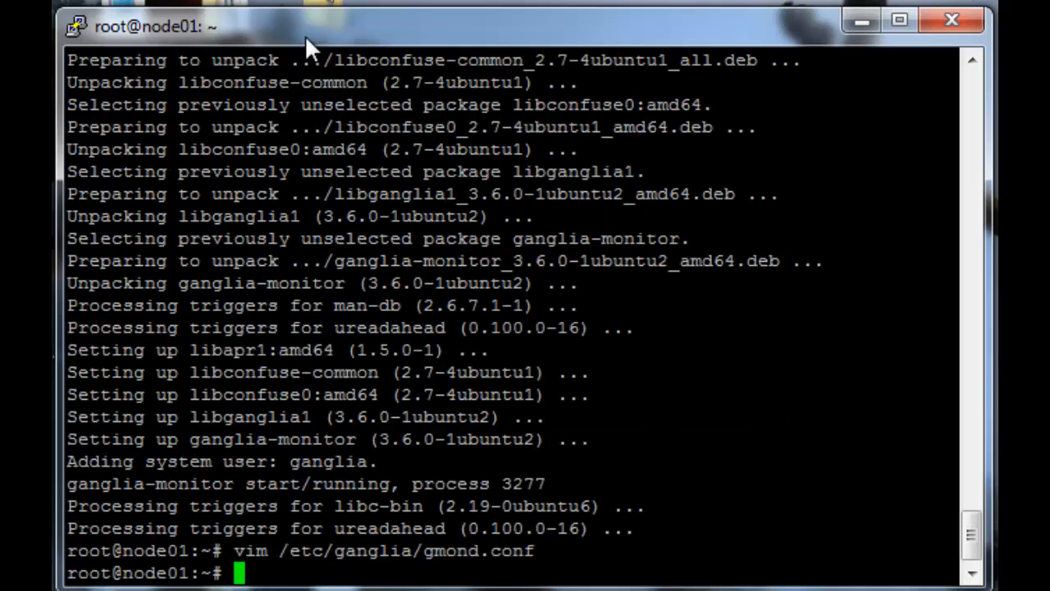
Restart ganglia-monitor on node01 and exit the SSH session back to master.
type("service g")
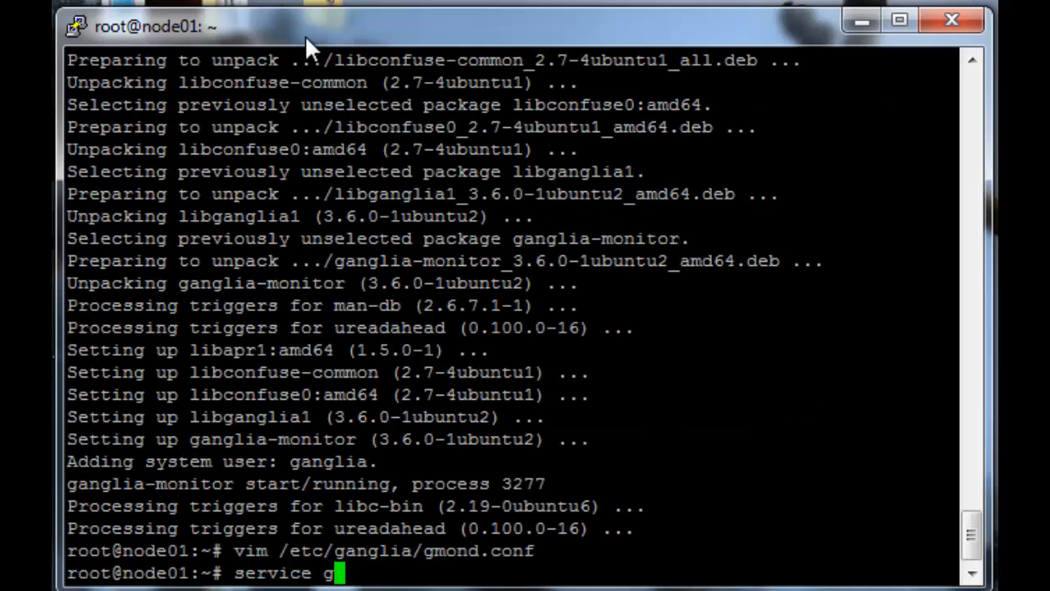
type("anglia-moni")
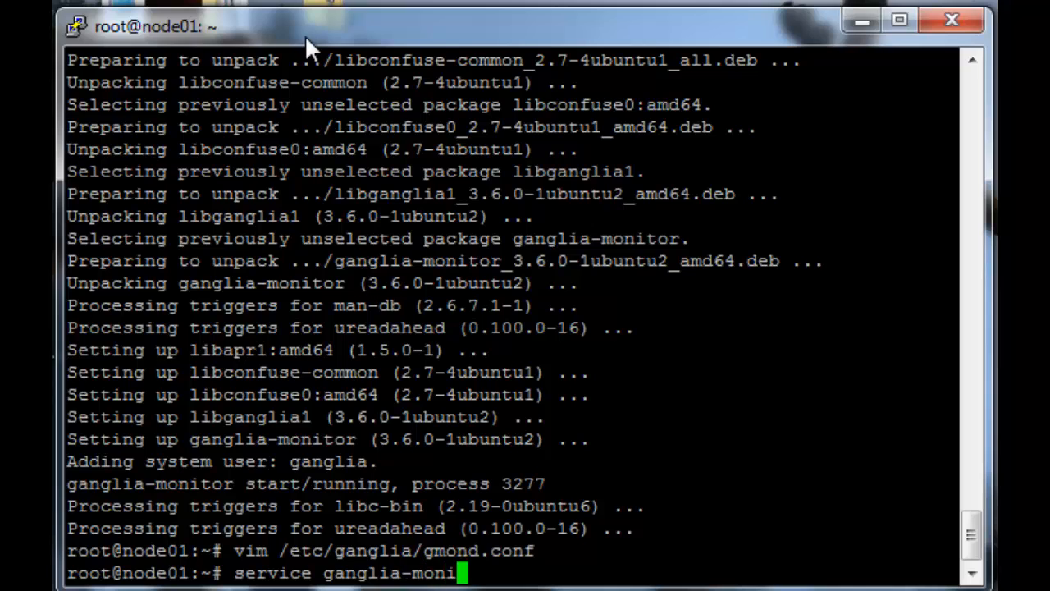
type("tor restart")
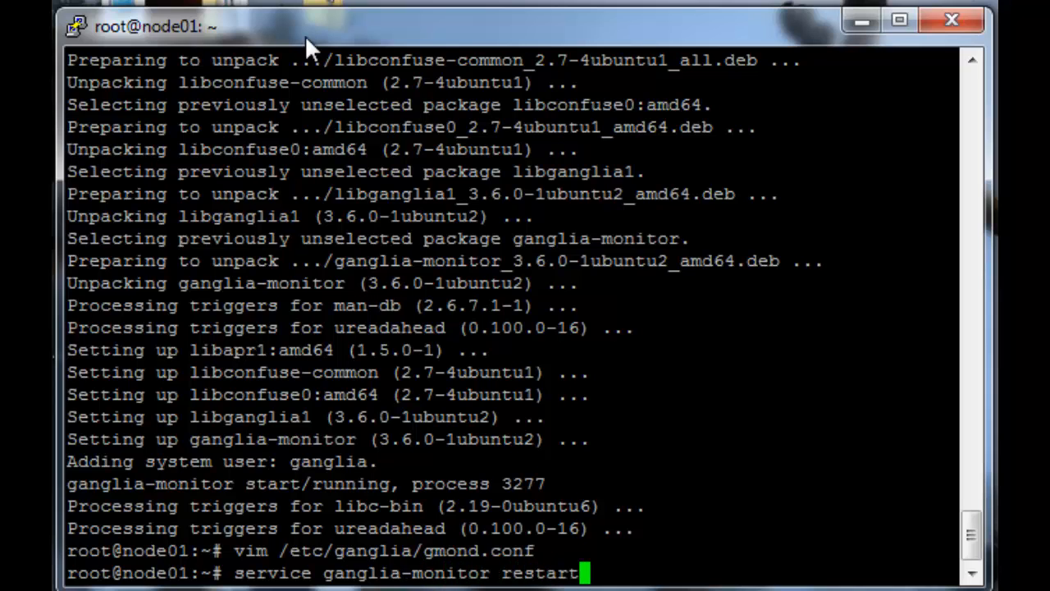
key("Return")
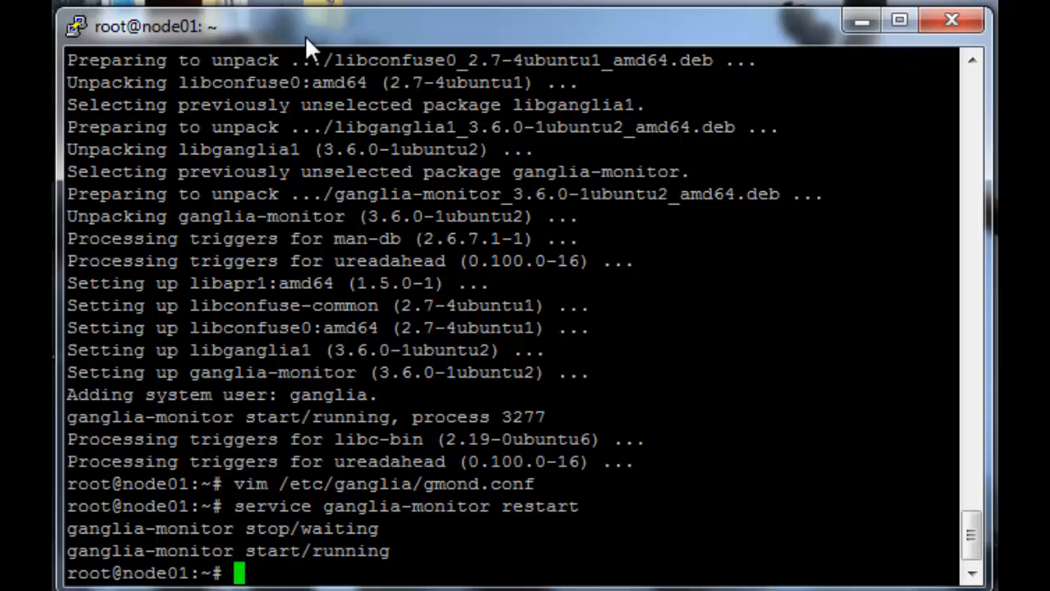
type("exit")
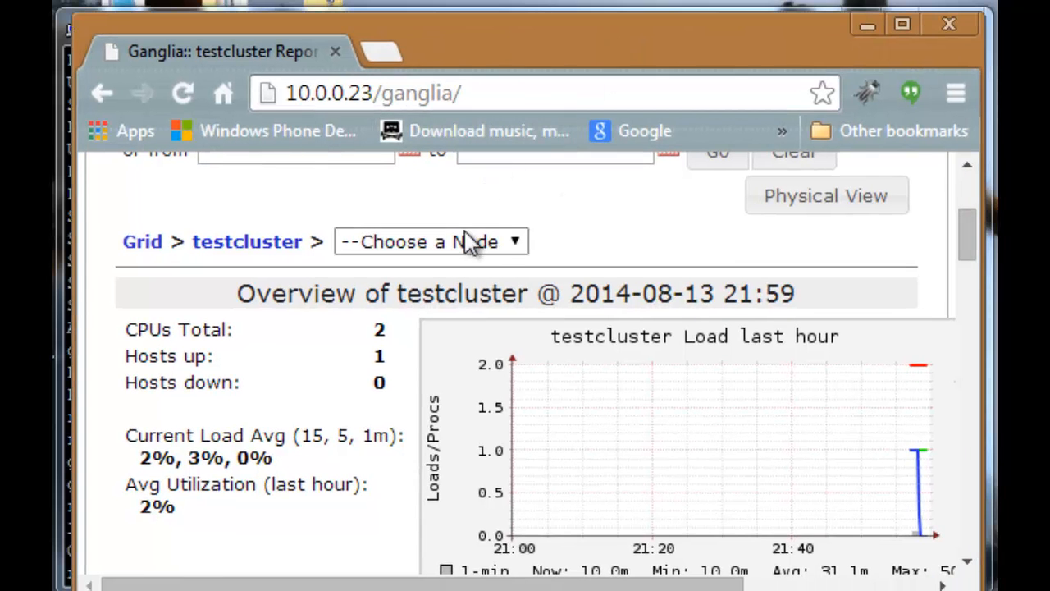
left_click(430, 241)
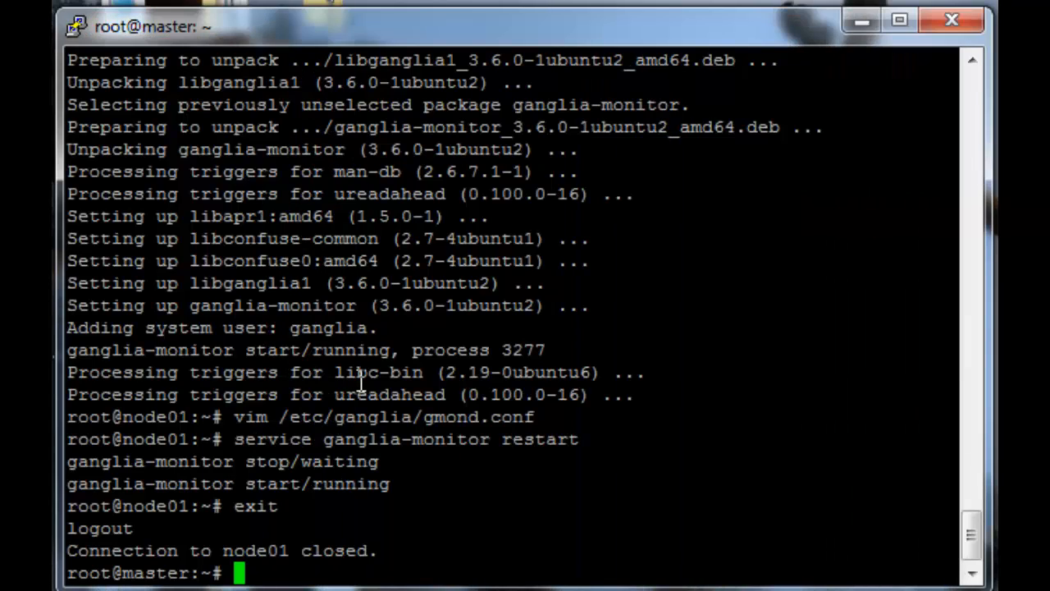
SSH into node02 and install the ganglia-monitor package with apt-get, confirming with y.
type("ssh node012")
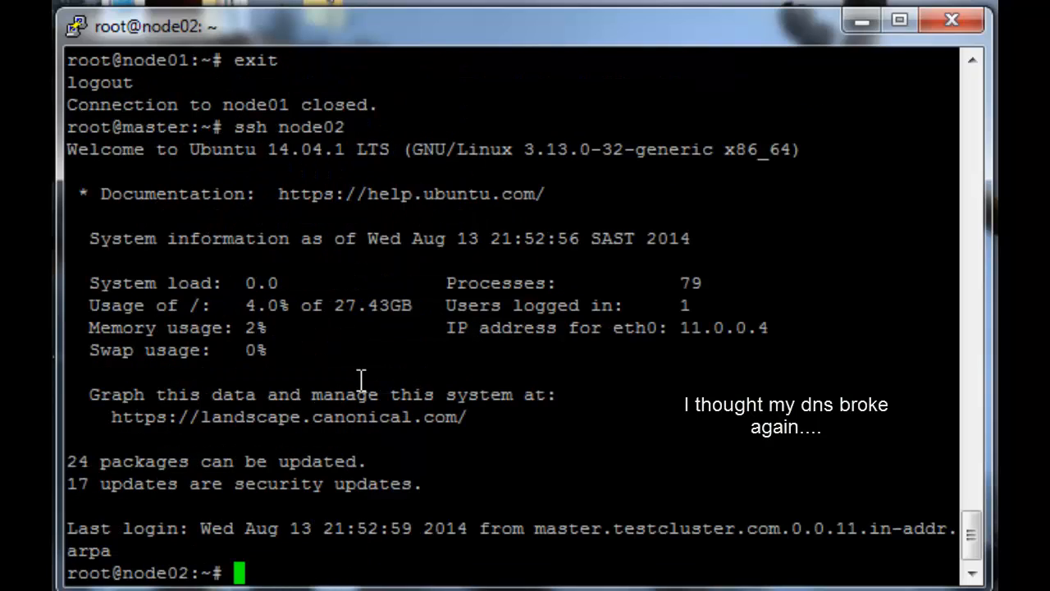
type("apt-get install")
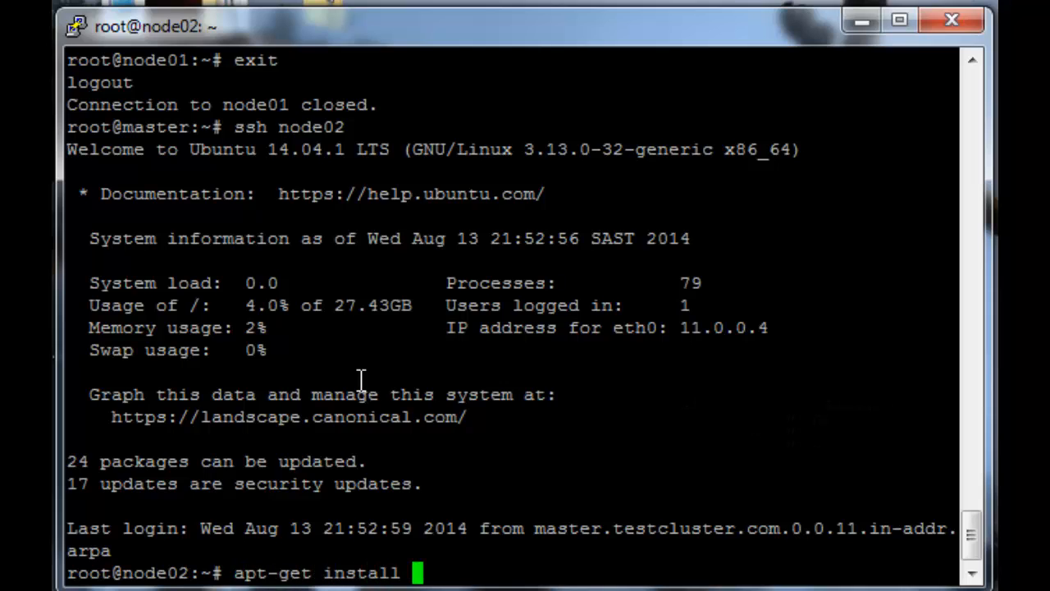
type("ganglia-monitor")
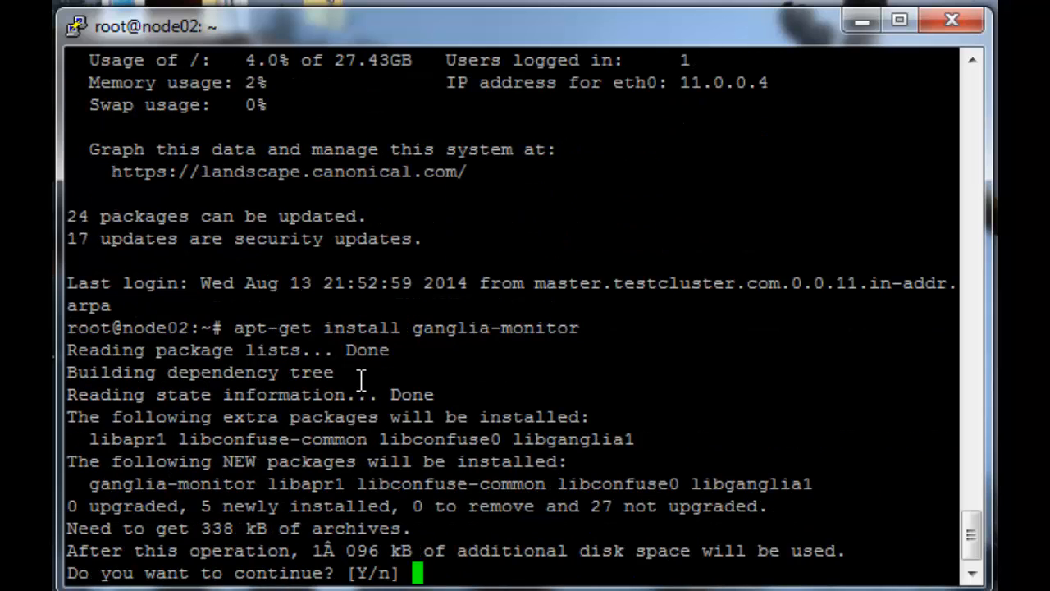
type("y")
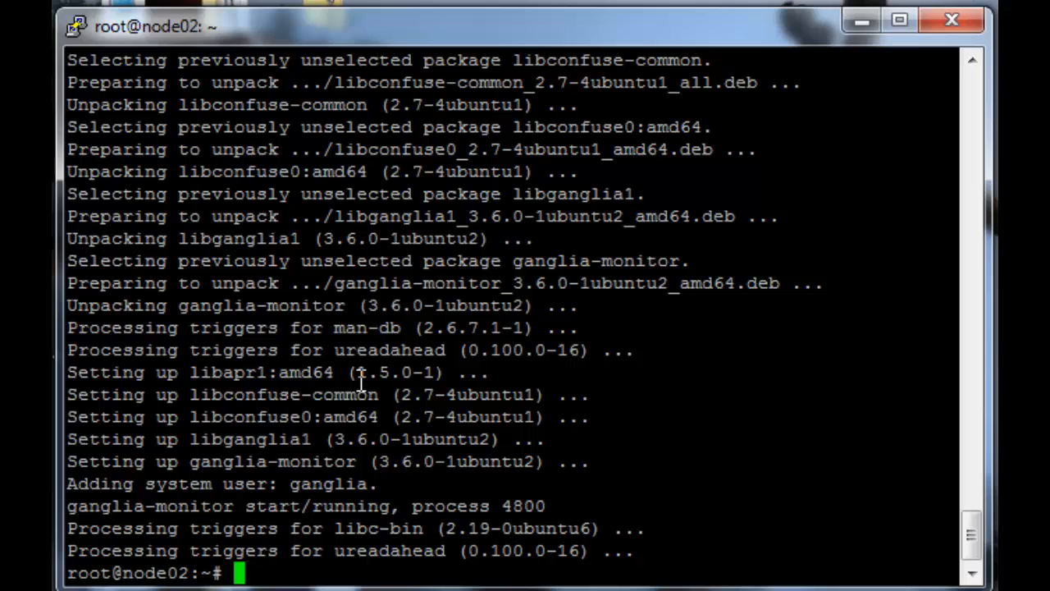
Open /etc/ganglia/gmond.conf on node02 in vim for editing.
type("vim /etc/")
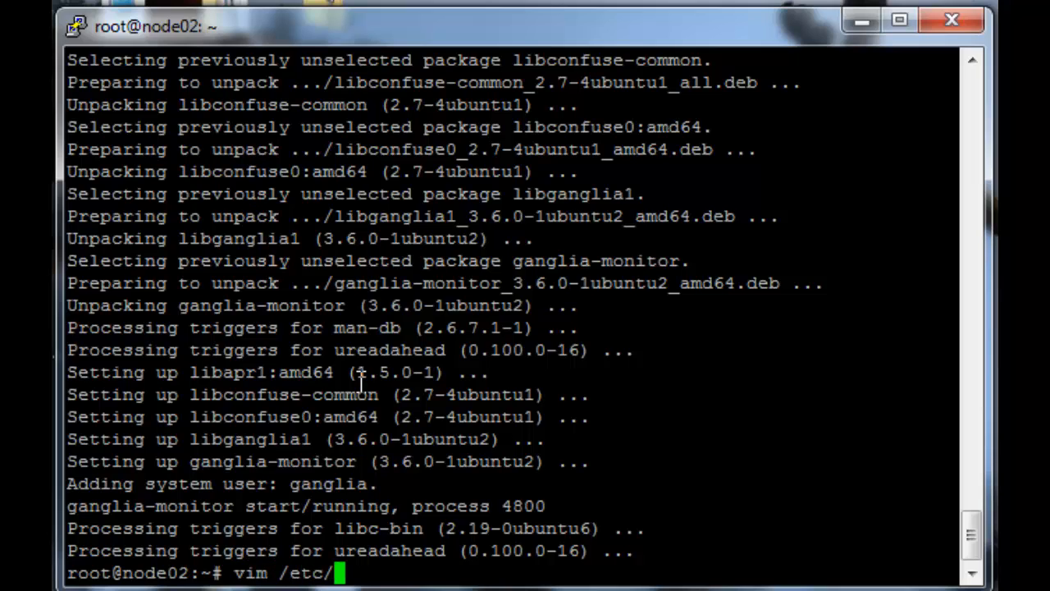
type("ganglia/")
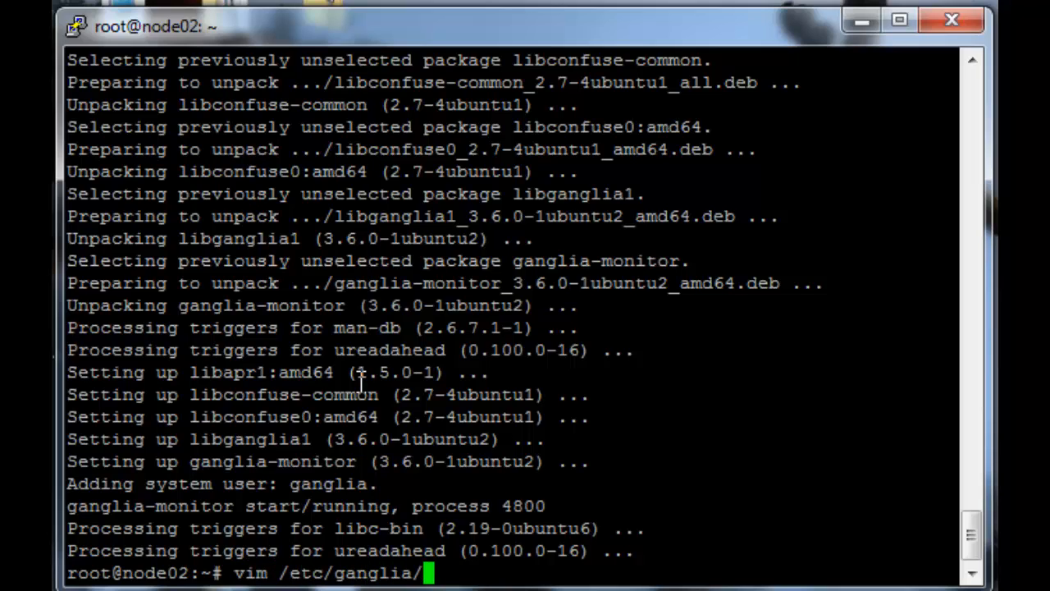
type("gmond.conf")
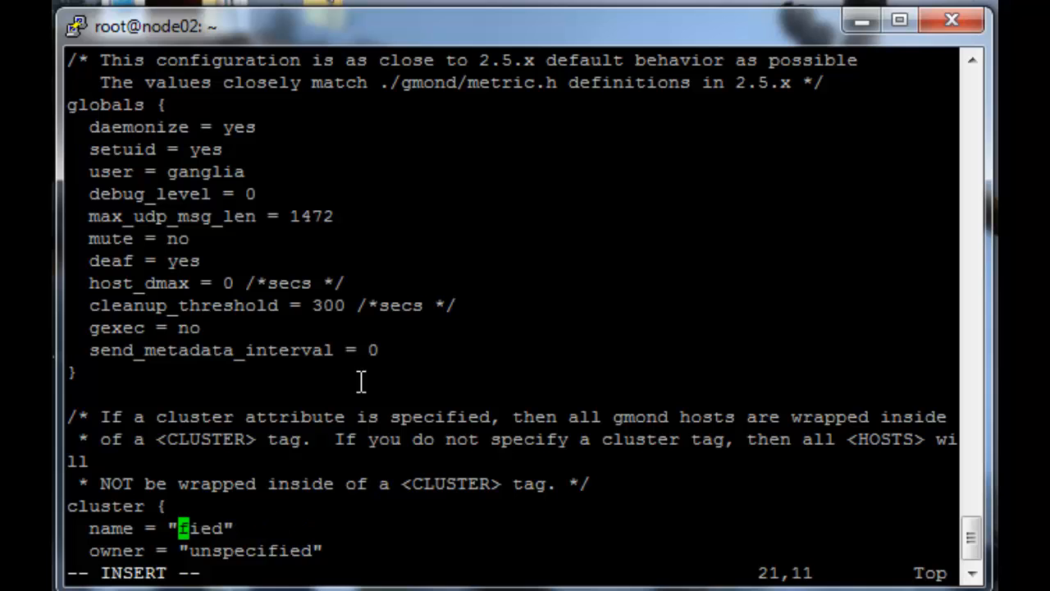
Name the cluster testcluster and comment out the mcast_join line.
type("testcluster")
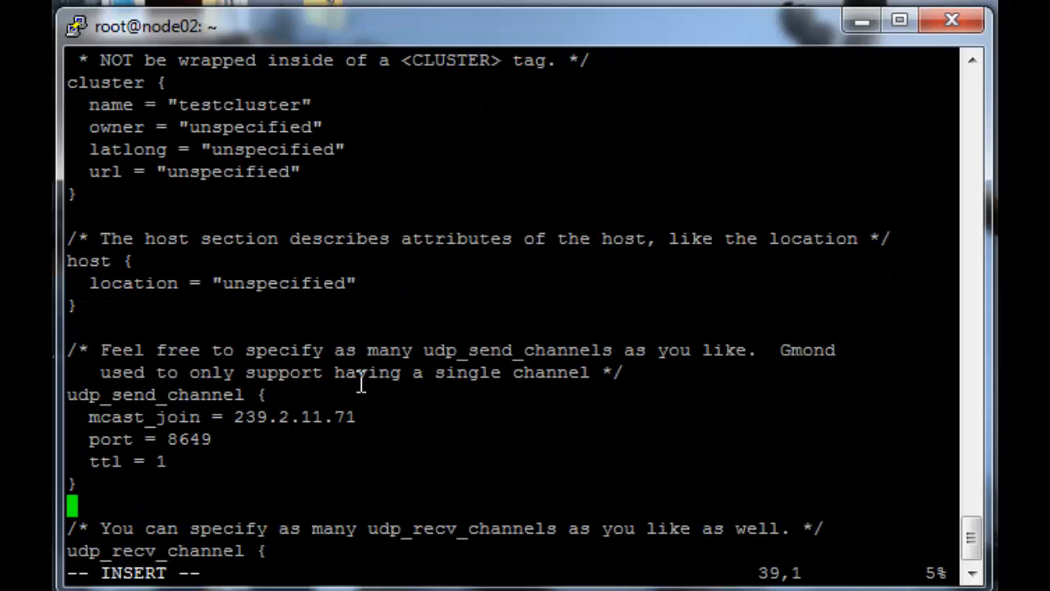
key("Up")
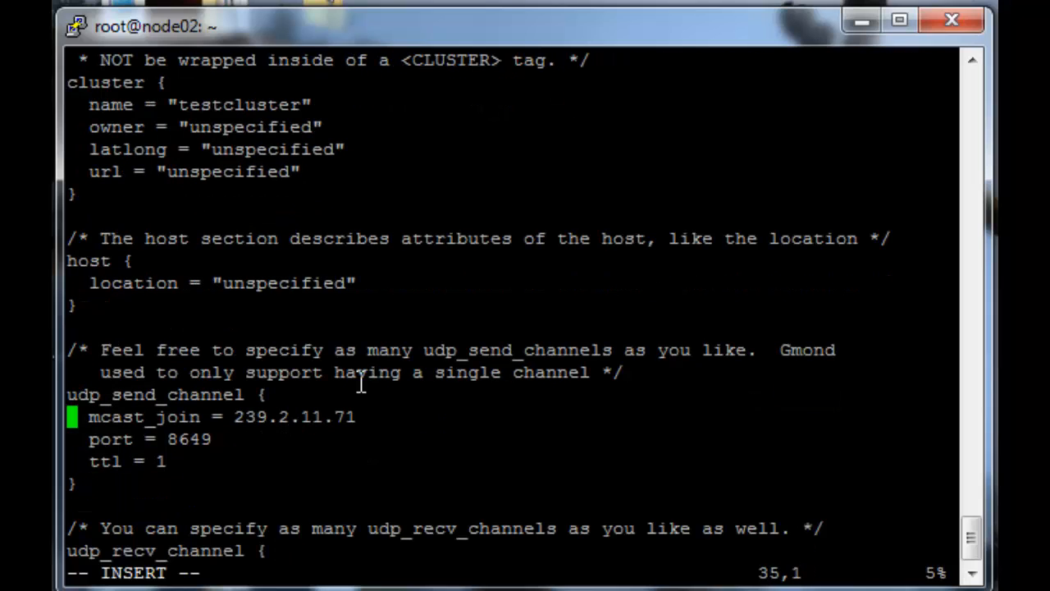
type("#")
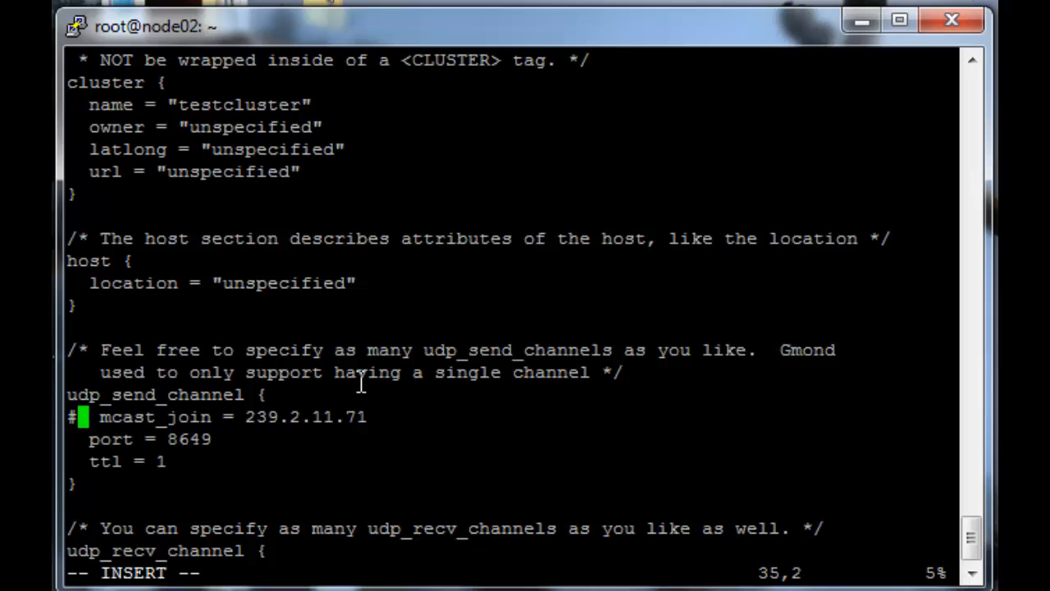
Add host = master.testcluster.com to the send channel above the port setting.
key("Down")
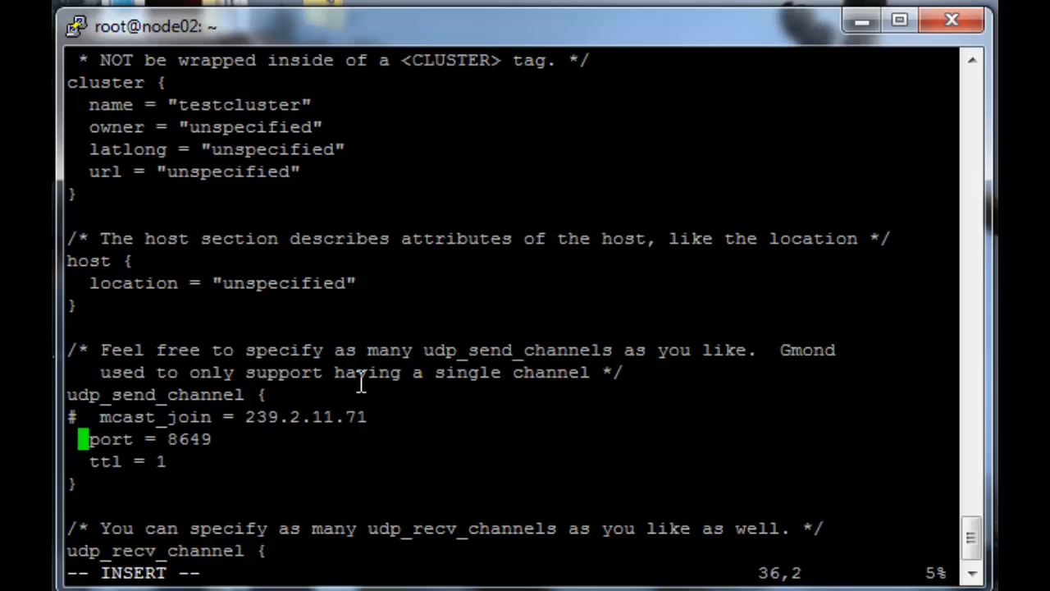
key("Enter")
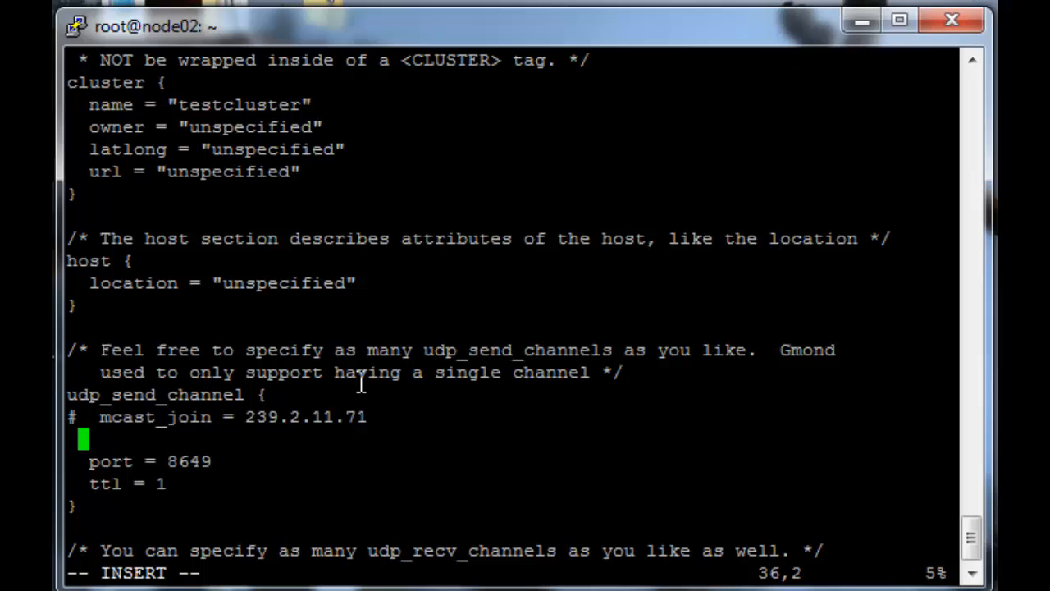
type("host =")
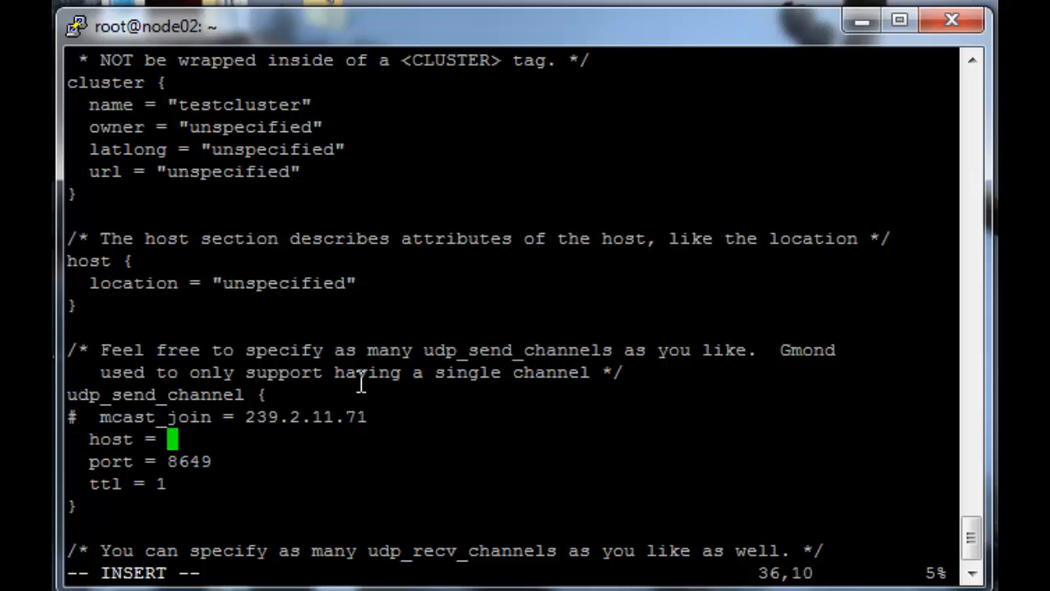
type("master.test")
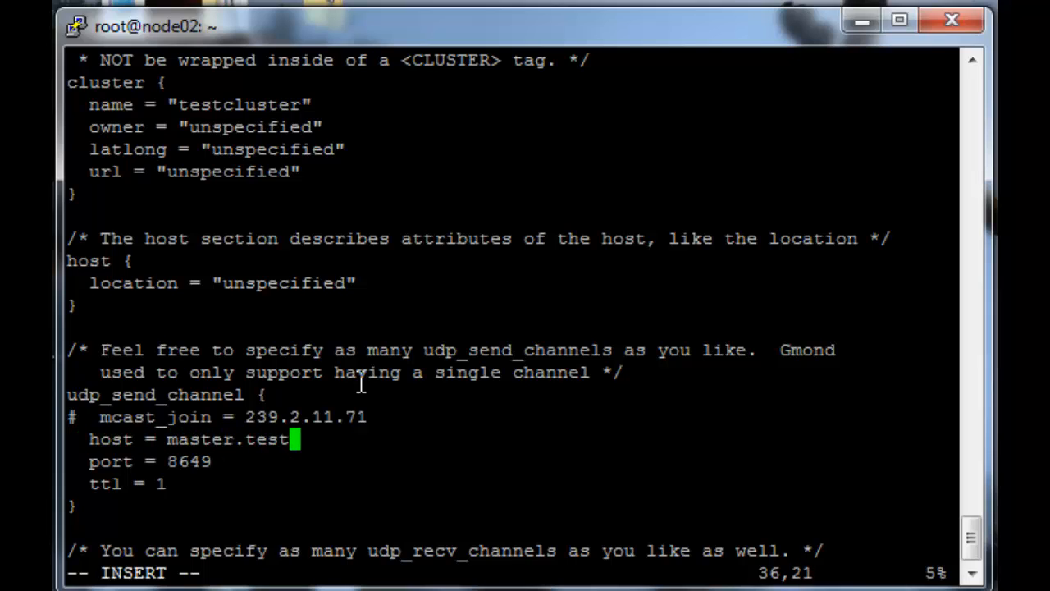
type("cluster.com")
type("service")
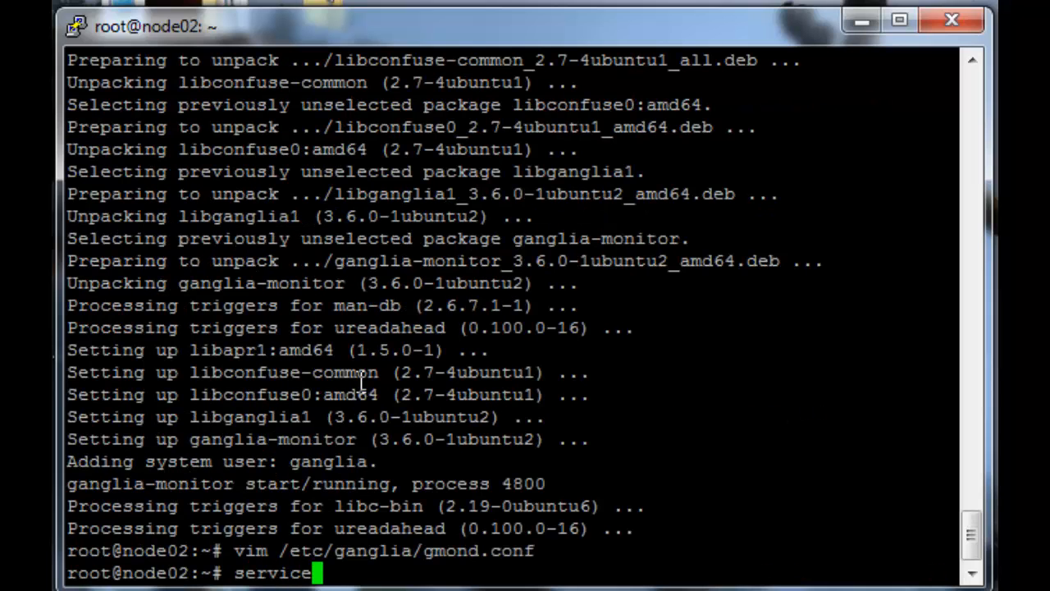
Restart the ganglia-monitor service on node02 to apply the new gmond.conf.
type("ganglia-moni")
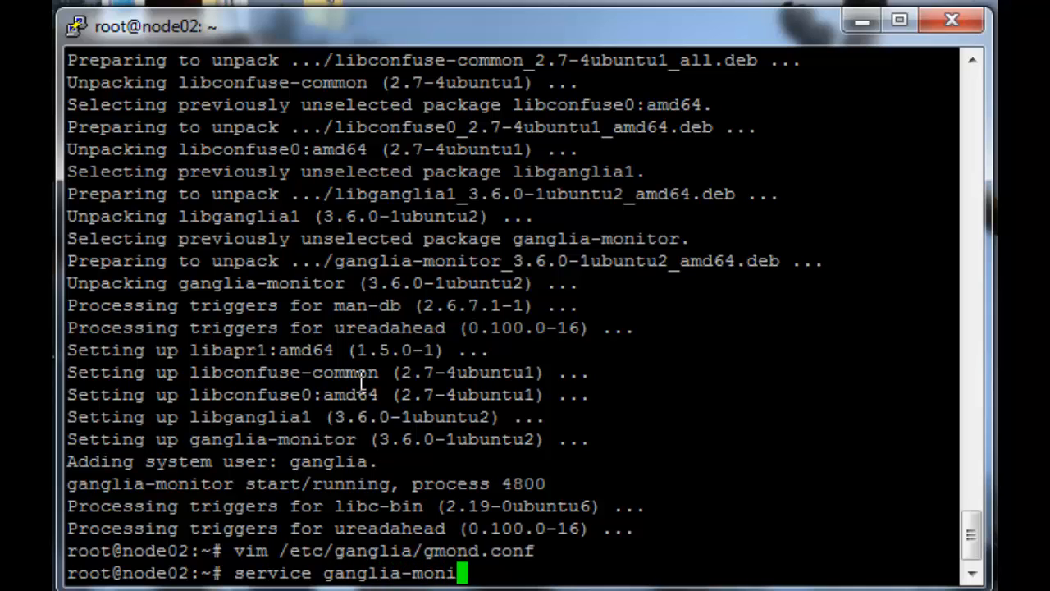
key("Return")
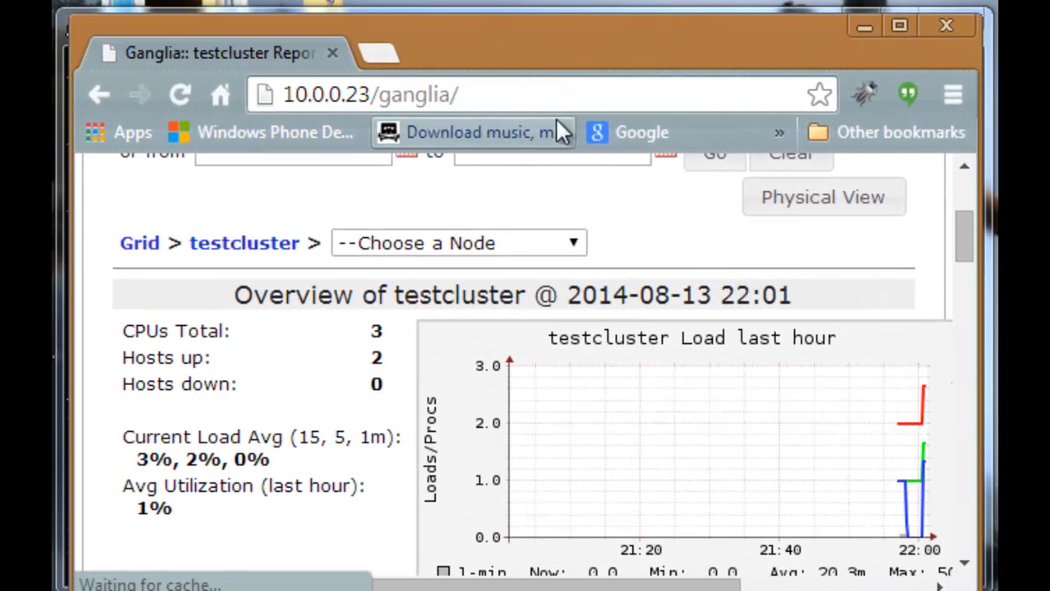
Show the Choose a Node list confirming localhost and node02.testcluster.com report to testcluster.
left_click(456, 243)
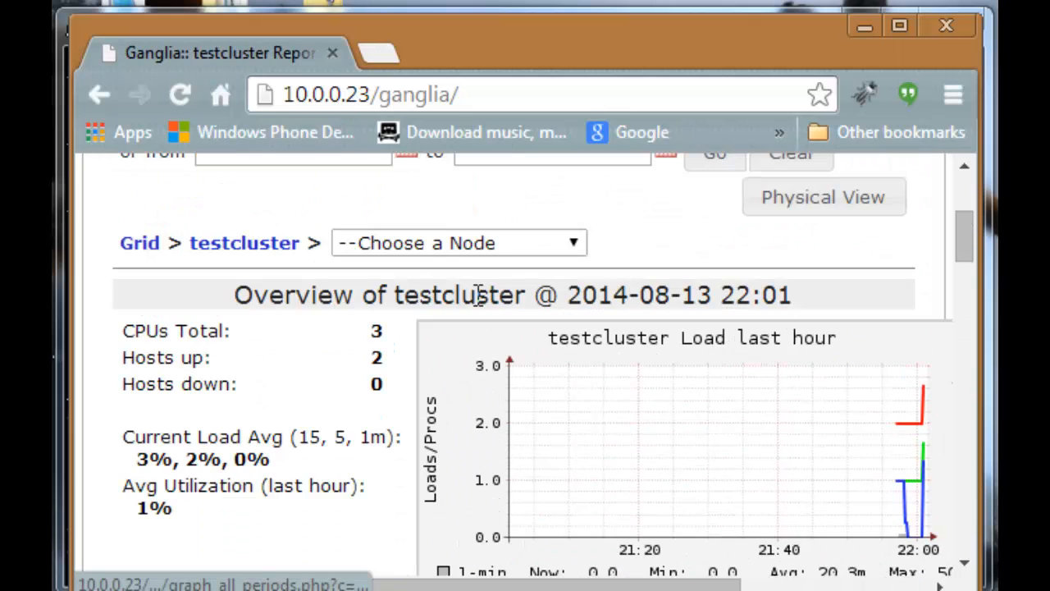
left_click(457, 242)
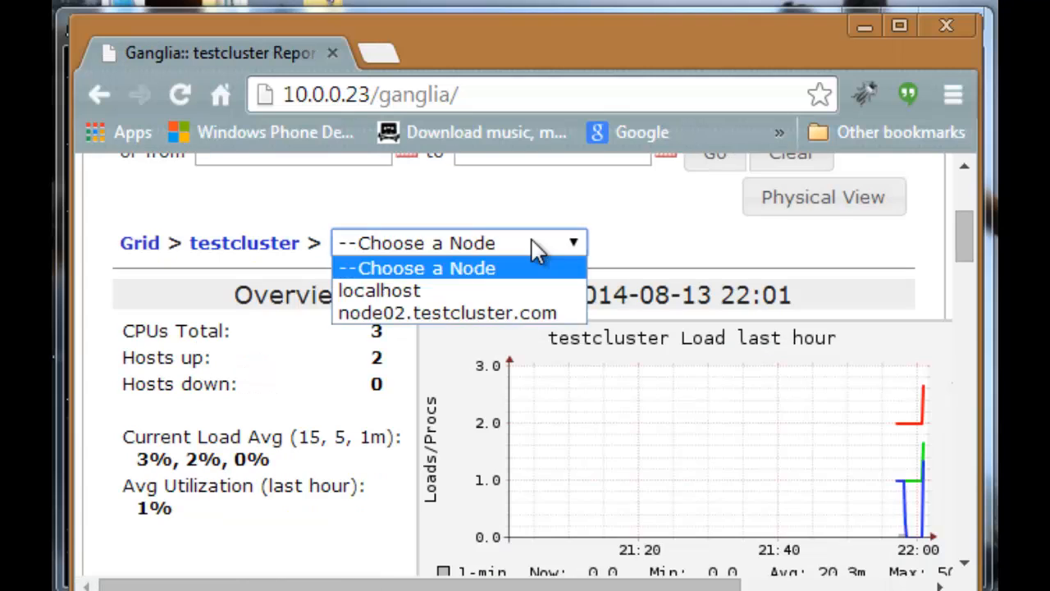
mouse_move(410, 313)
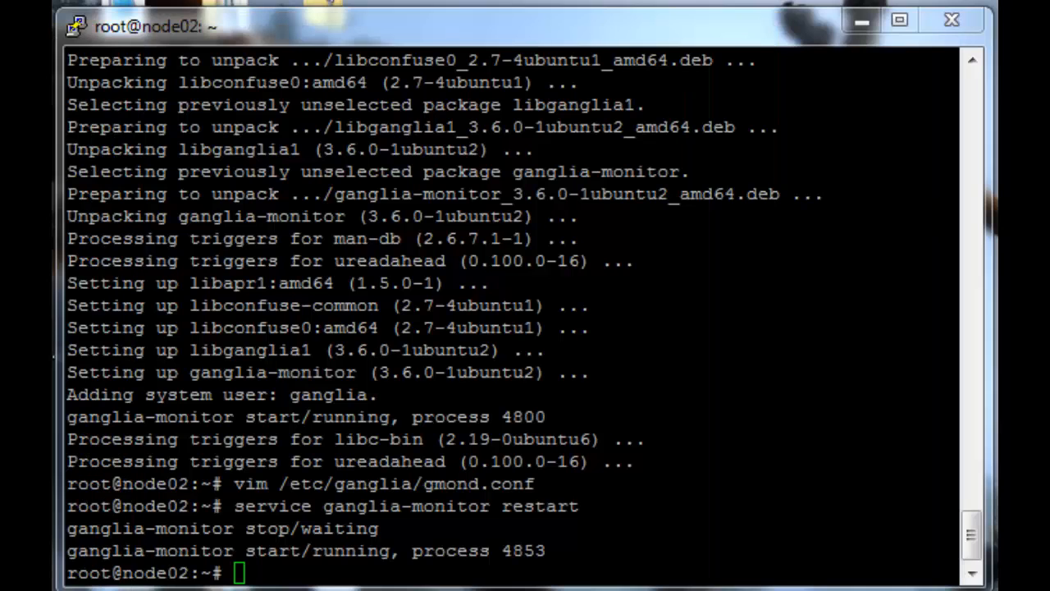
Leave node02 for node01 and recheck its gmond.conf mcast_join and host settings.
type("exit")
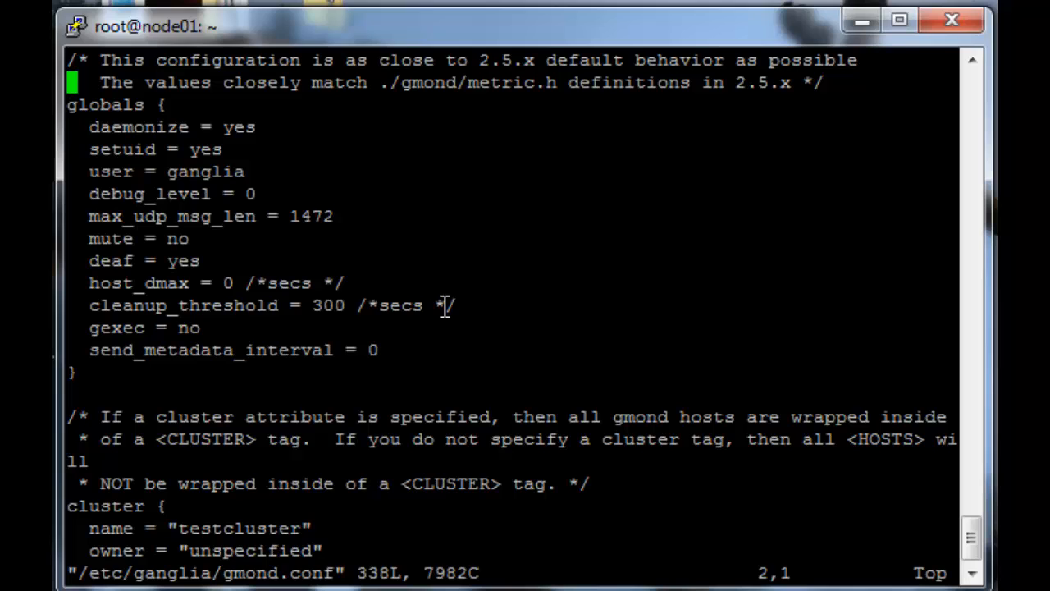
scroll("down", 3)
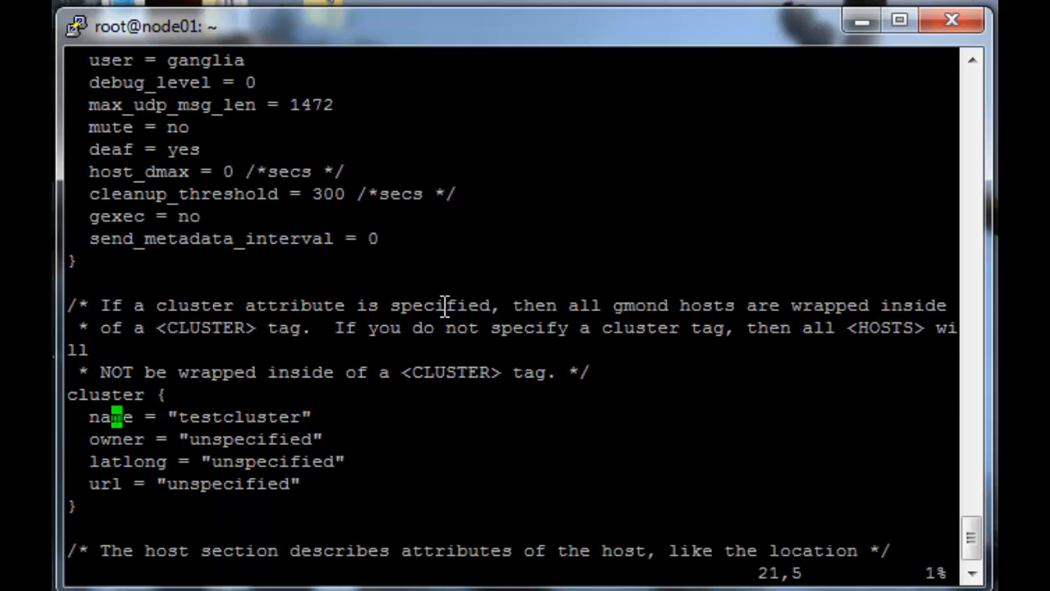
scroll("down", 3)
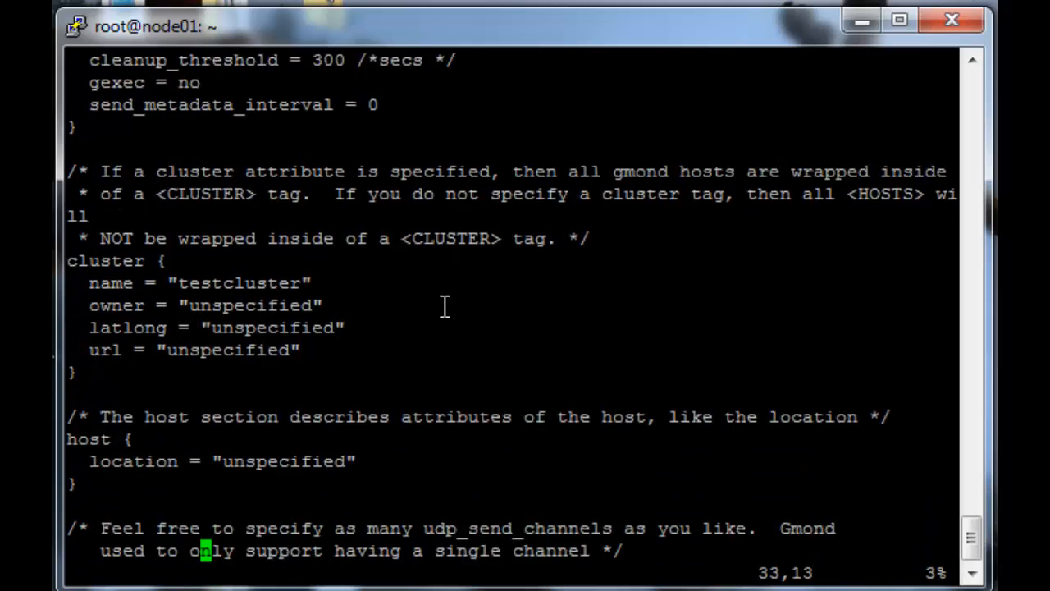
scroll("down", 3)
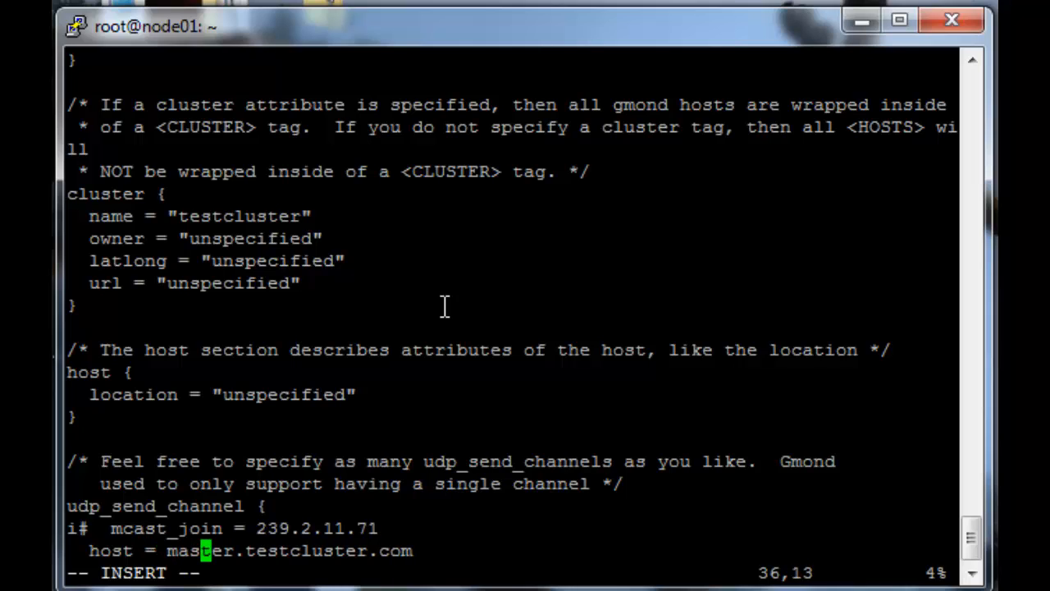
Restart the ganglia-monitor service on node01.
key("Right")
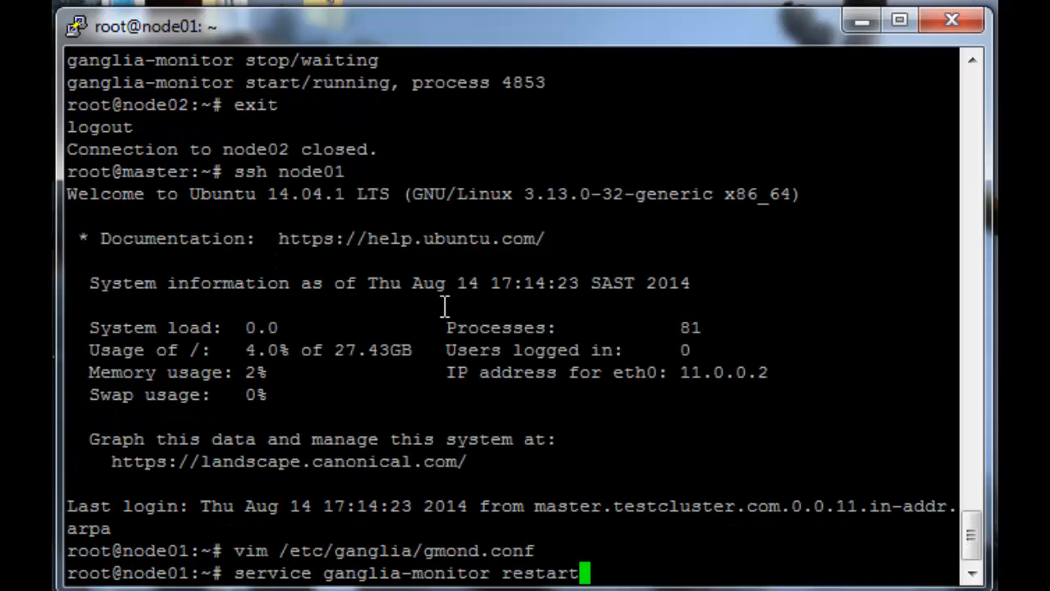
key("Return")
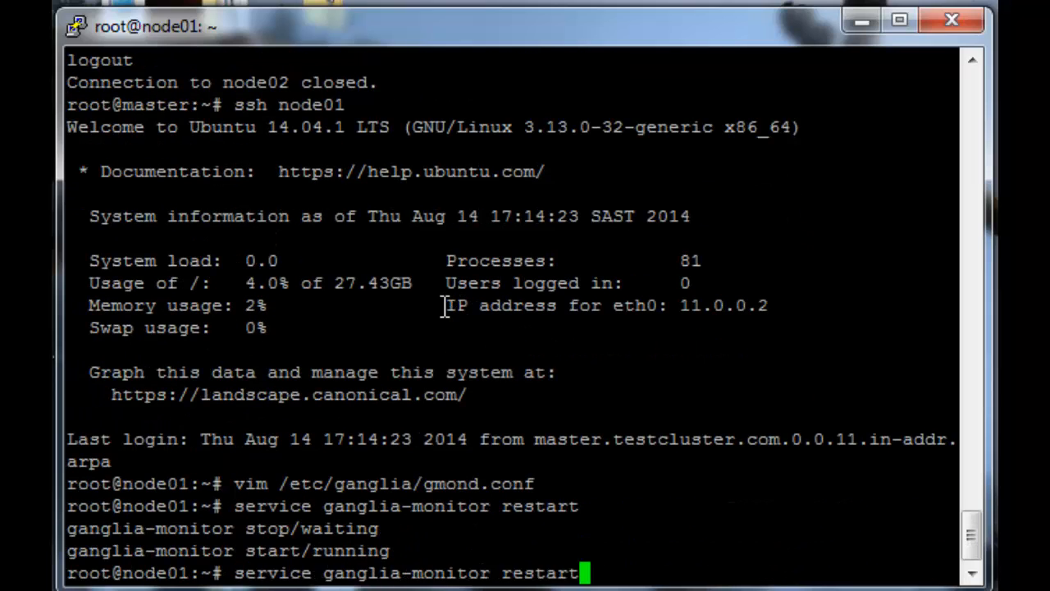